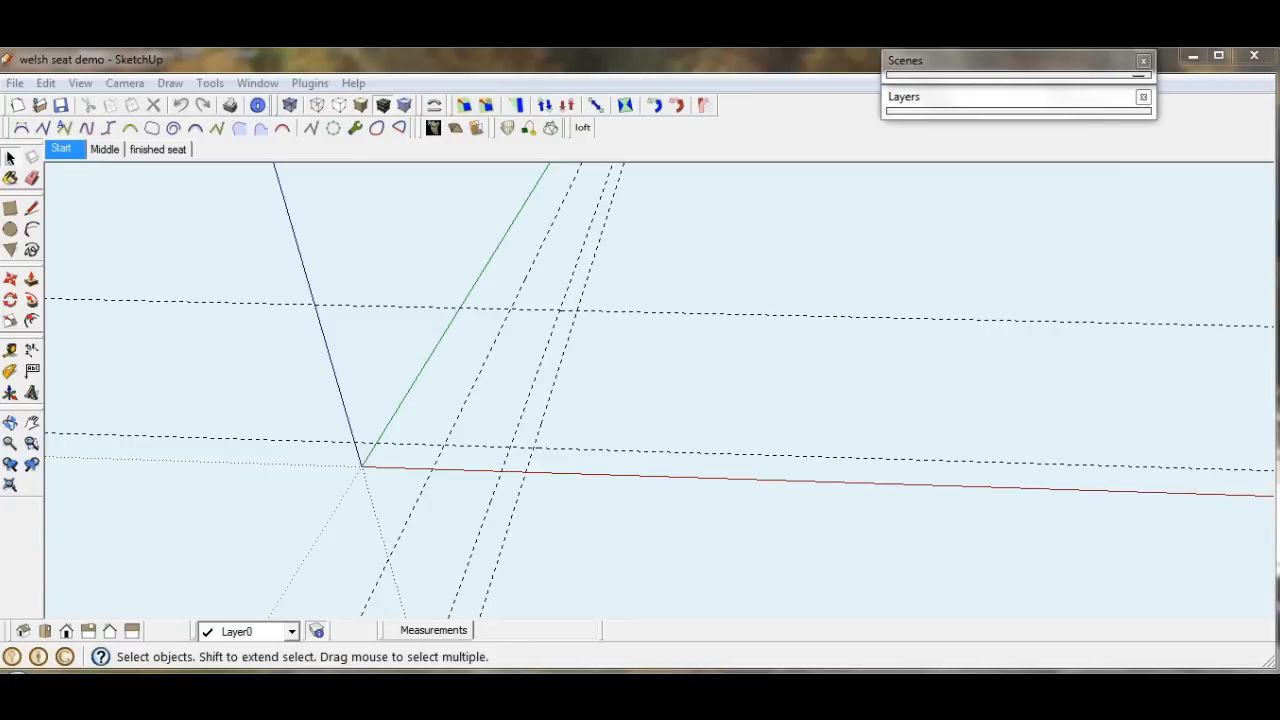
mouse_move(578, 152)
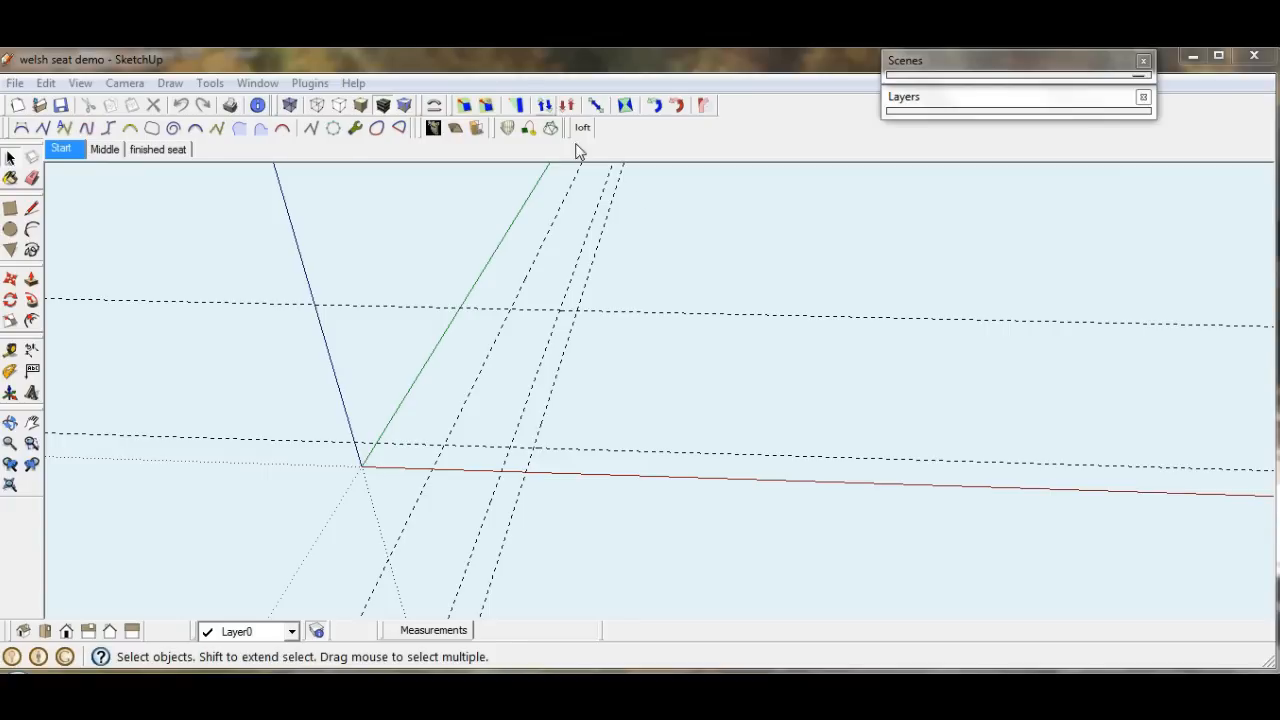
mouse_move(615, 197)
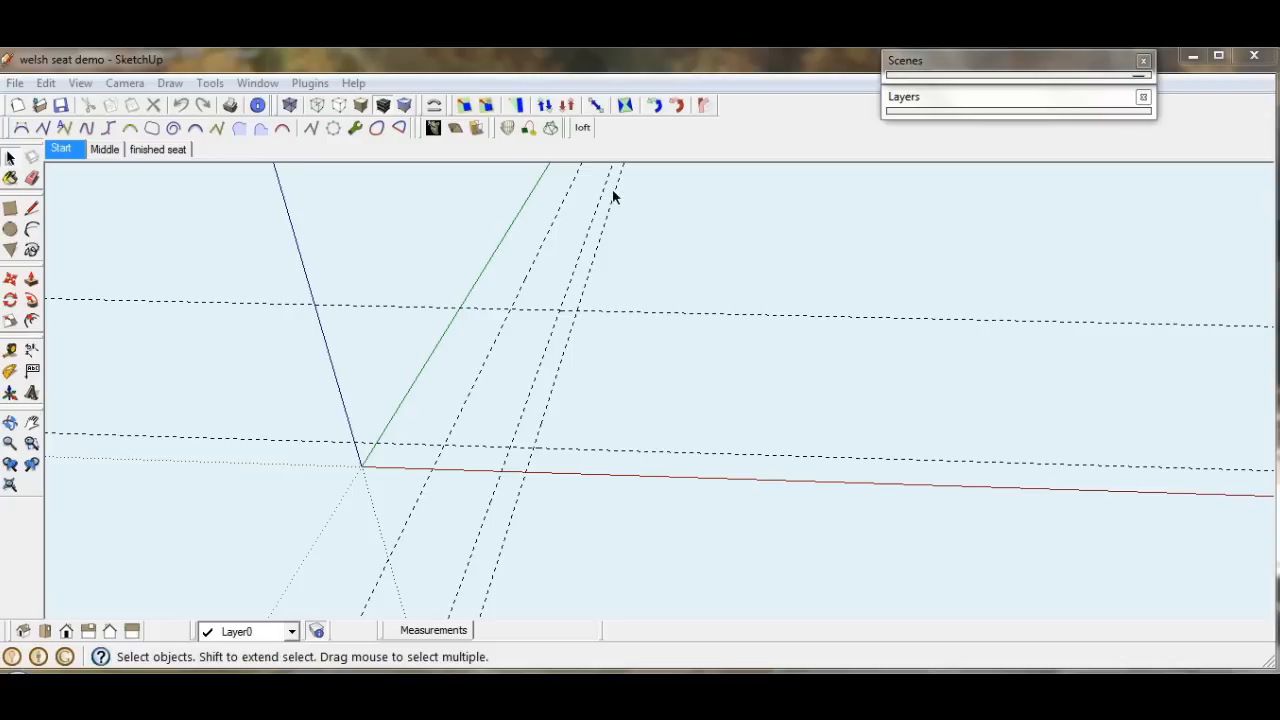
mouse_move(649, 204)
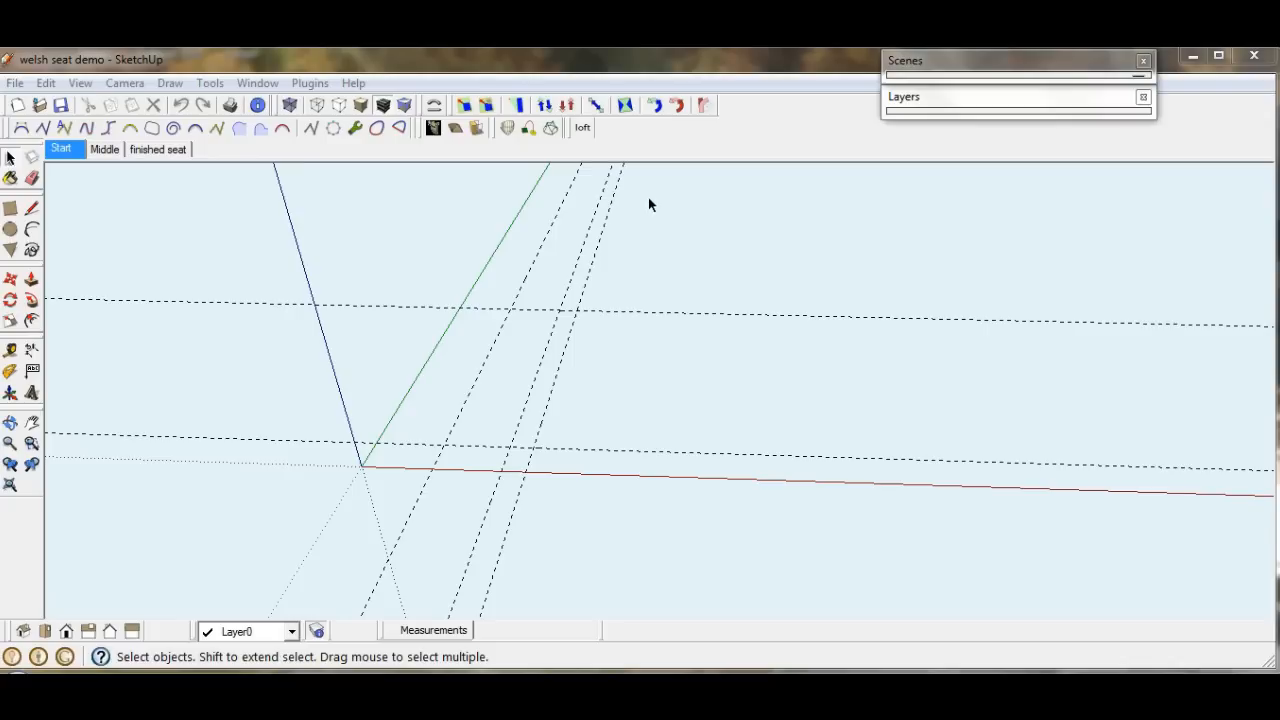
mouse_move(647, 200)
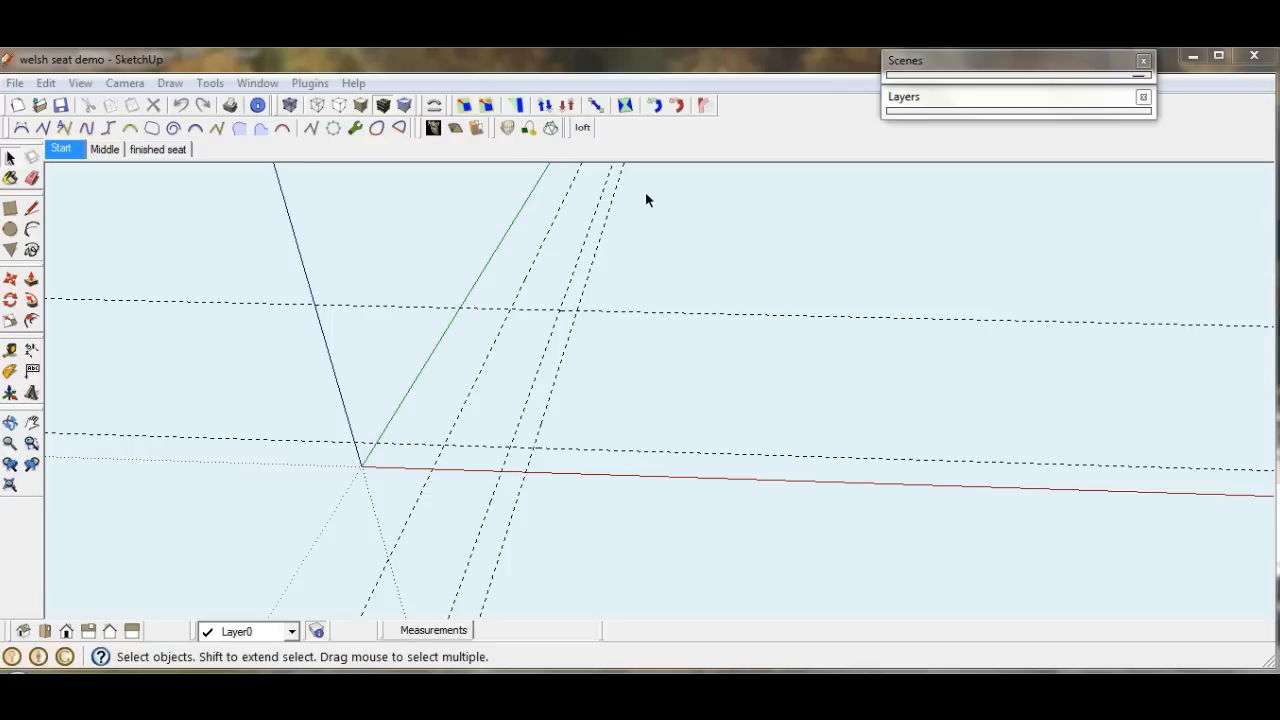
mouse_move(655, 220)
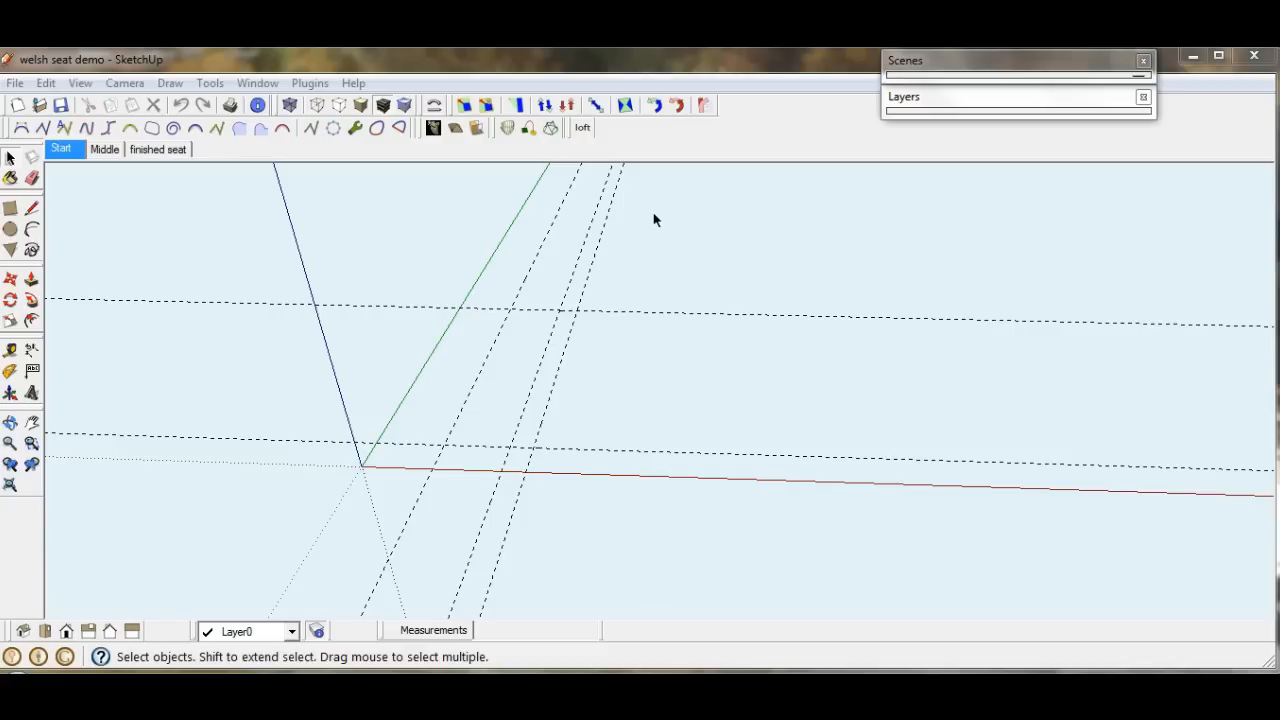
mouse_move(480, 479)
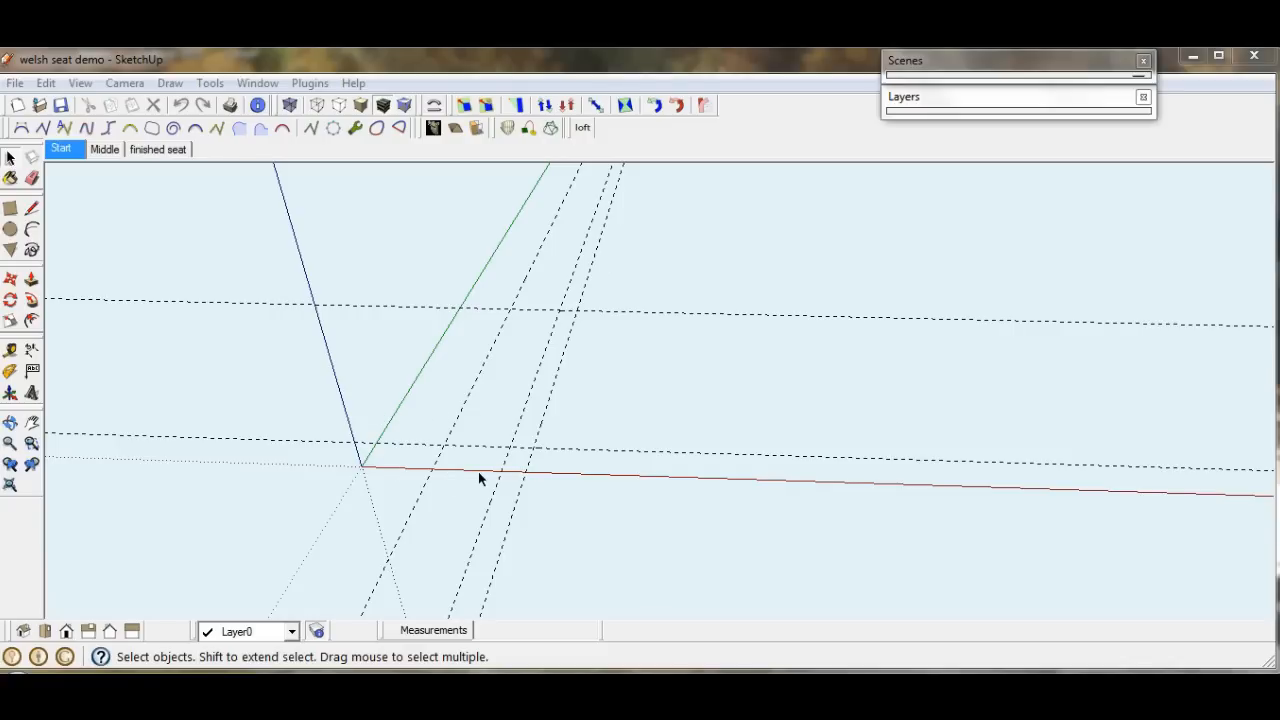
mouse_move(362, 472)
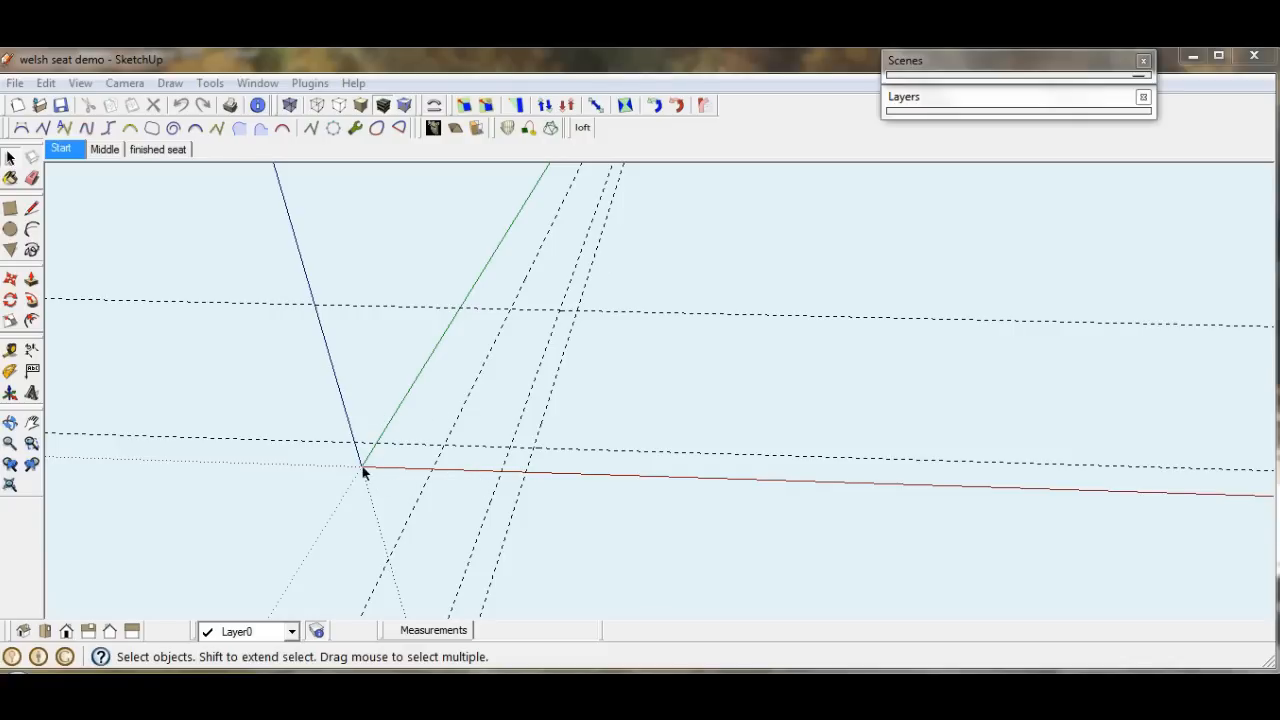
mouse_move(308, 510)
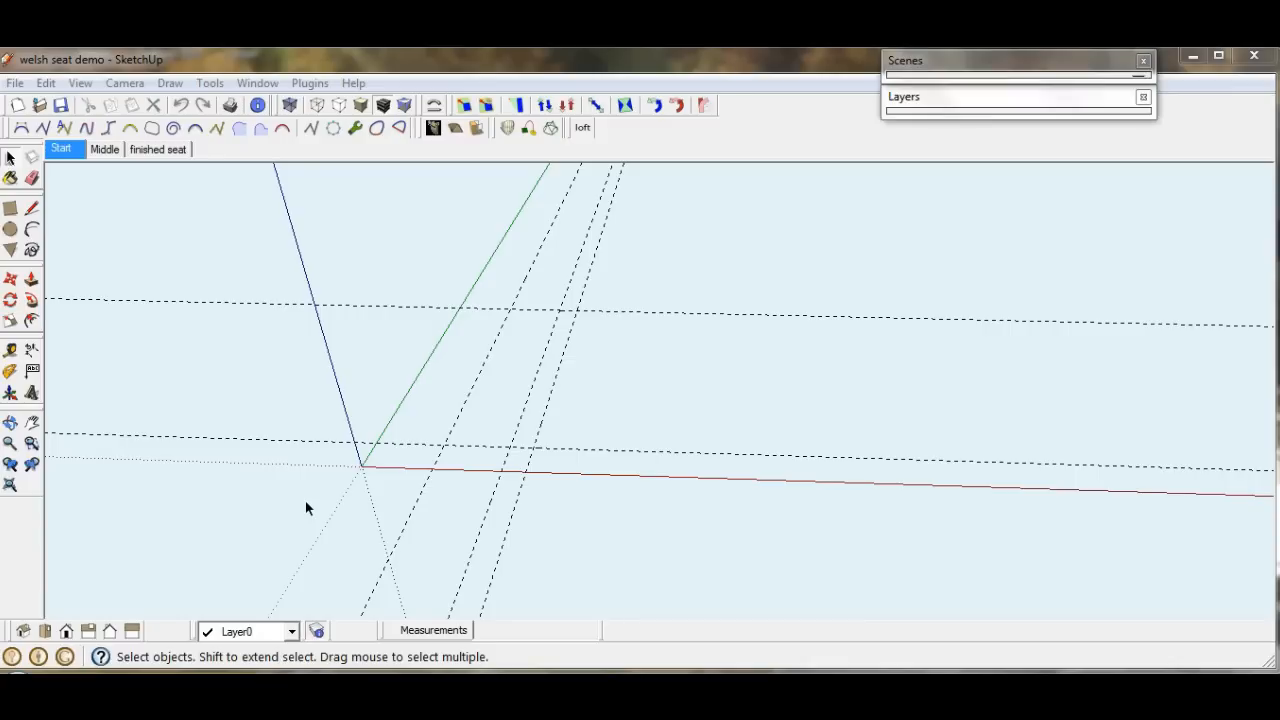
mouse_move(313, 515)
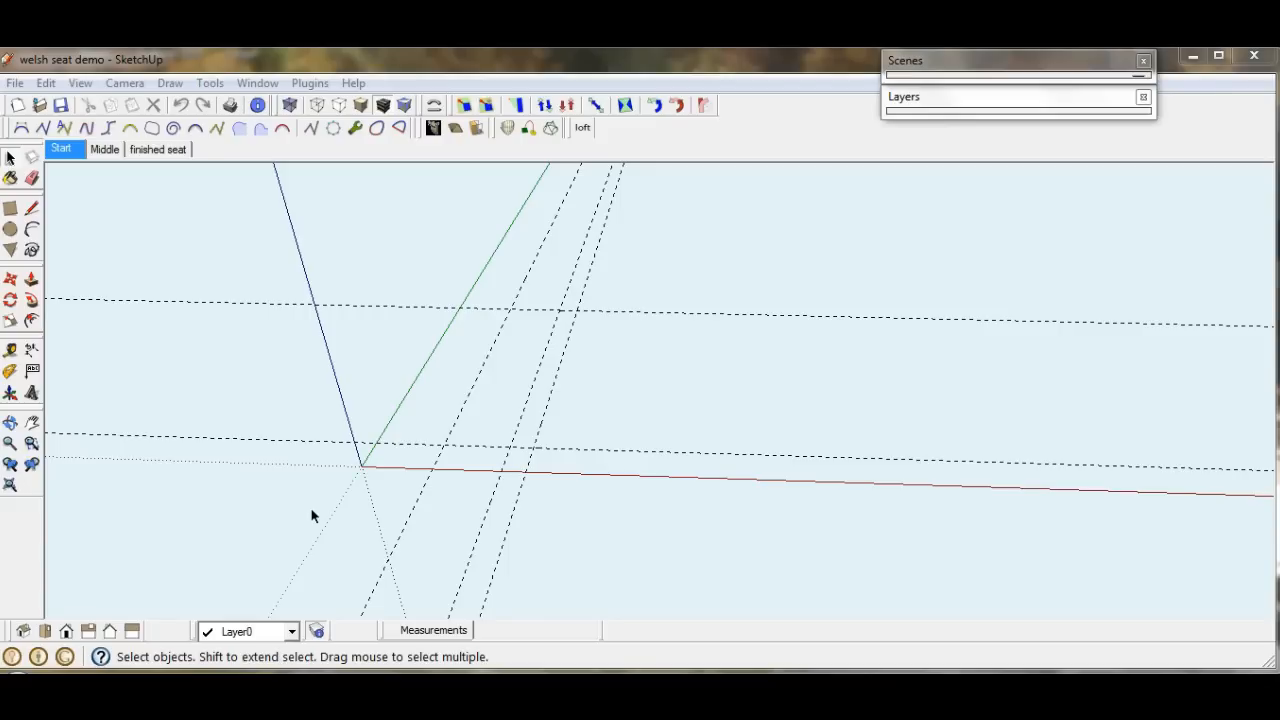
mouse_move(296, 509)
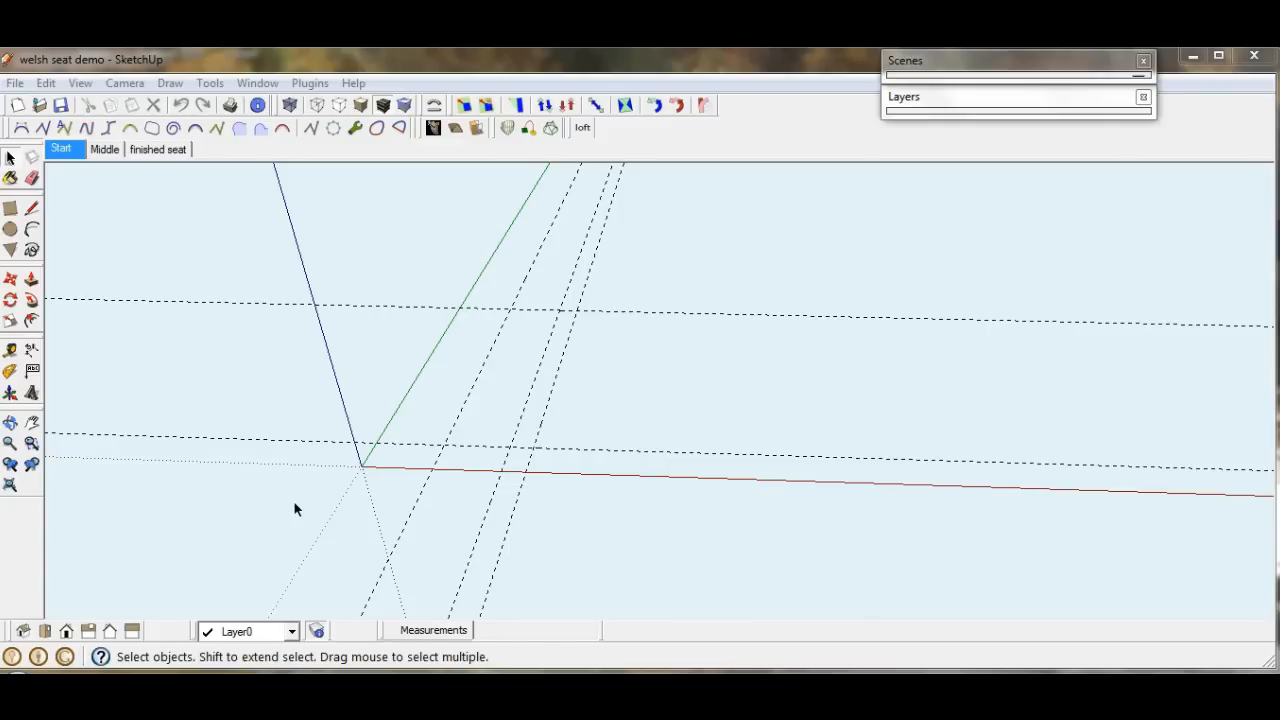
mouse_move(162, 284)
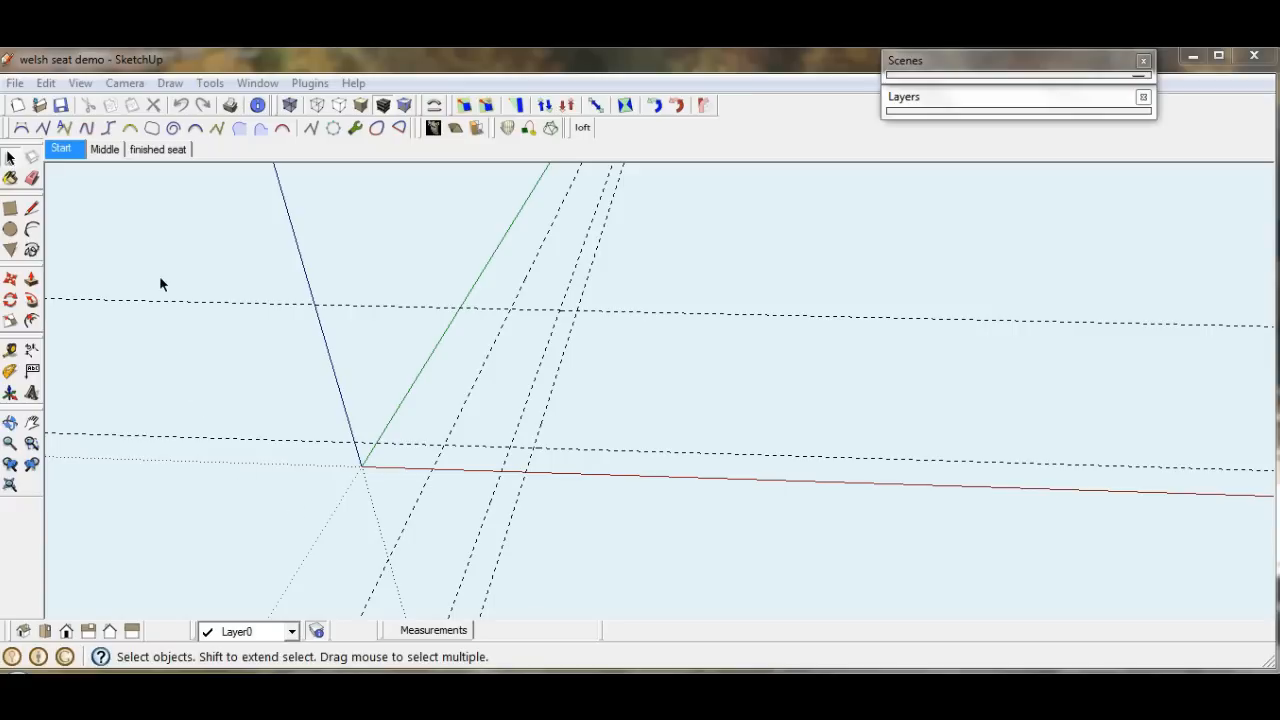
mouse_move(89, 252)
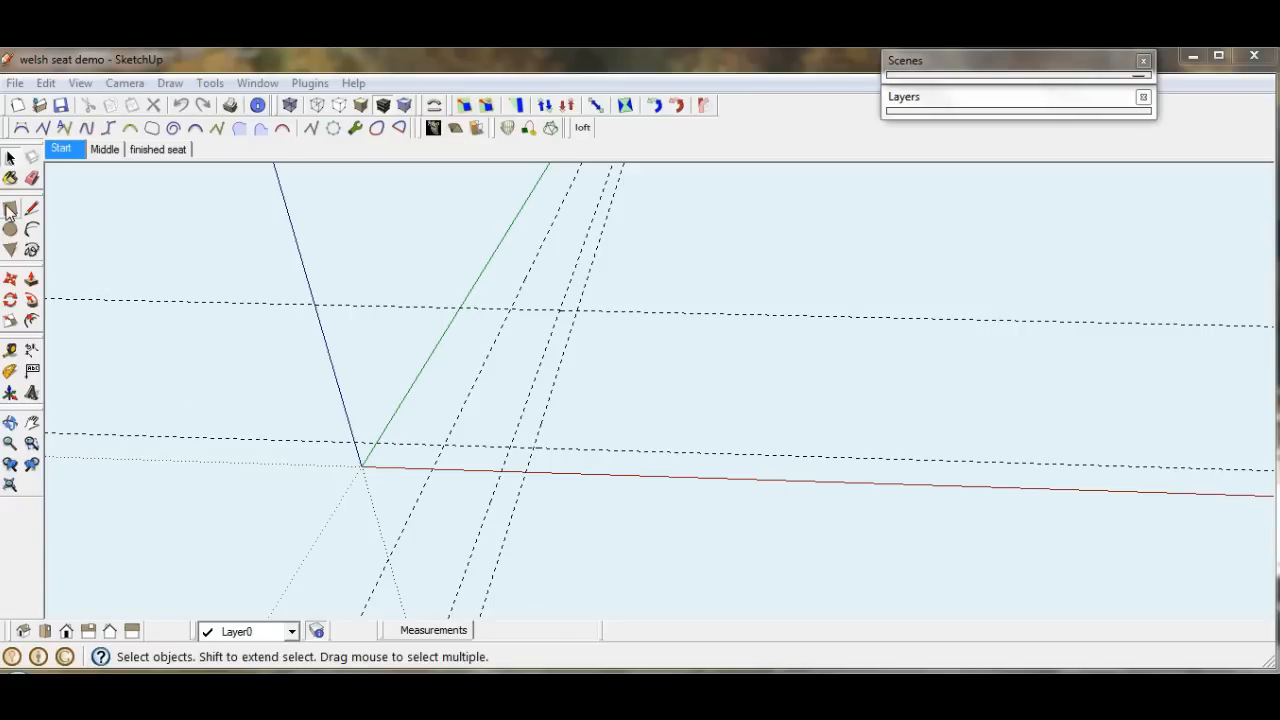
Draw a rectangular face about 8½ by 18 inches from the origin to the guide intersection
click(10, 208)
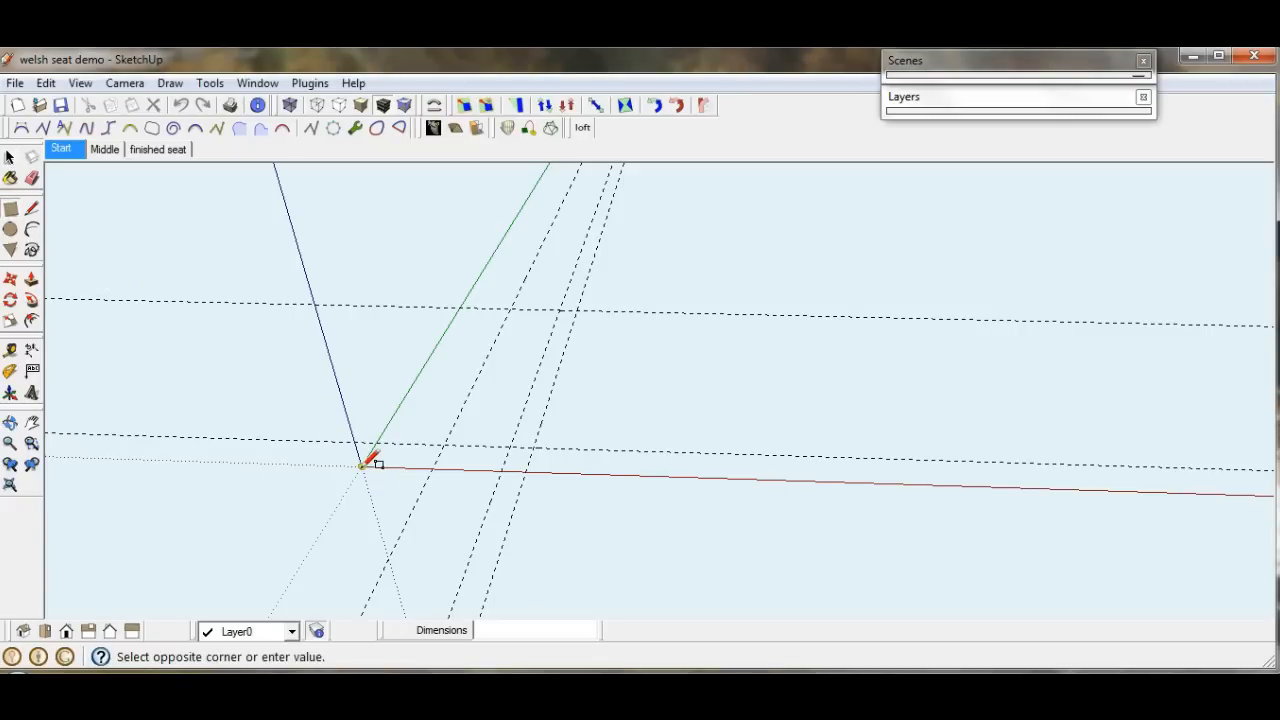
mouse_move(585, 307)
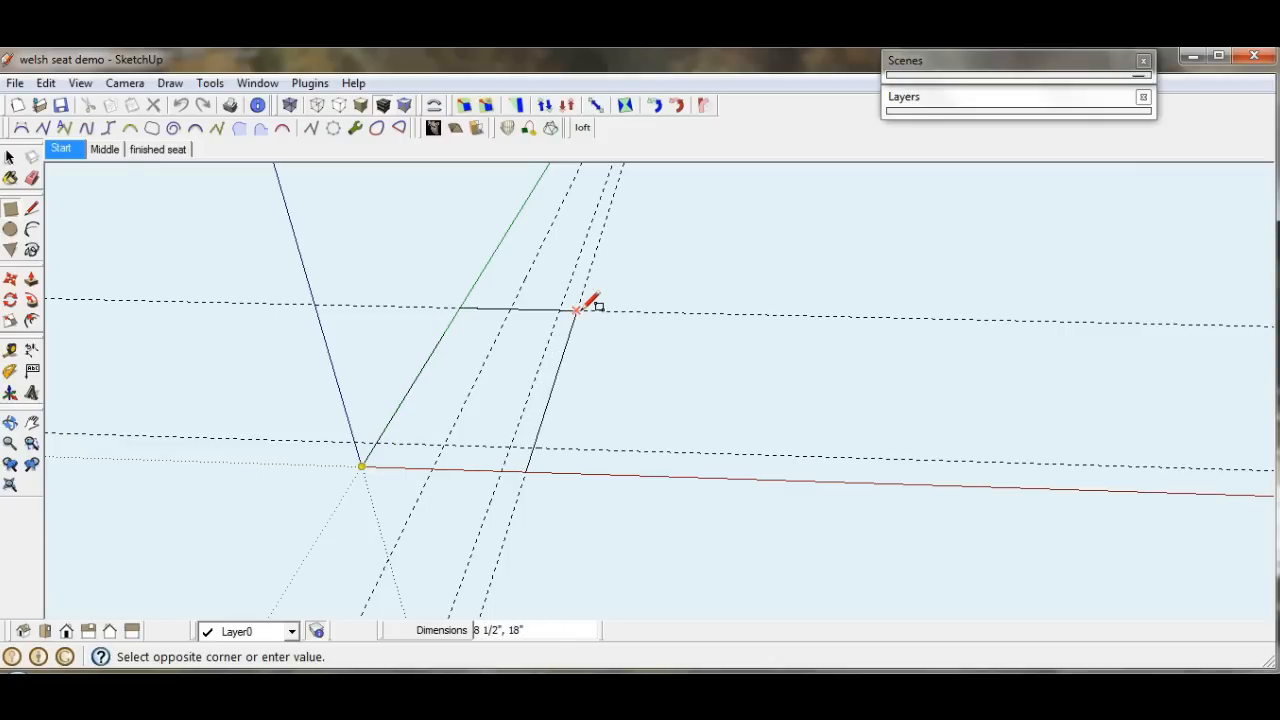
mouse_move(585, 307)
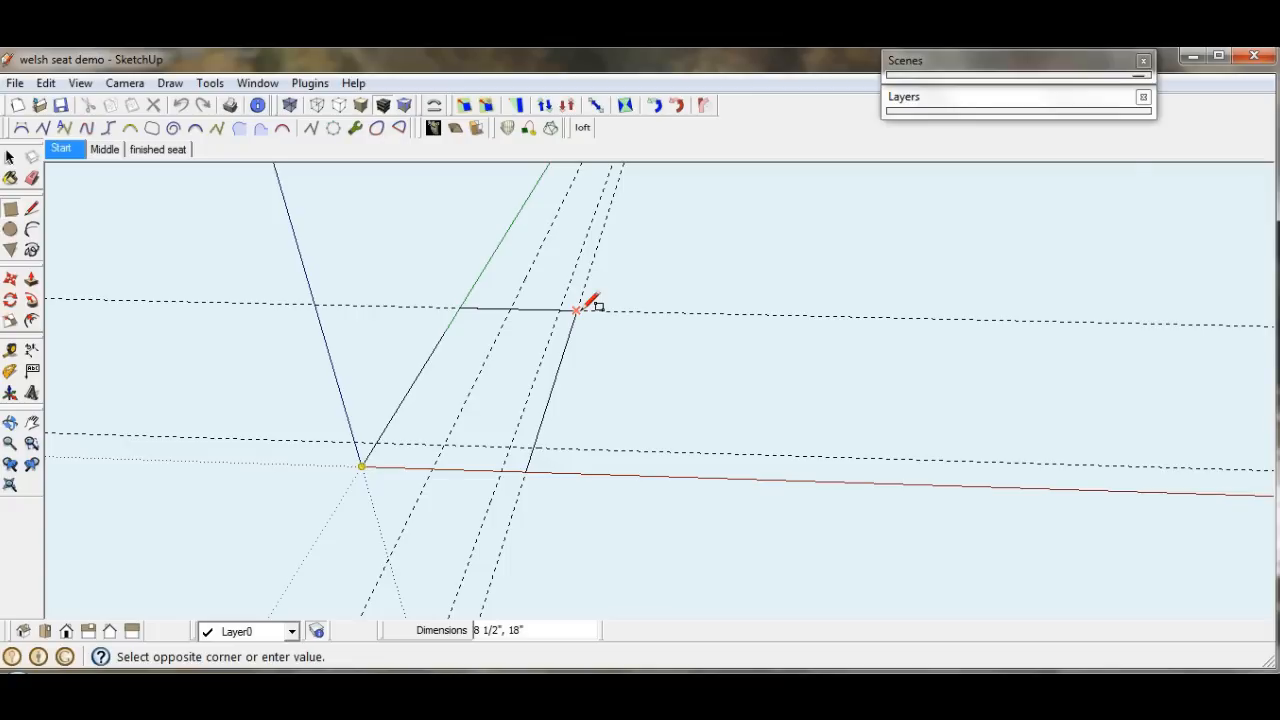
click(577, 308)
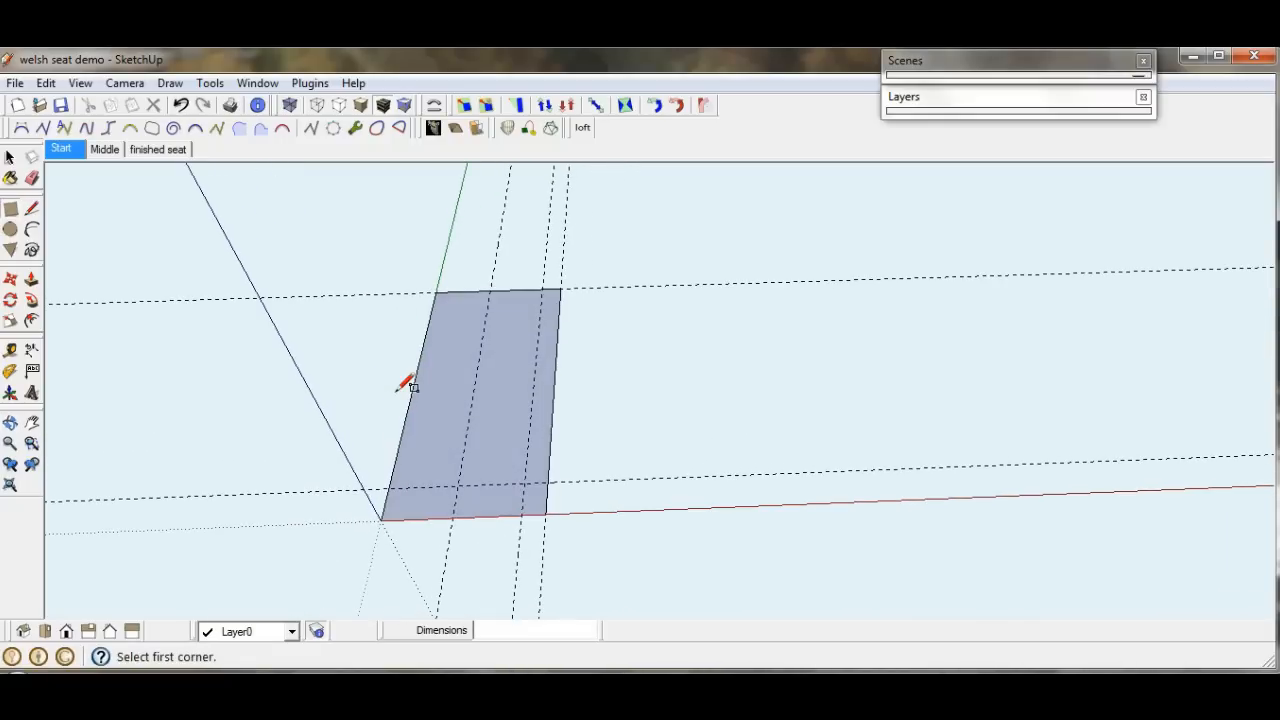
mouse_move(600, 470)
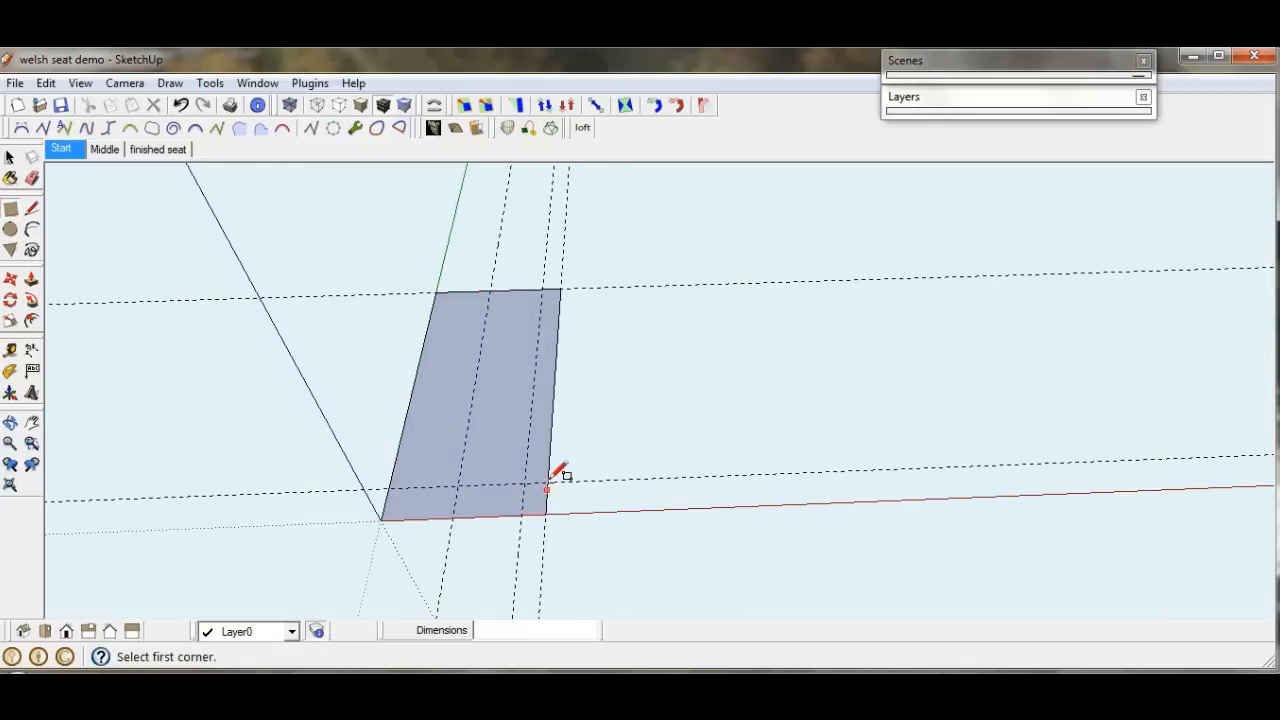
mouse_move(550, 475)
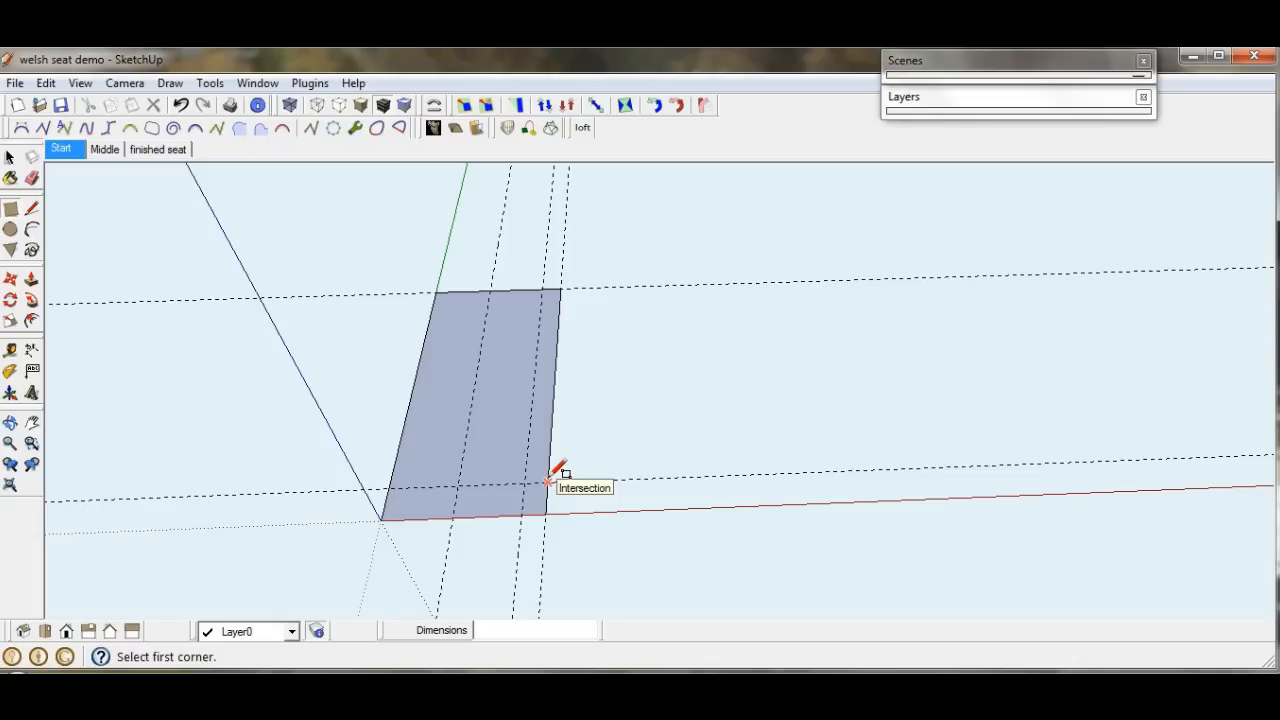
mouse_move(168, 280)
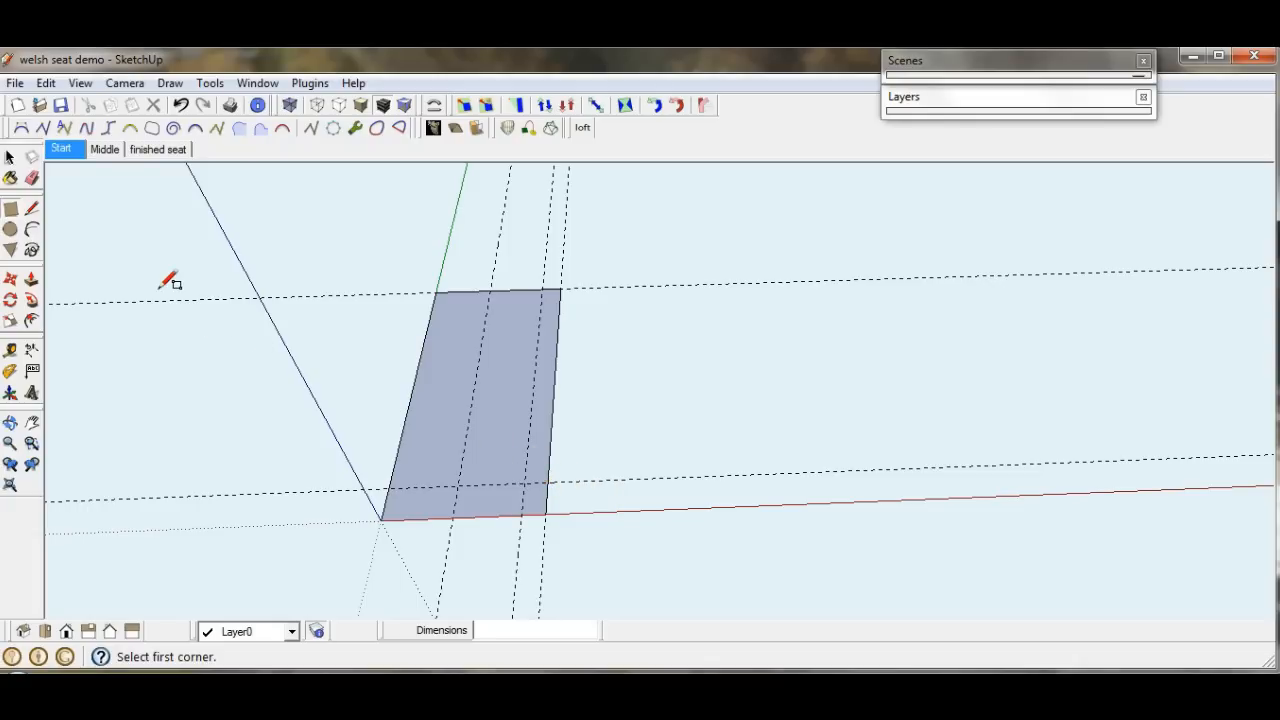
Start an arc on the face's bottom edge to round the lower outer corner
click(9, 228)
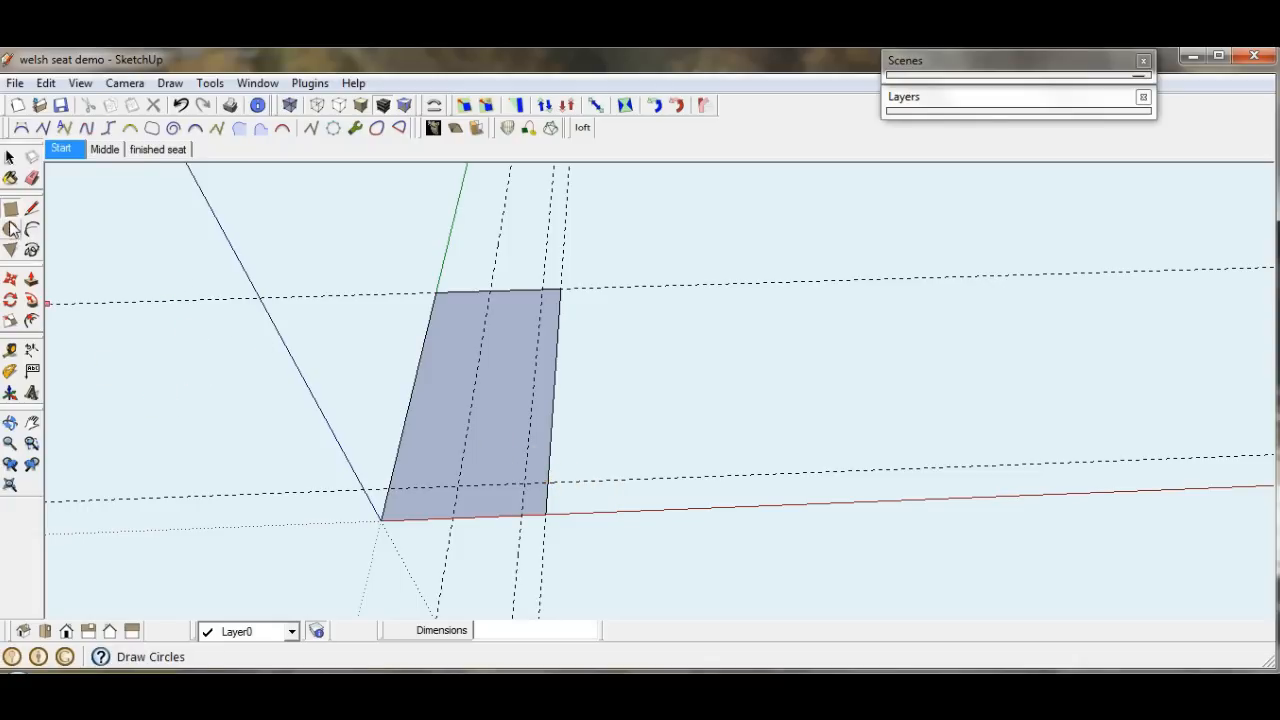
click(10, 230)
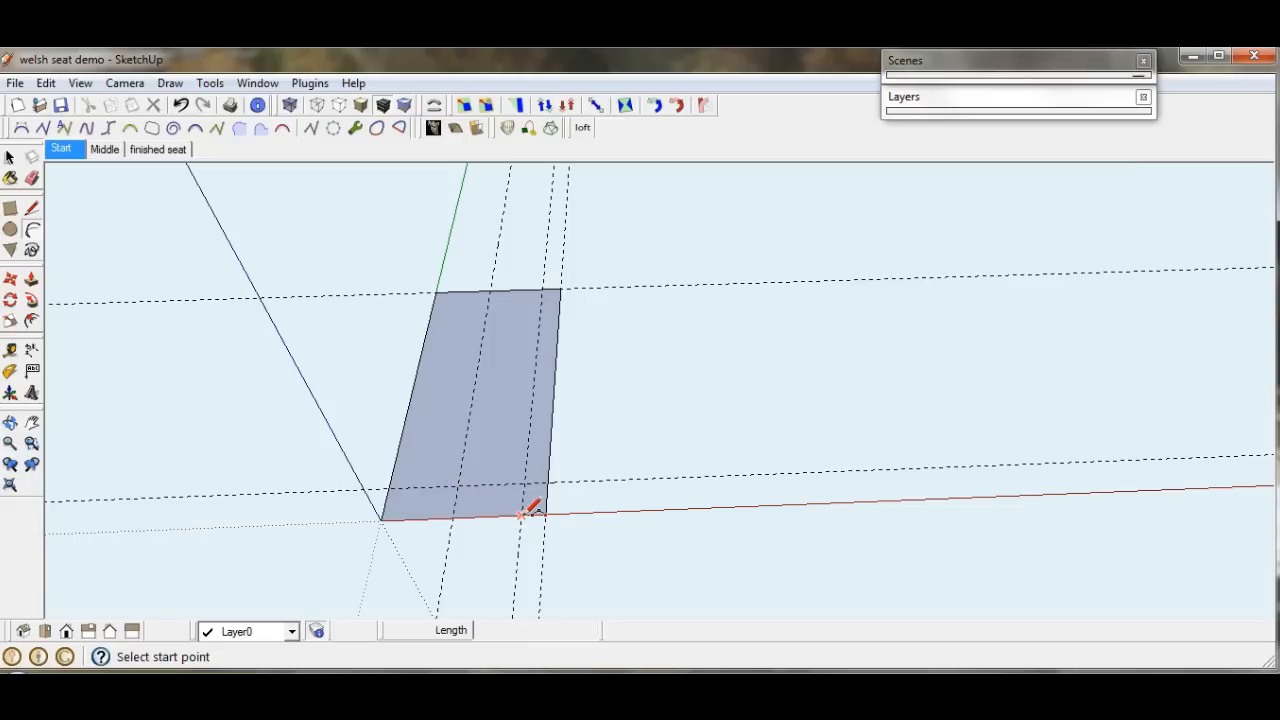
click(530, 512)
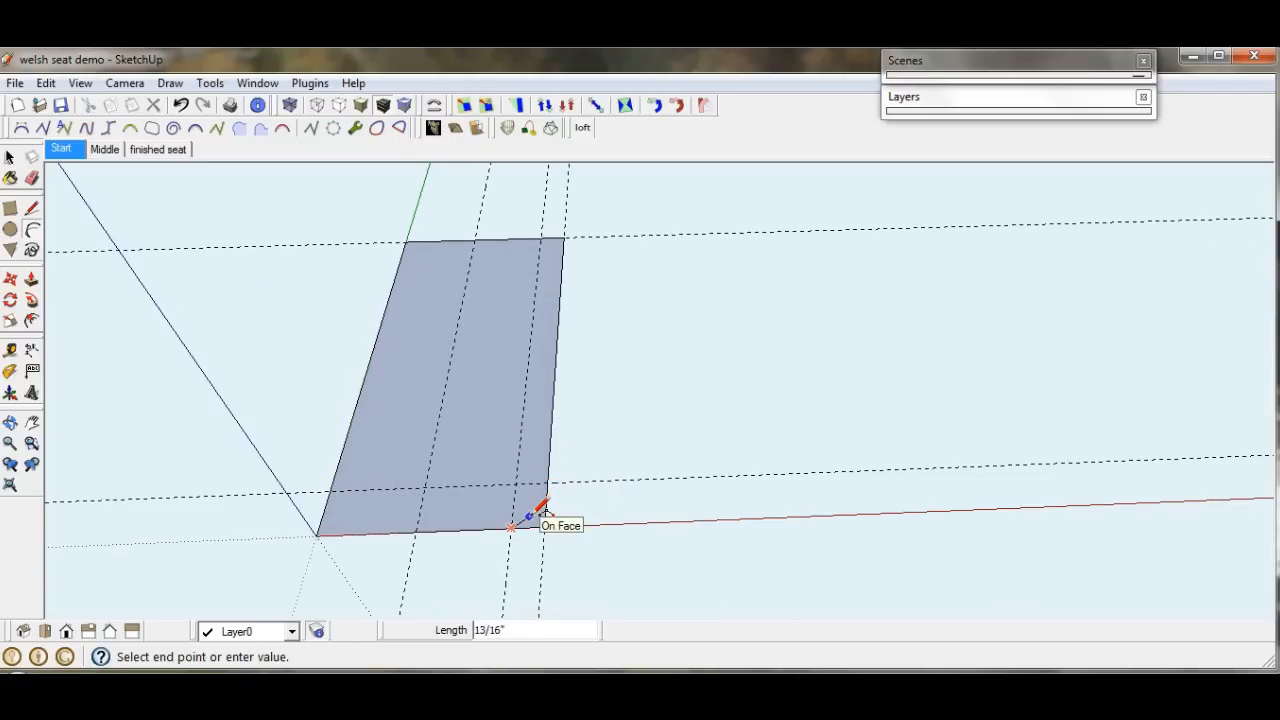
mouse_move(540, 500)
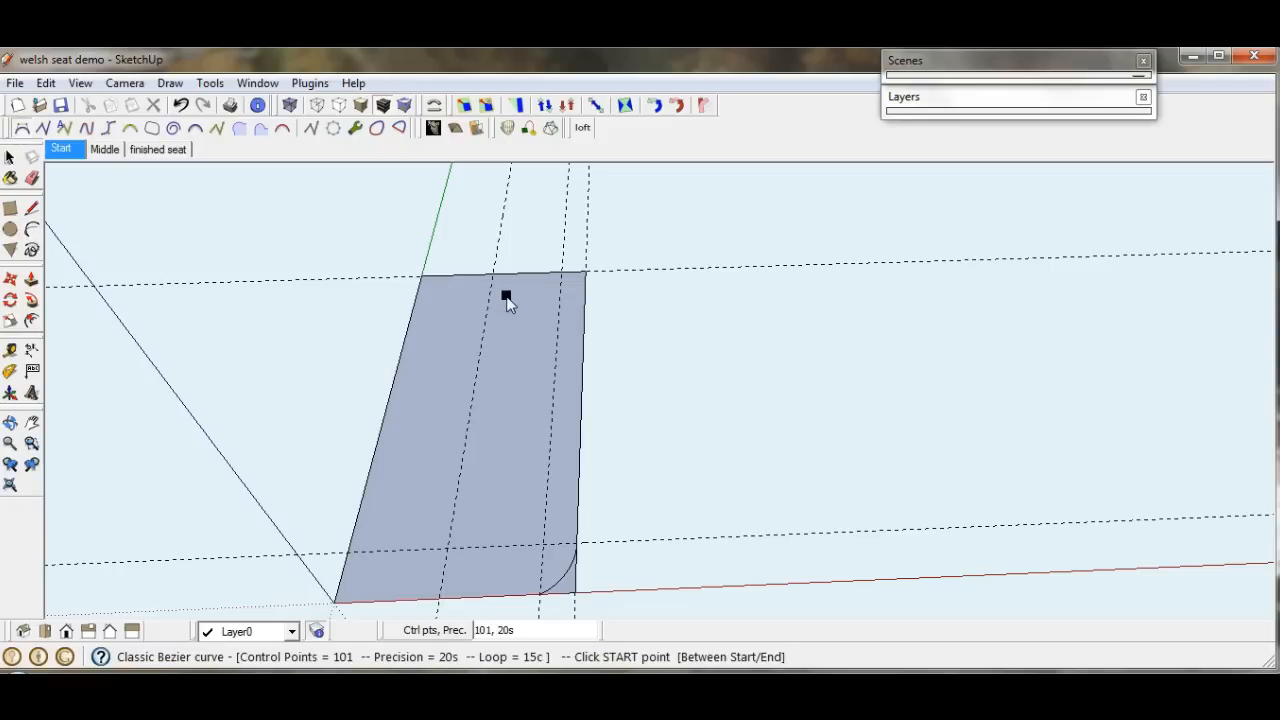
Draw a Bezier curve from the top edge to the outer edge, rounding the upper corner
click(492, 275)
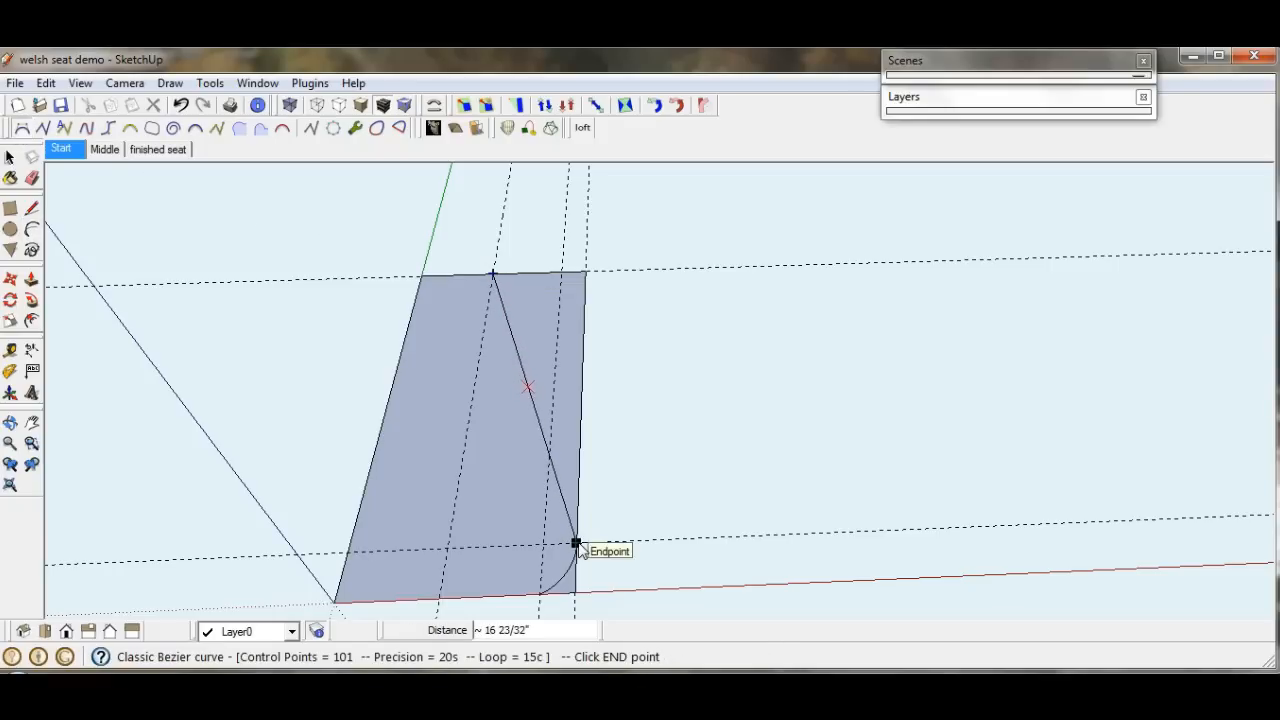
click(575, 540)
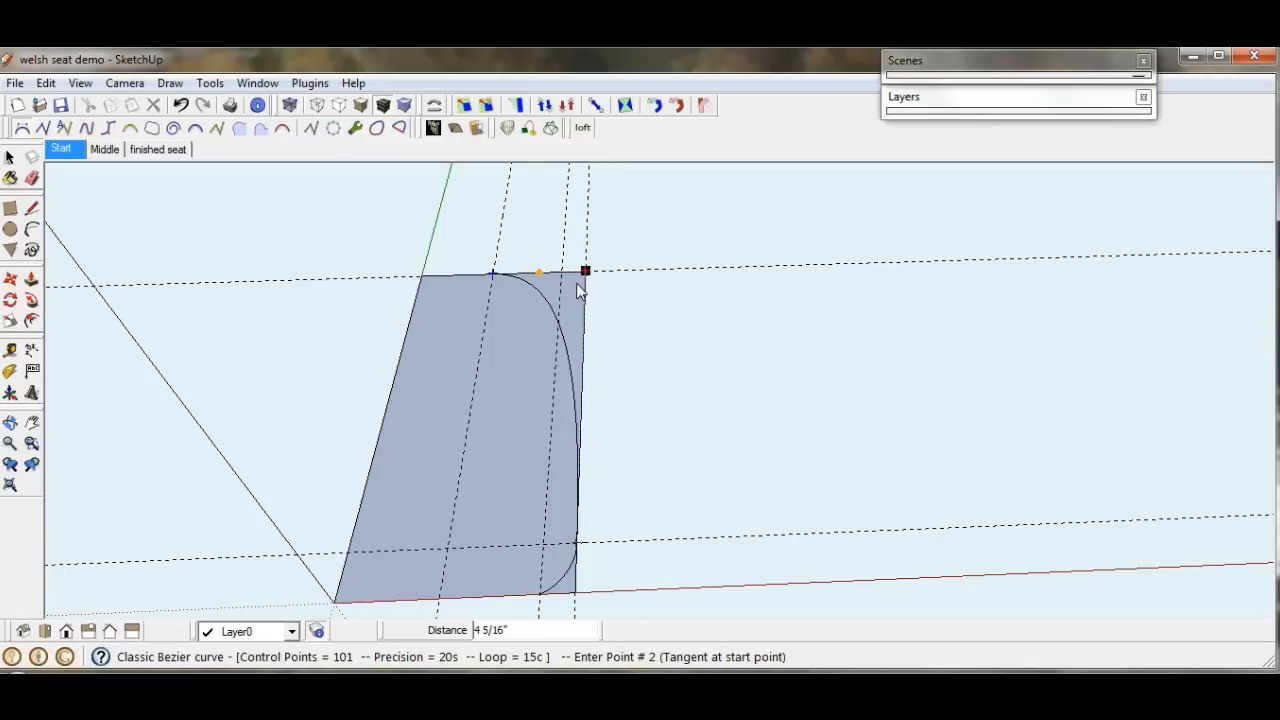
click(585, 271)
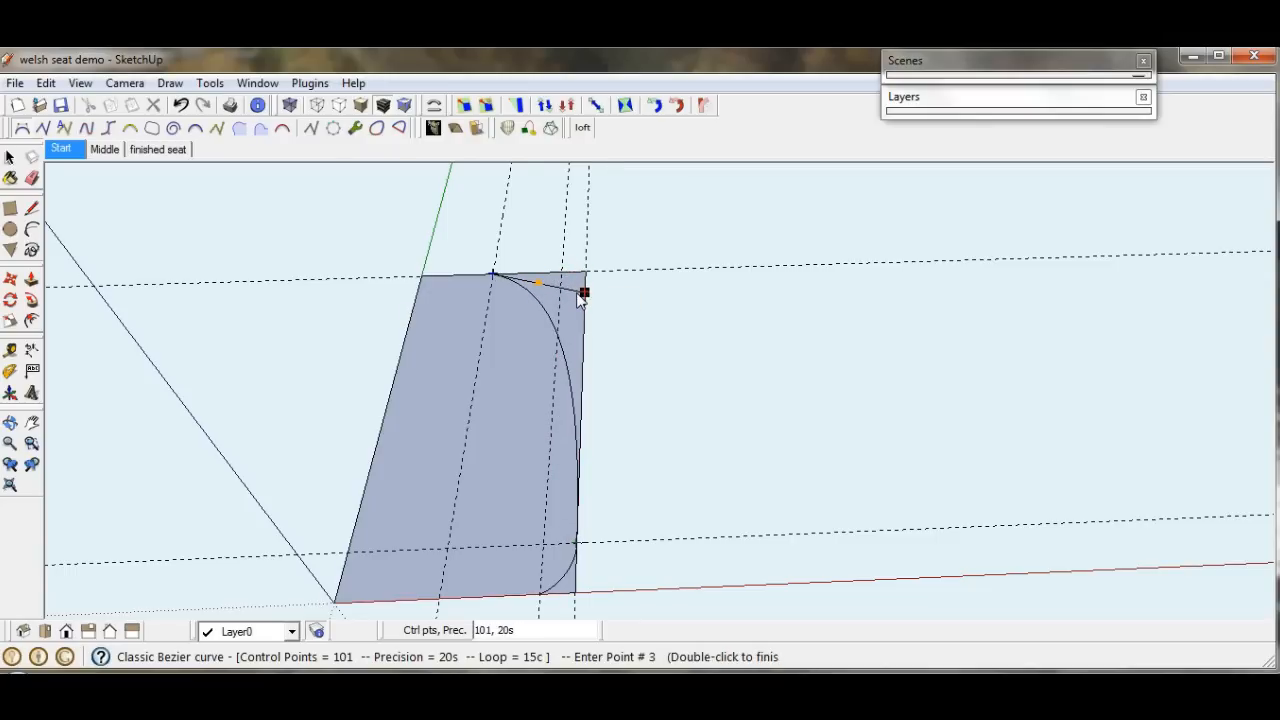
double_click(583, 293)
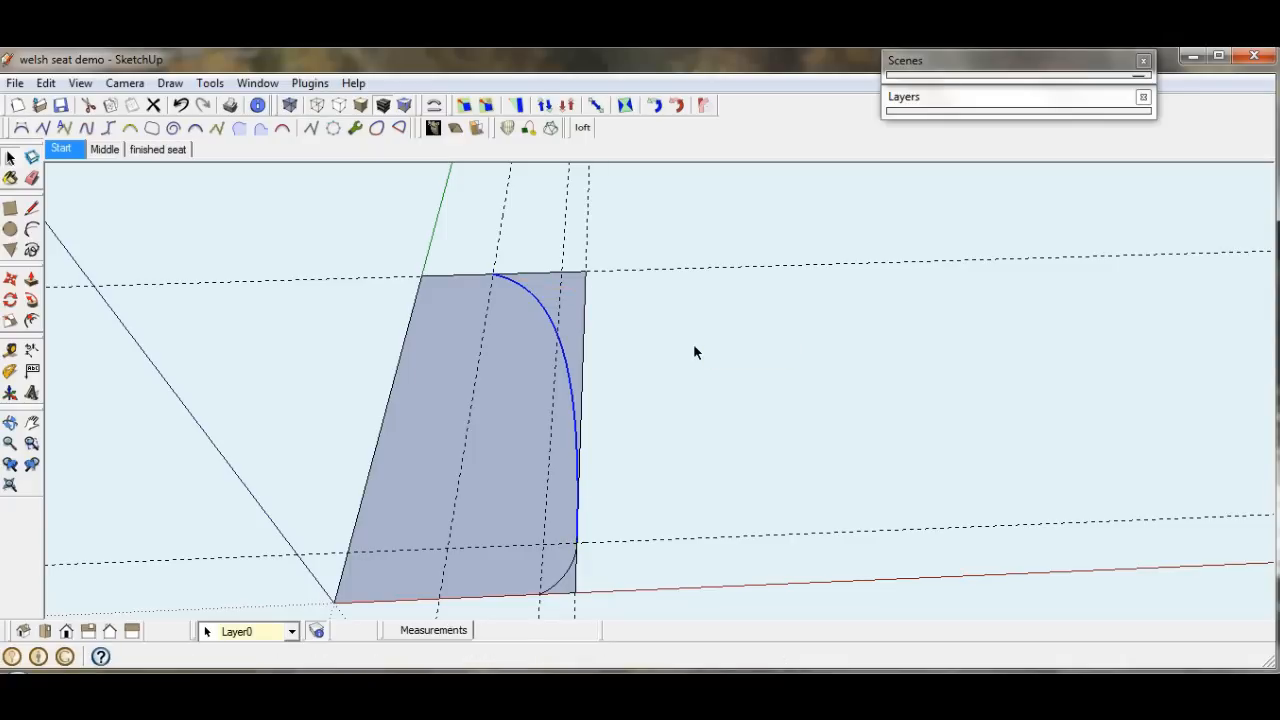
mouse_move(588, 600)
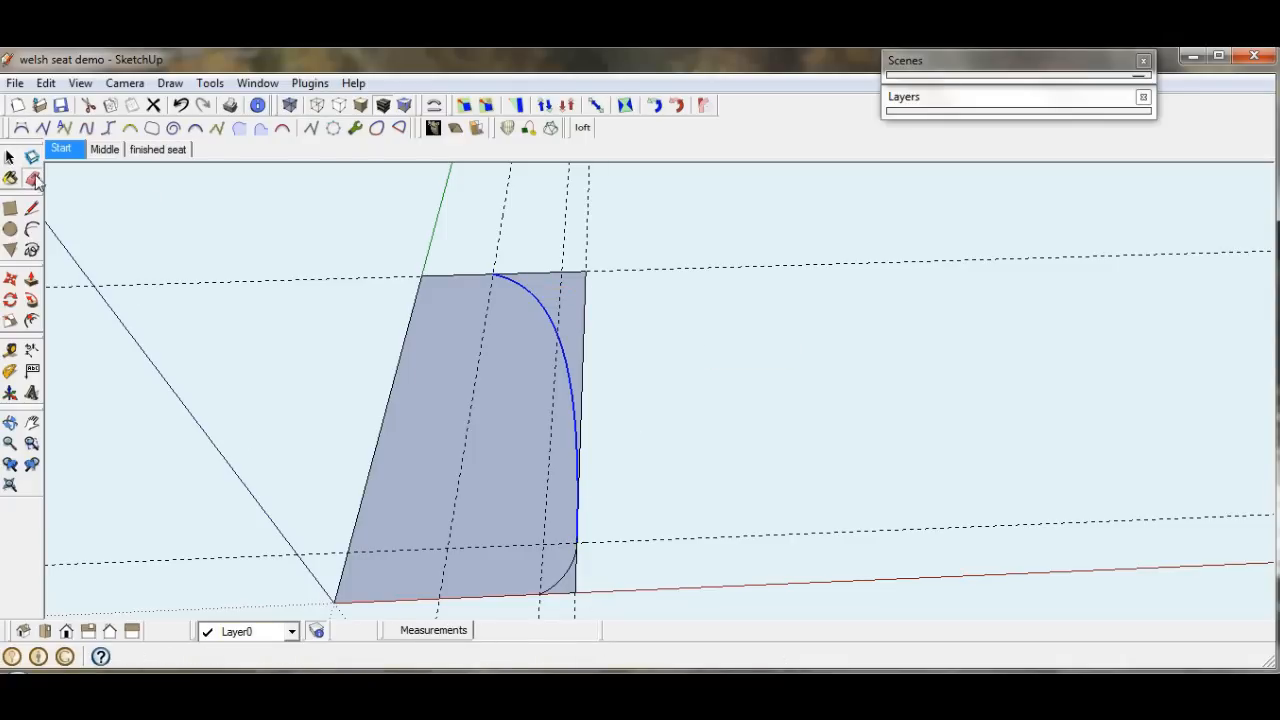
Erase the leftover square corner beyond the Bezier curve
click(10, 178)
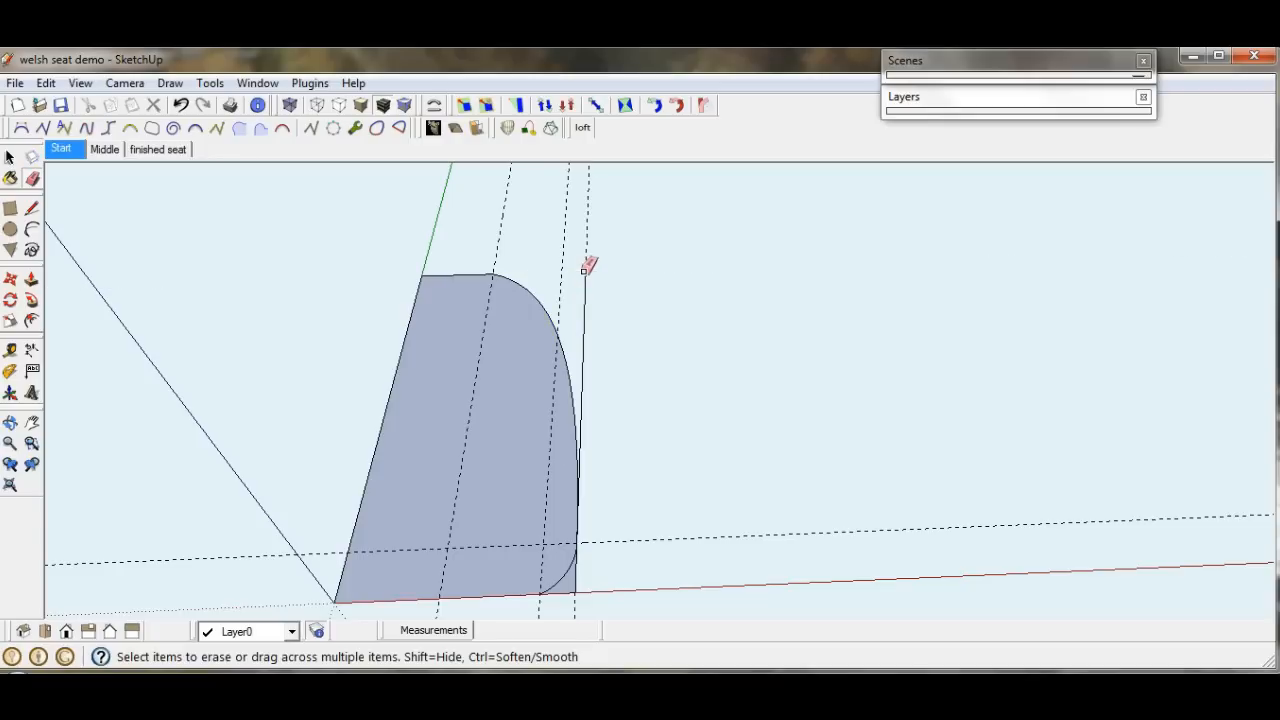
mouse_move(590, 330)
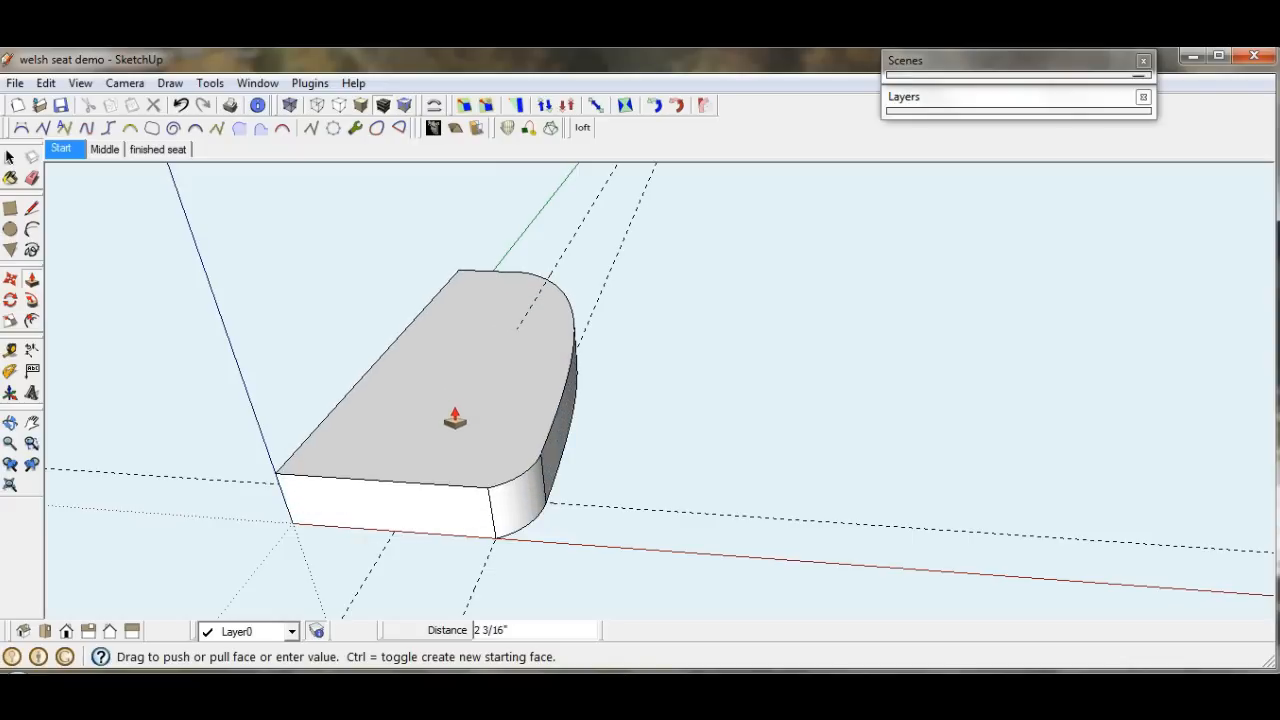
Push the rounded face up into a slab 1¾ inches thick
text(1)
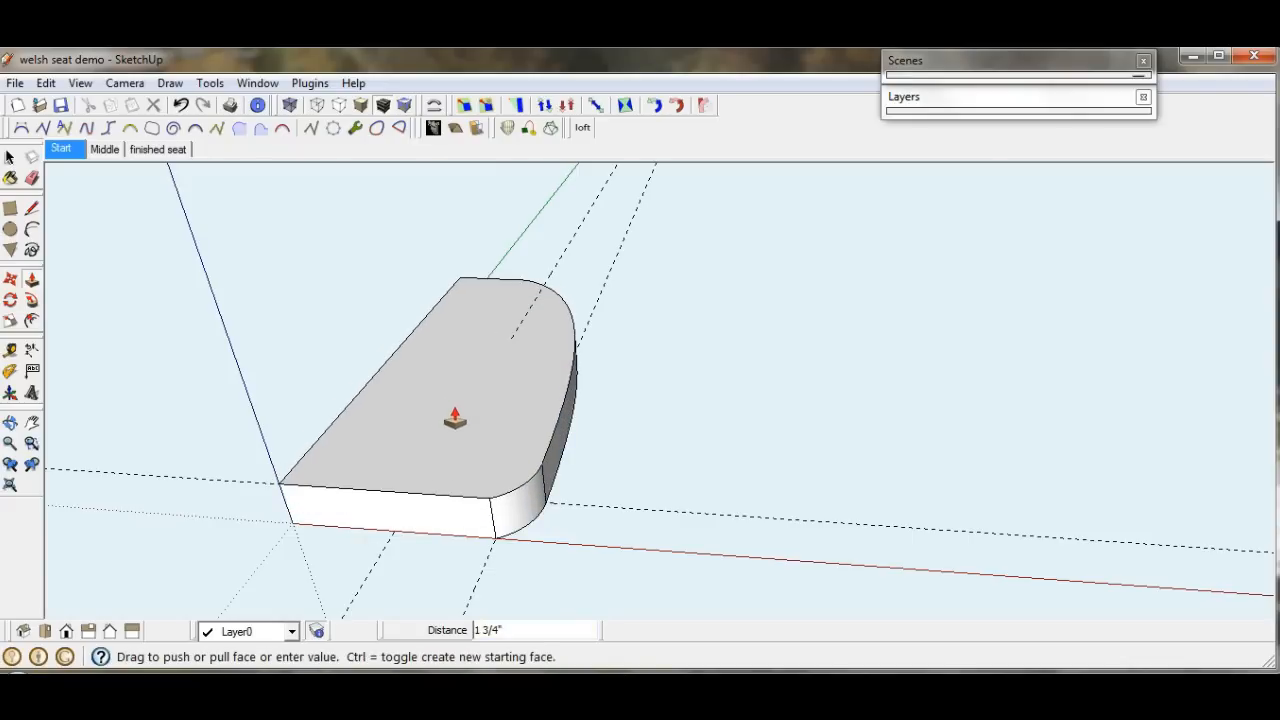
mouse_move(281, 378)
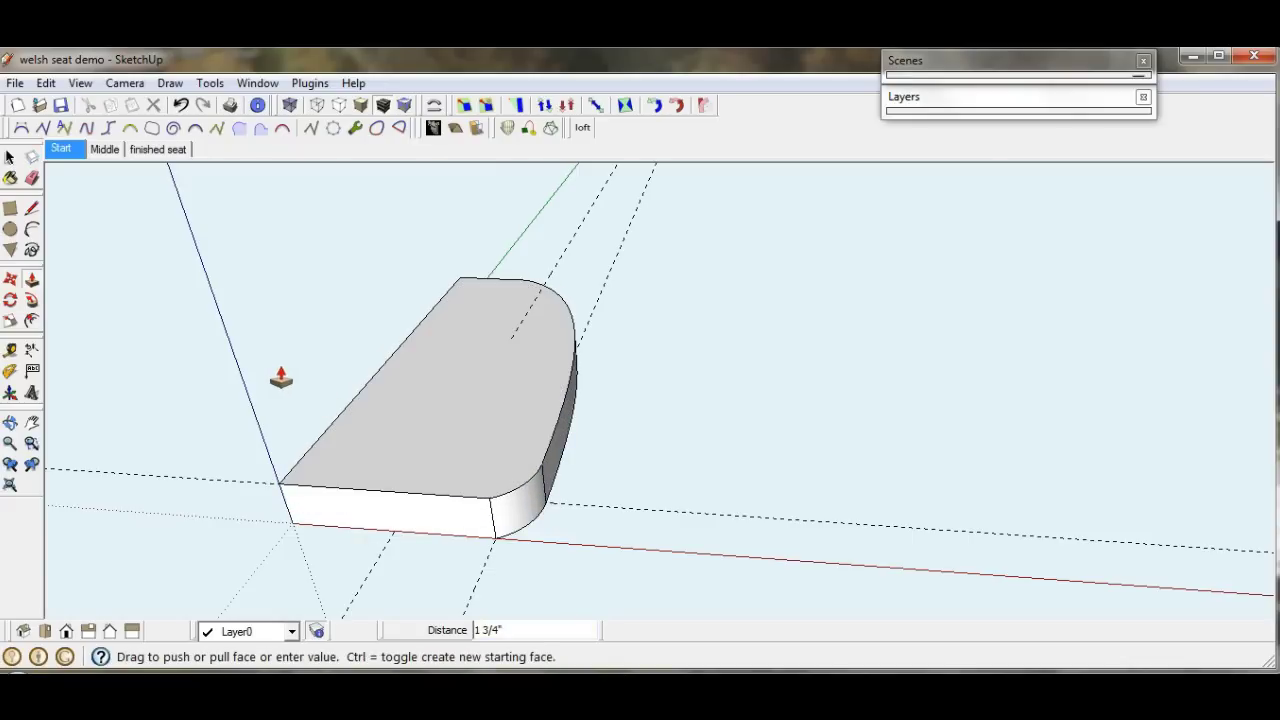
mouse_move(323, 412)
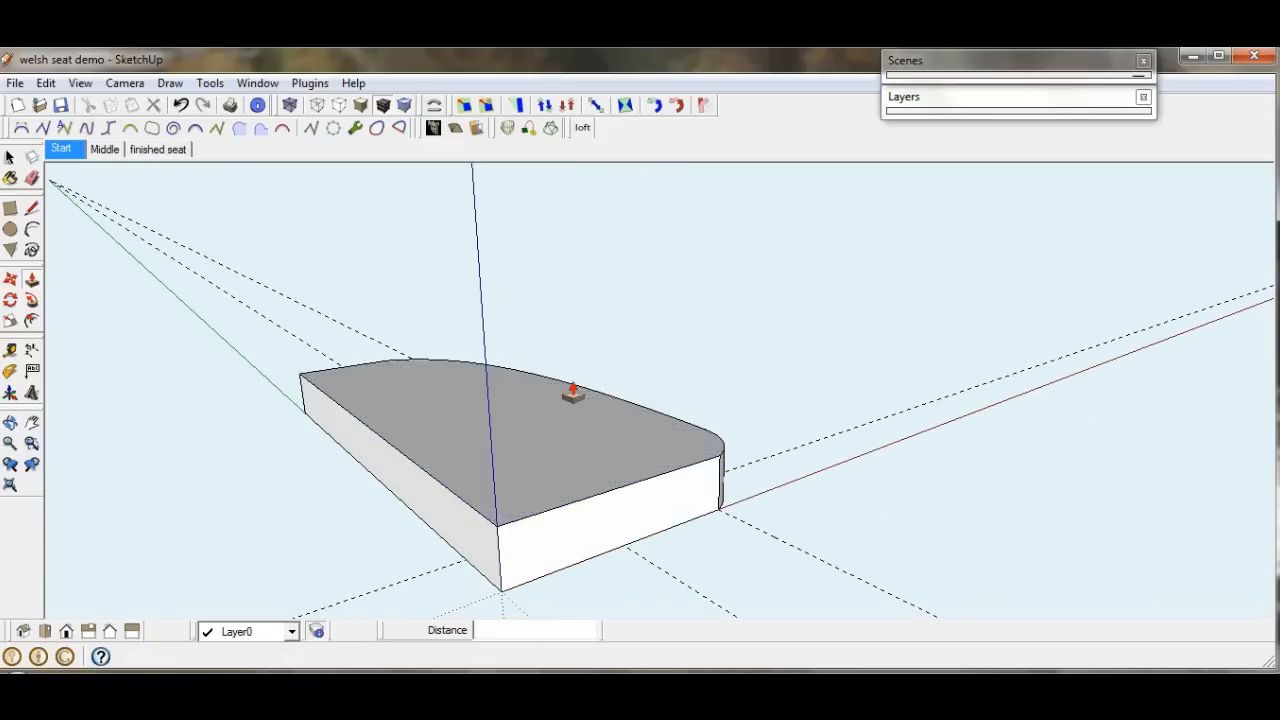
Orbit and zoom in close on the slab's thin end face
drag(570, 390, 688, 417)
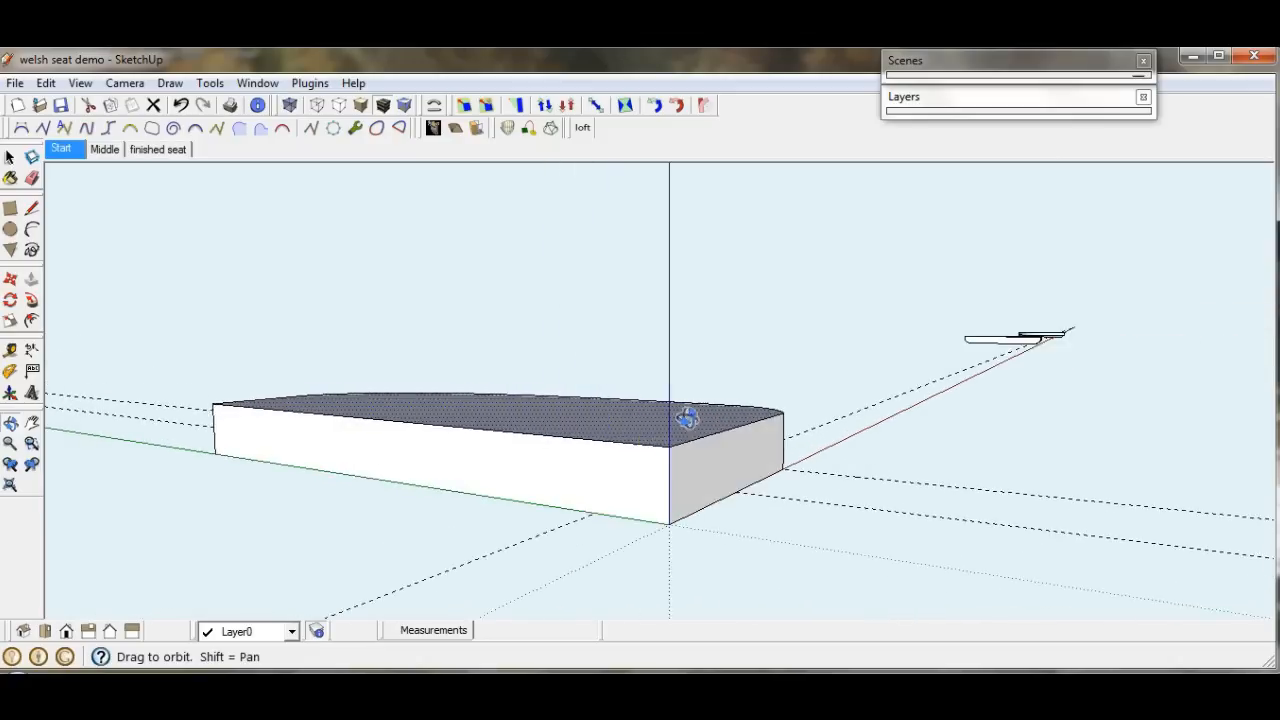
drag(688, 416, 788, 403)
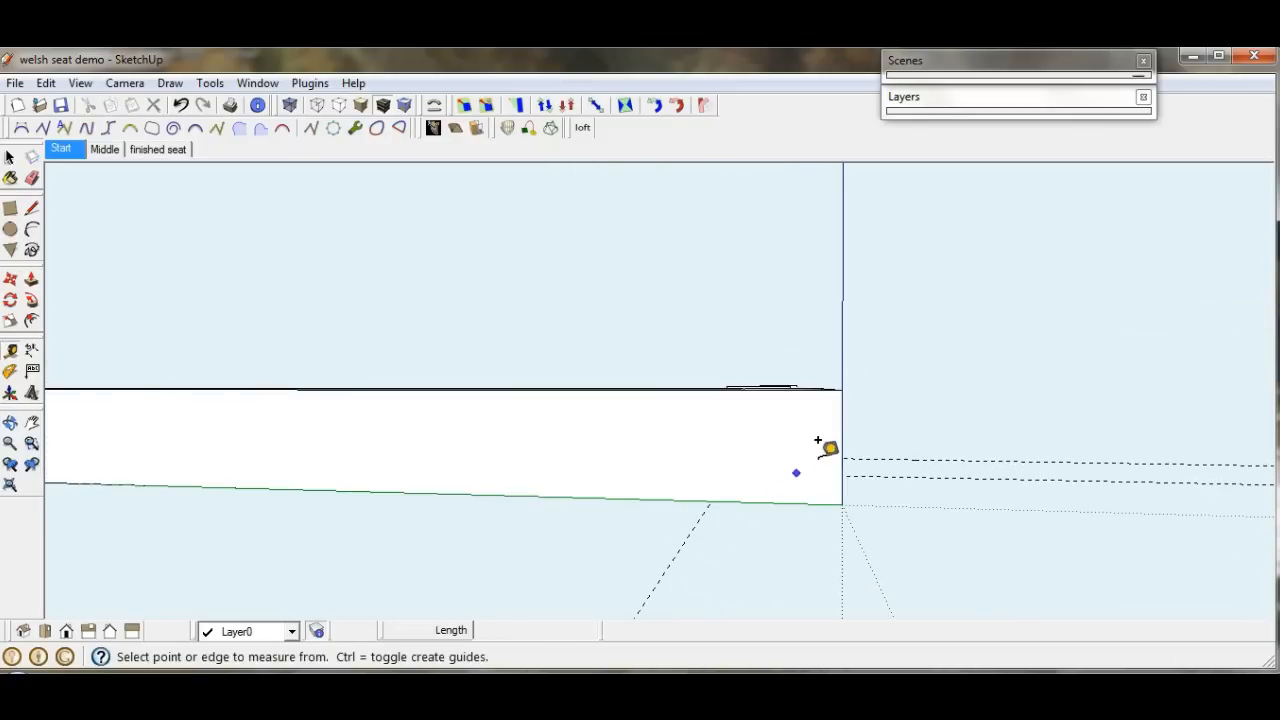
Place guides 1 inch in from the slab's end and 7/8 inch below the top
click(818, 441)
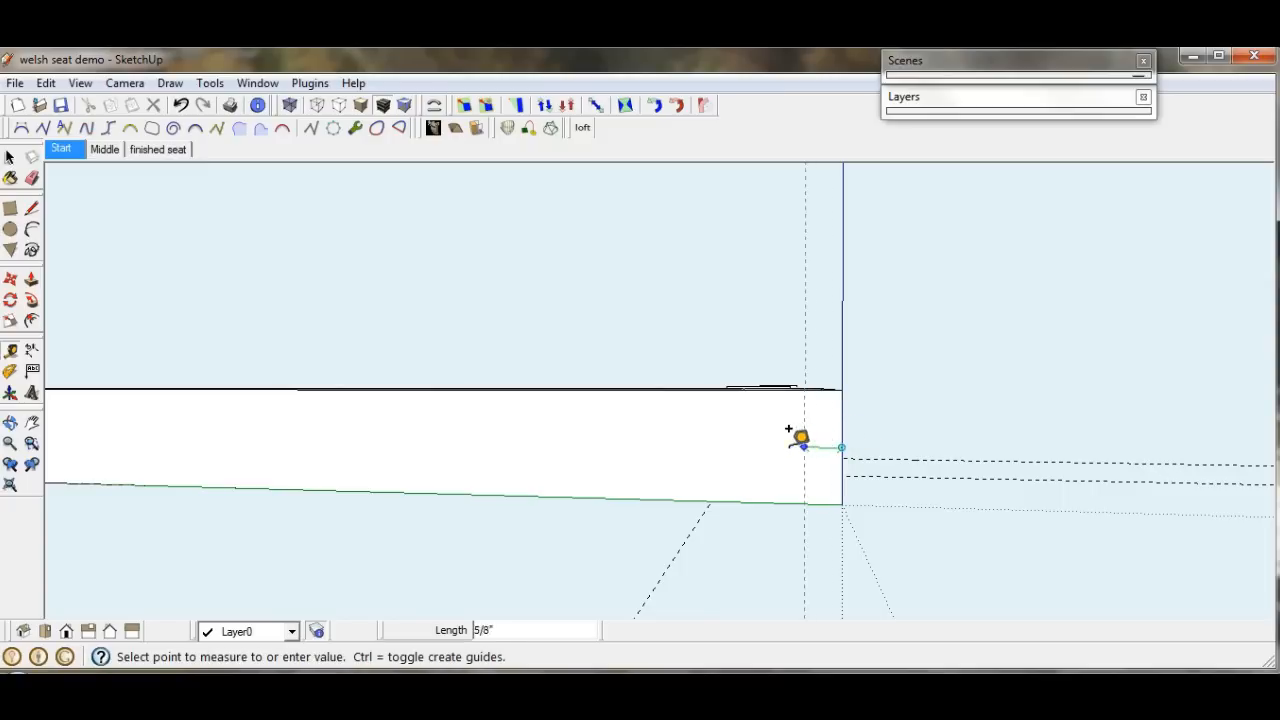
mouse_move(785, 437)
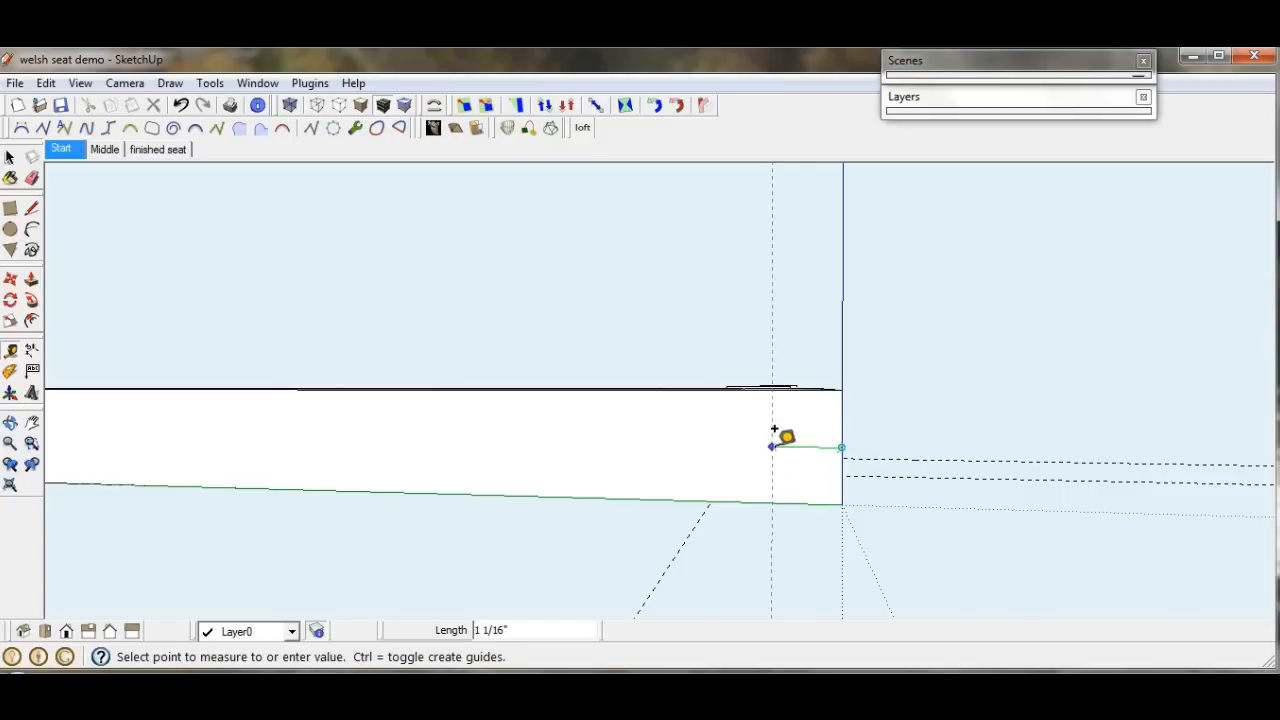
mouse_move(765, 382)
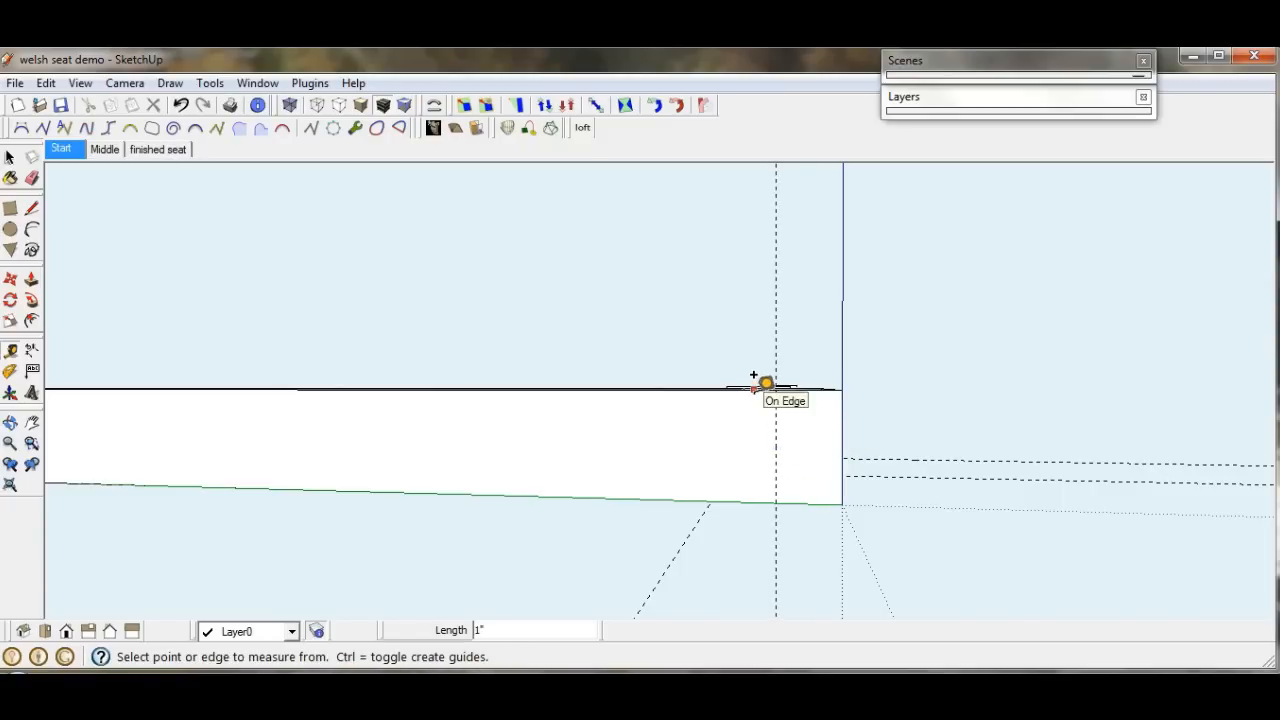
click(753, 390)
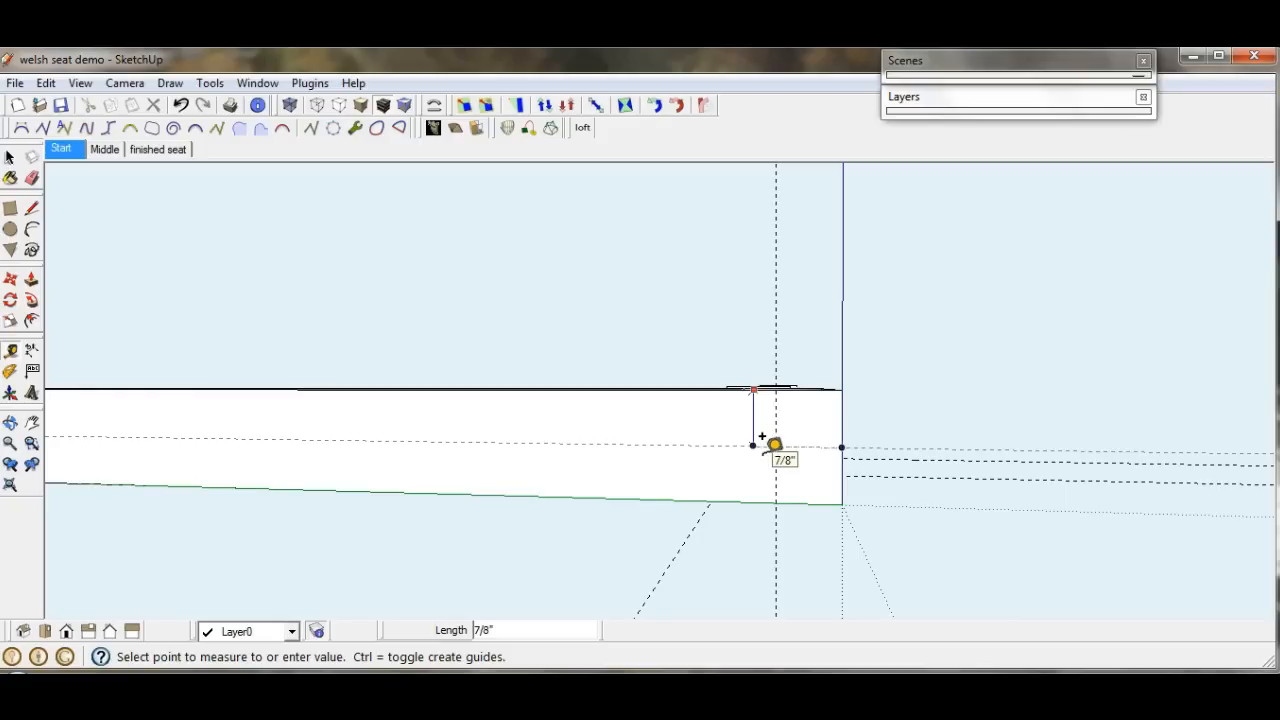
mouse_move(753, 458)
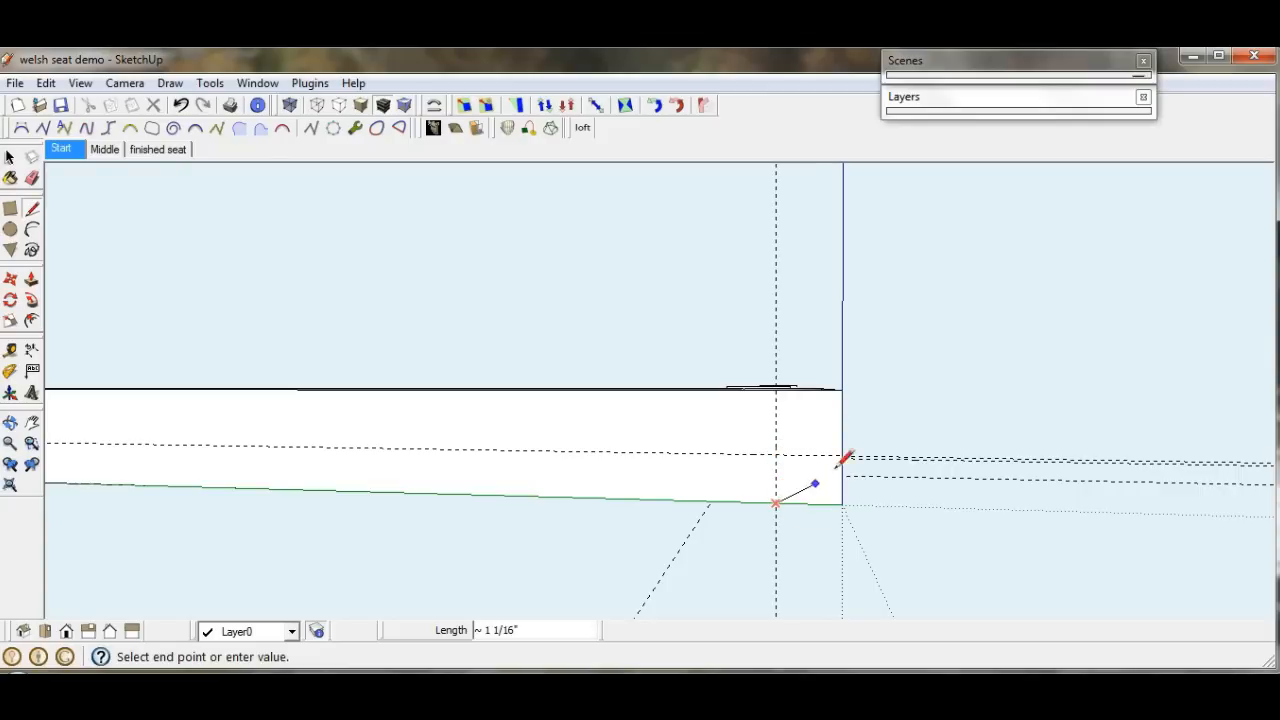
Draw a diagonal bevel line across the end face's lower corner between the guide marks
click(845, 458)
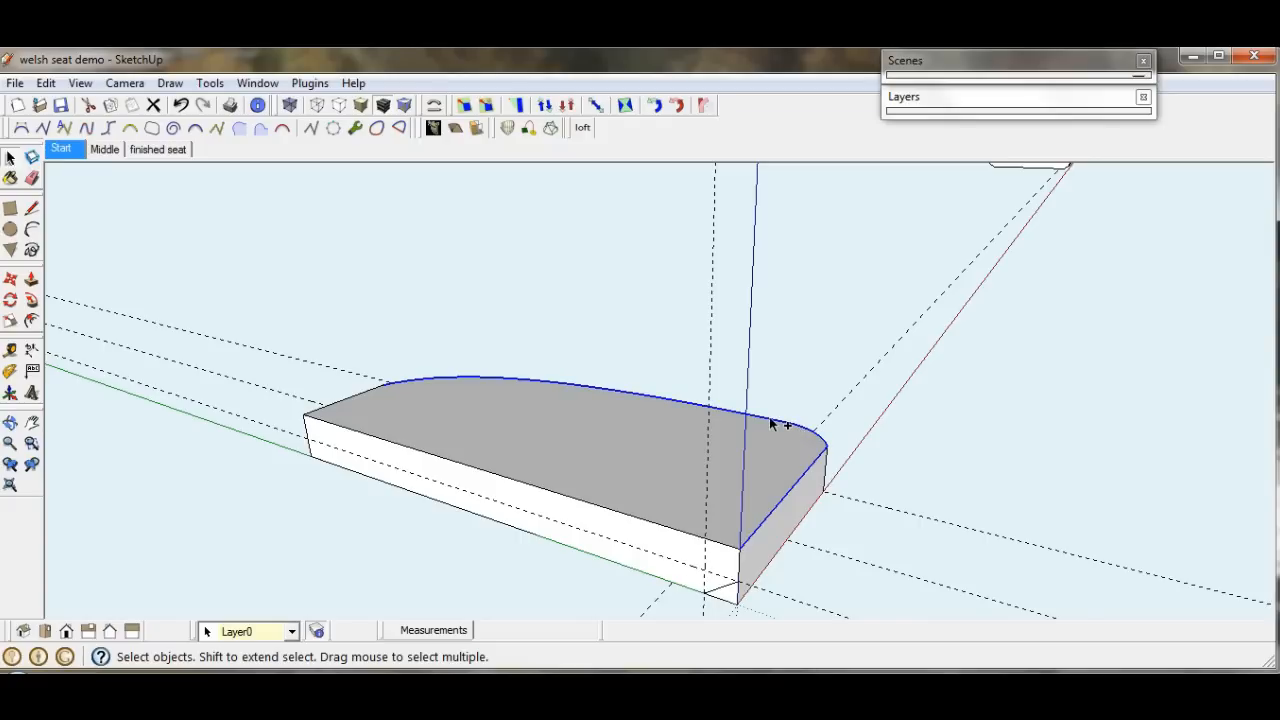
mouse_move(355, 402)
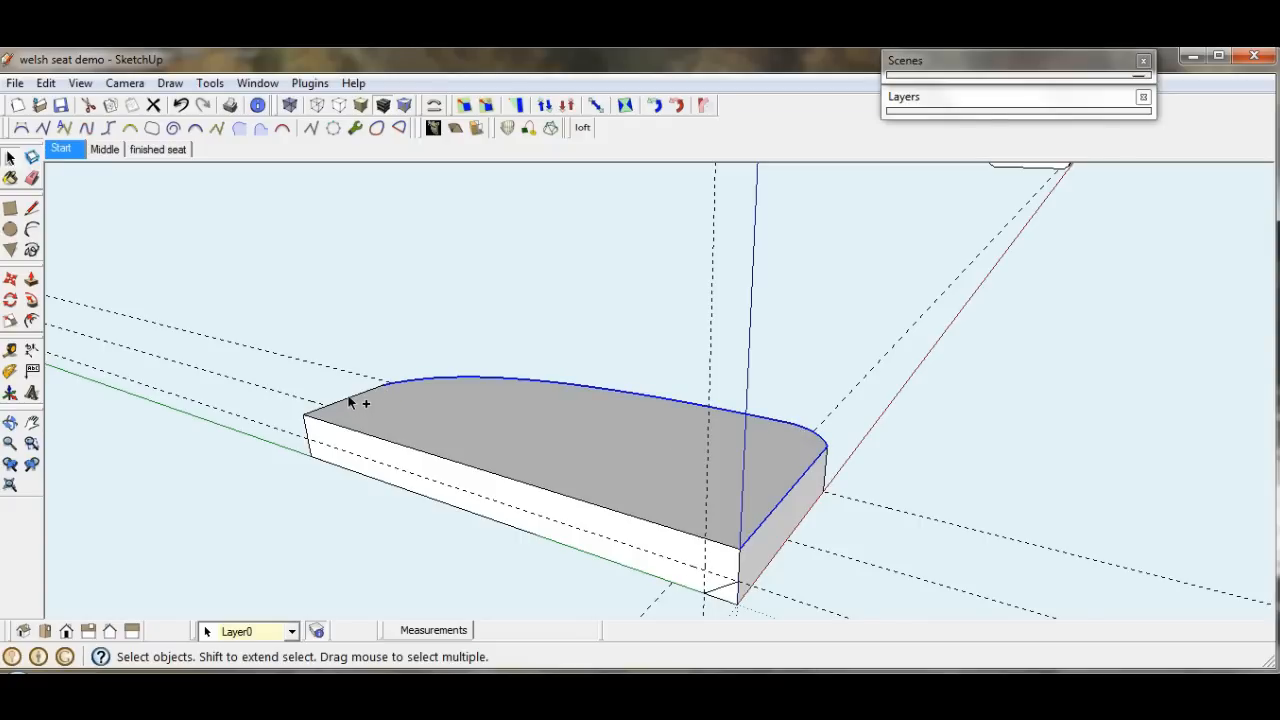
mouse_move(294, 502)
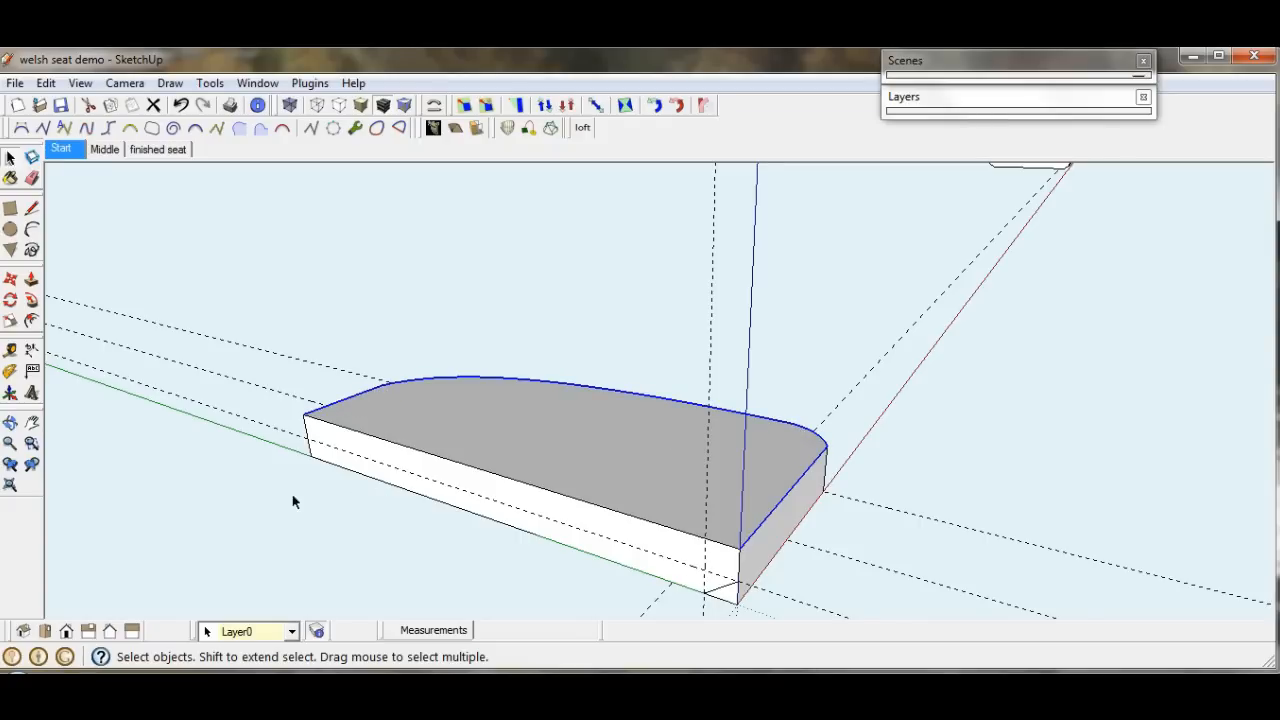
Sweep the bevel profile along the curved outline with Follow Me, then orbit to check it
click(31, 301)
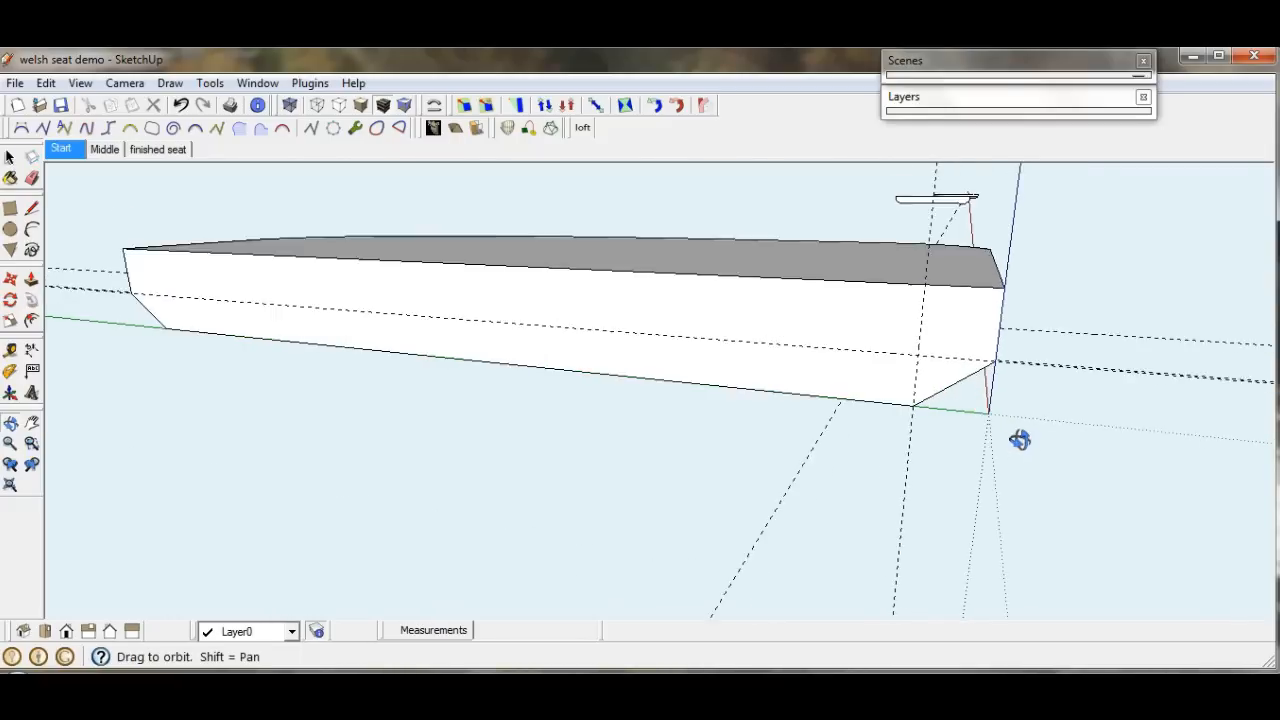
drag(1020, 440, 640, 365)
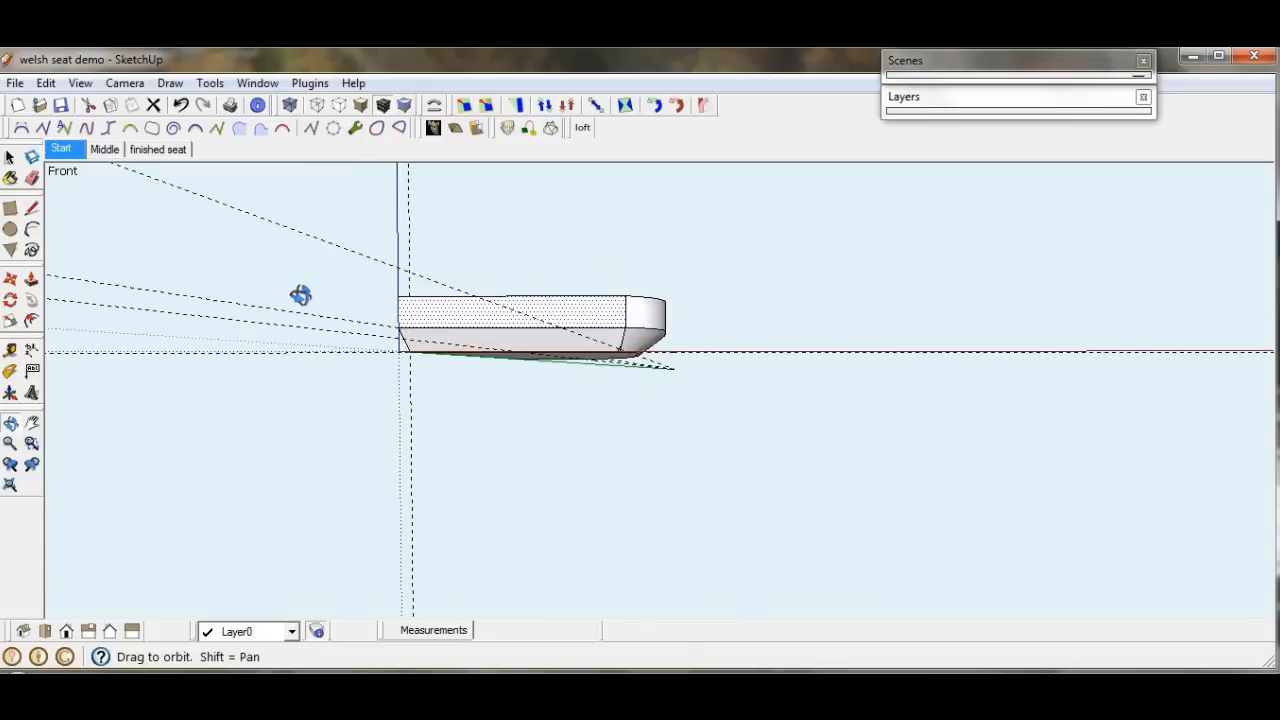
drag(300, 295, 600, 417)
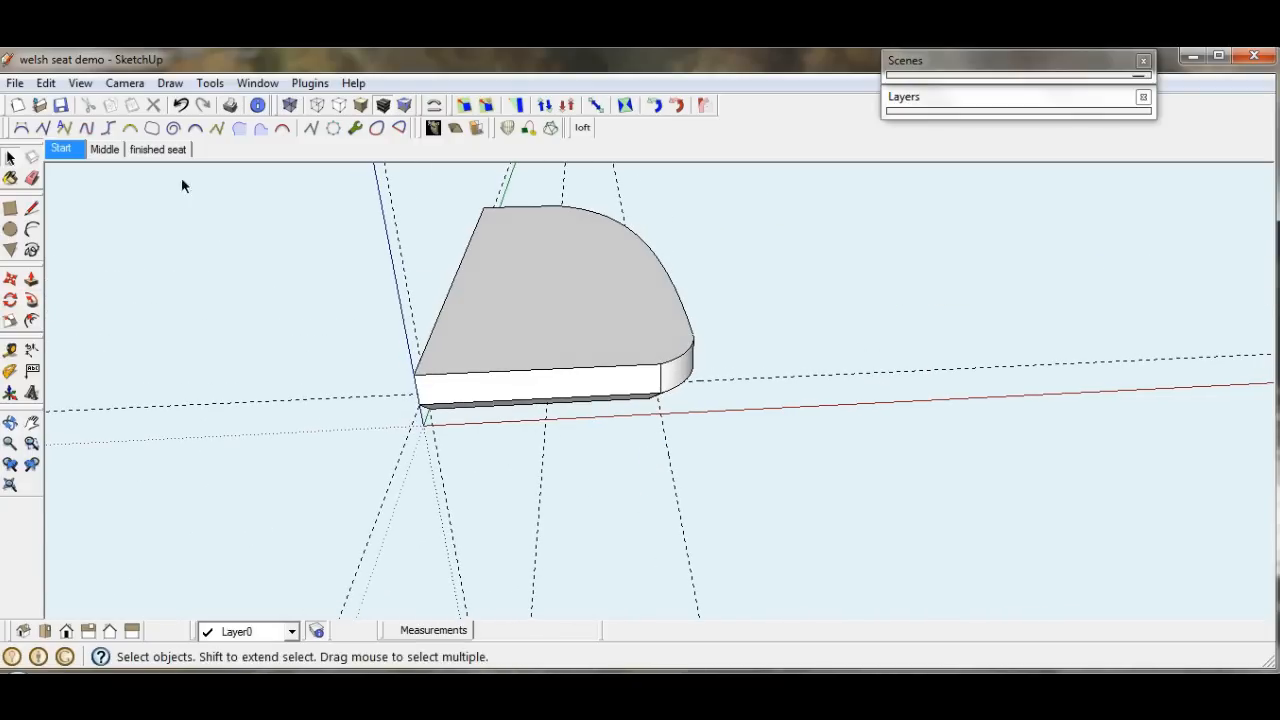
click(104, 149)
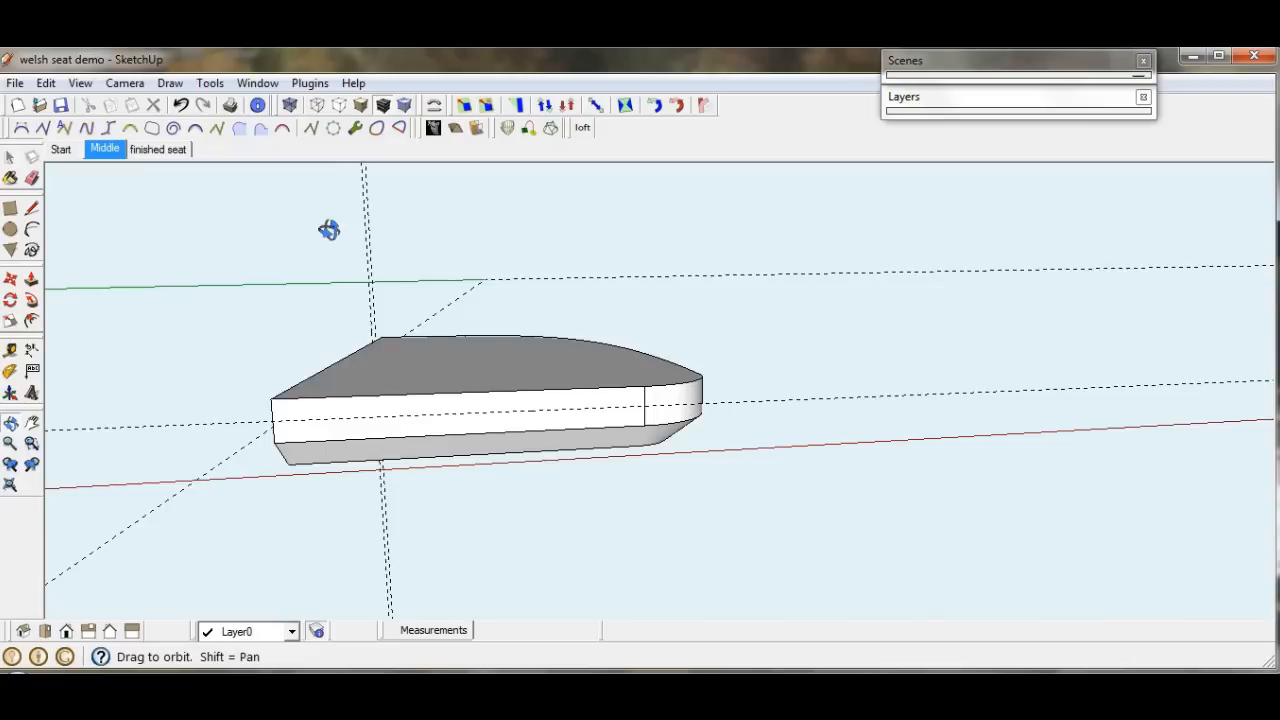
Orbit the Middle scene view to inspect the bevelled underside rim
drag(330, 230, 300, 270)
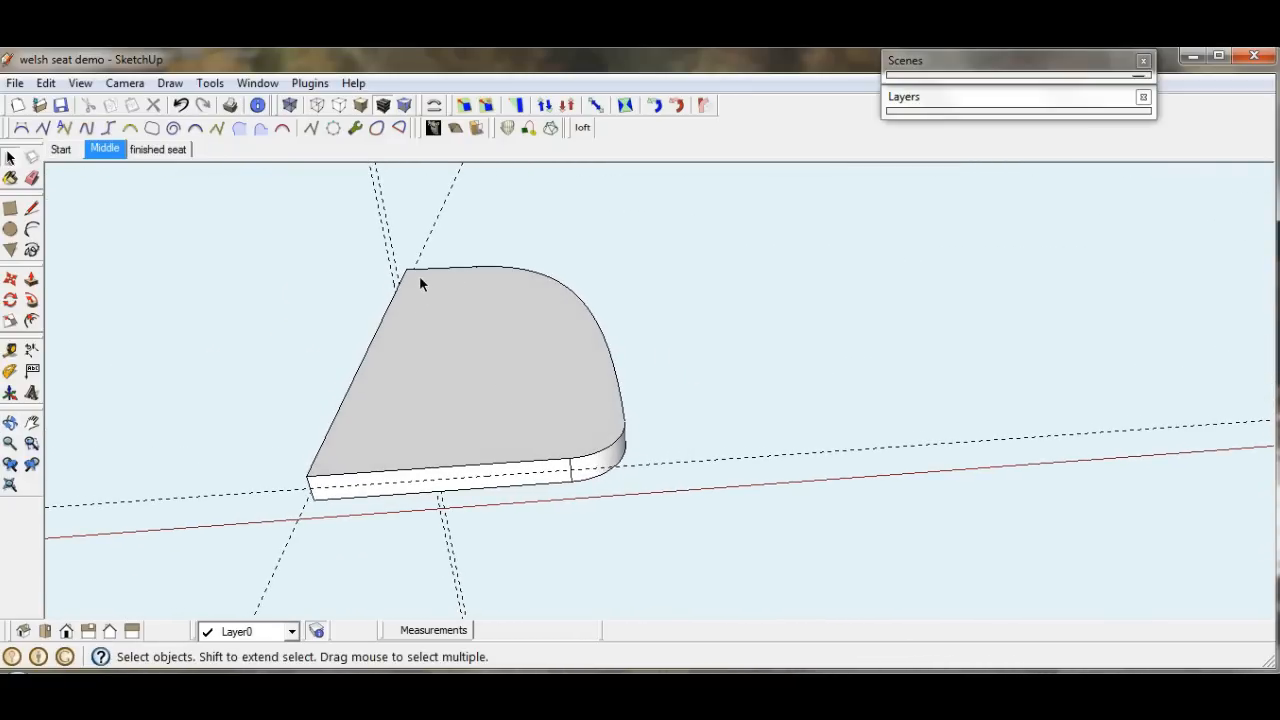
mouse_move(580, 455)
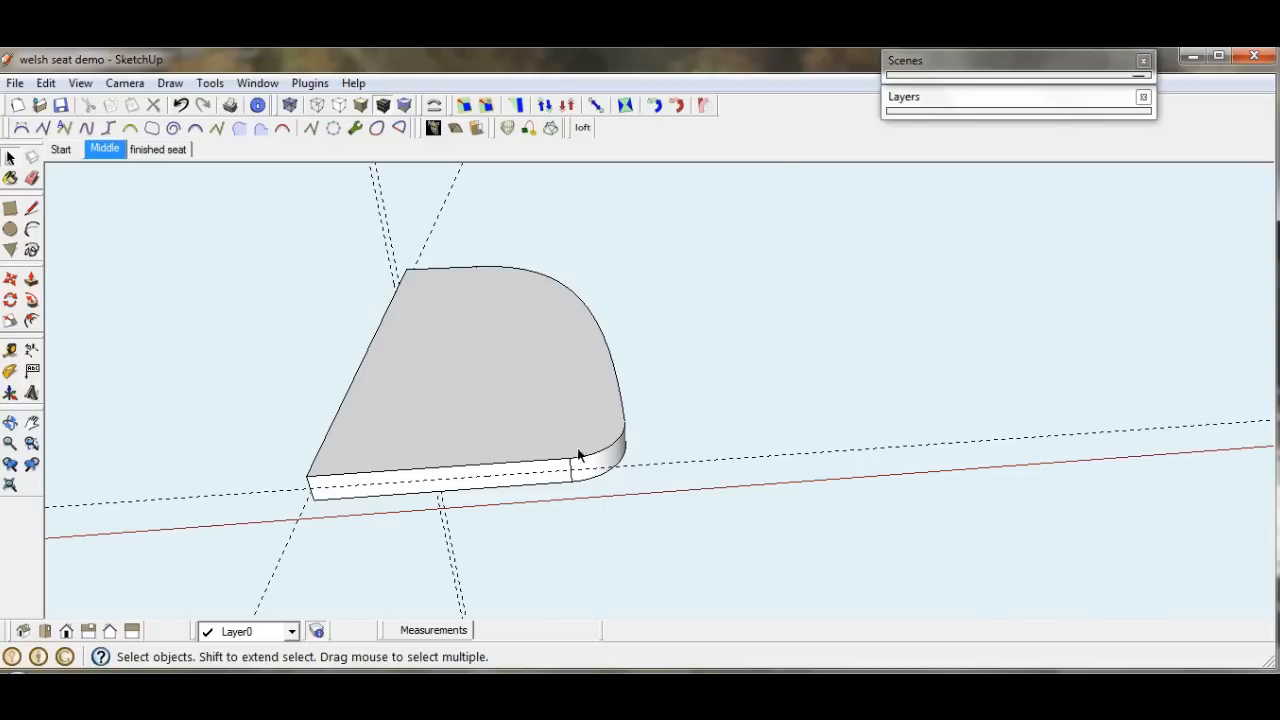
mouse_move(373, 391)
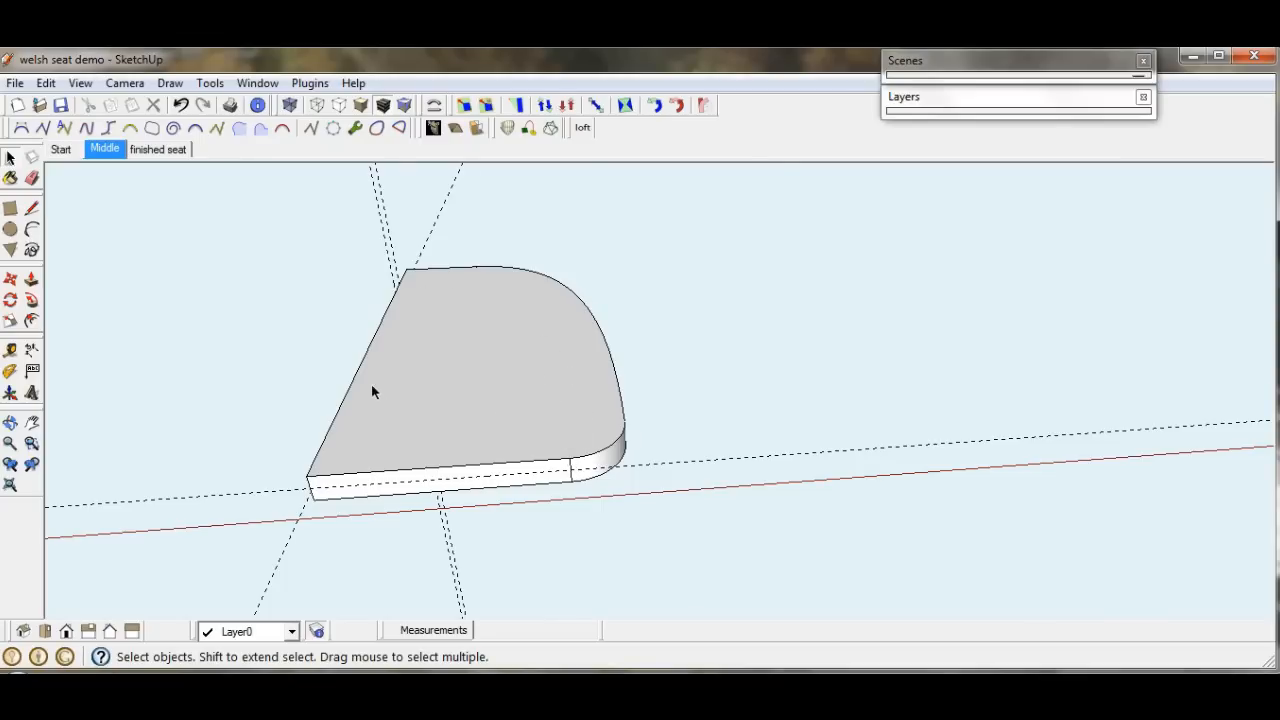
mouse_move(378, 312)
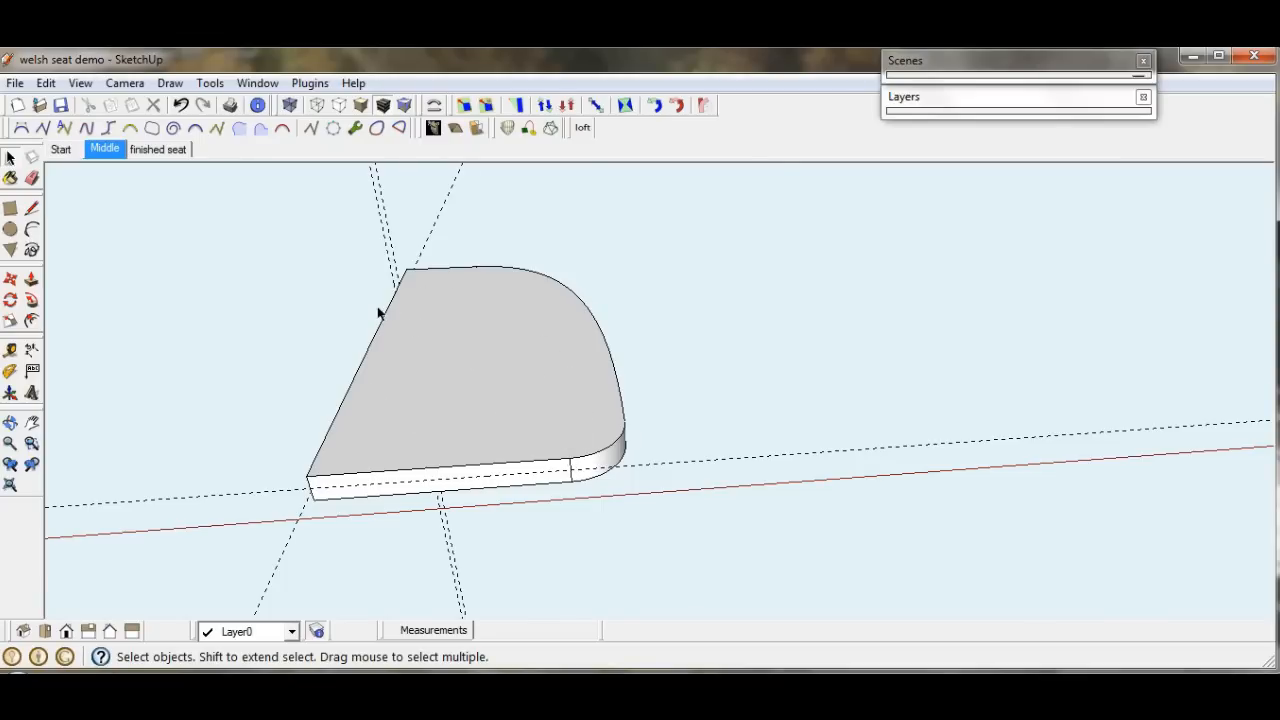
mouse_move(450, 268)
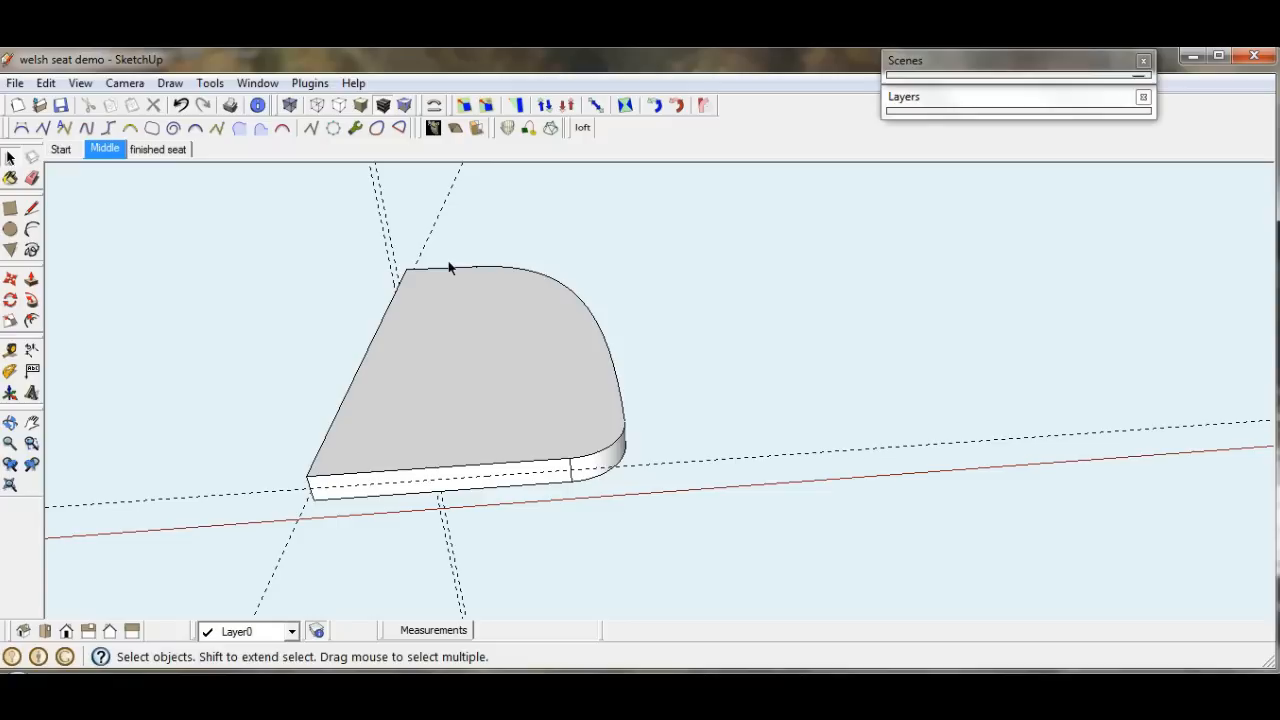
mouse_move(533, 340)
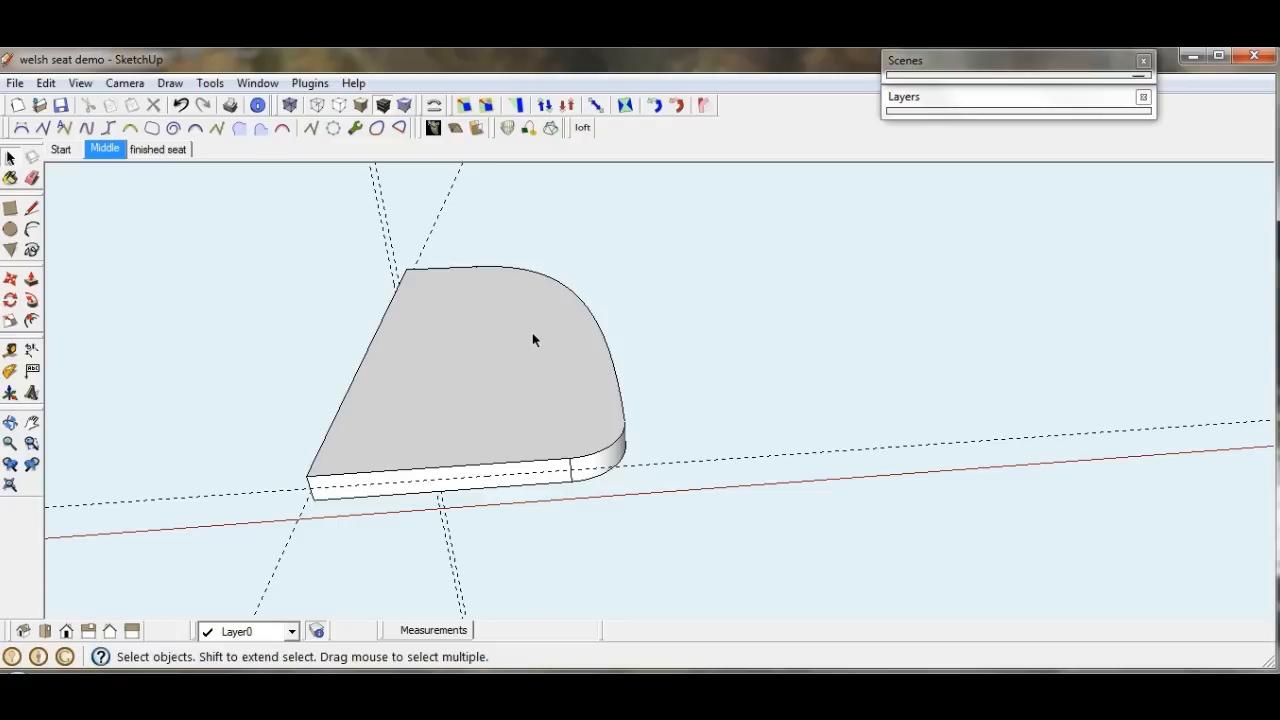
mouse_move(517, 323)
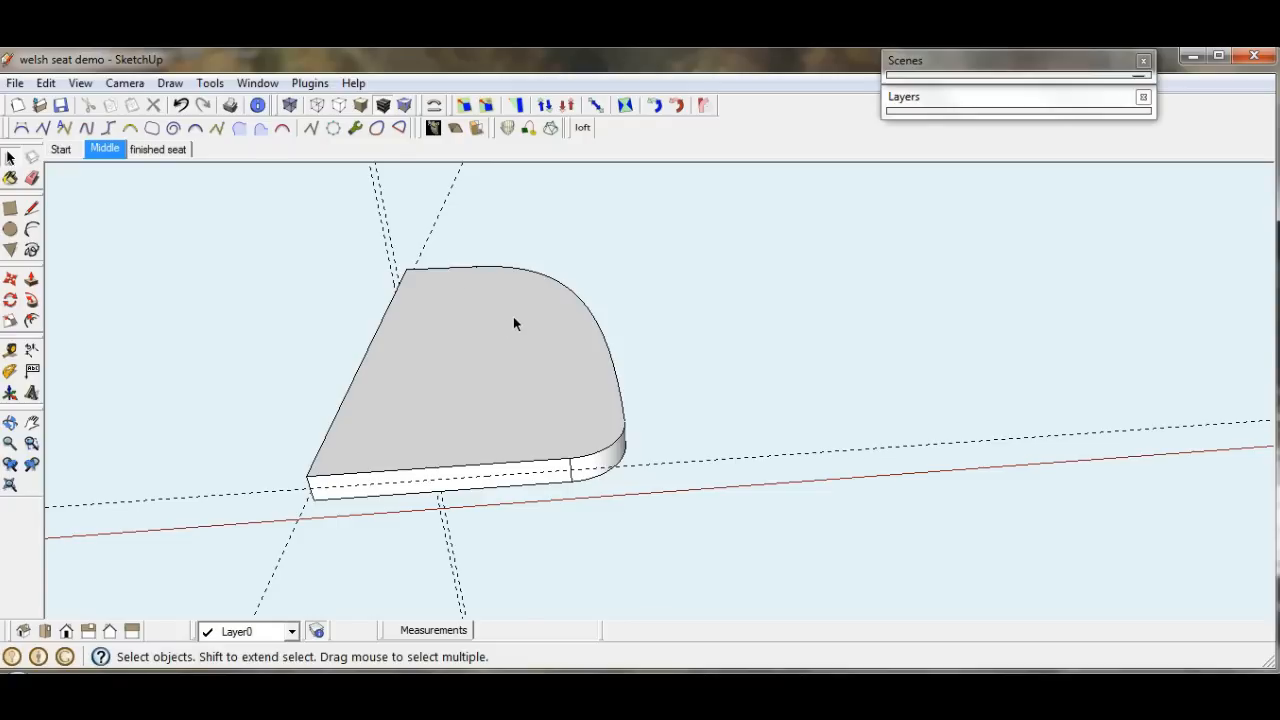
mouse_move(530, 316)
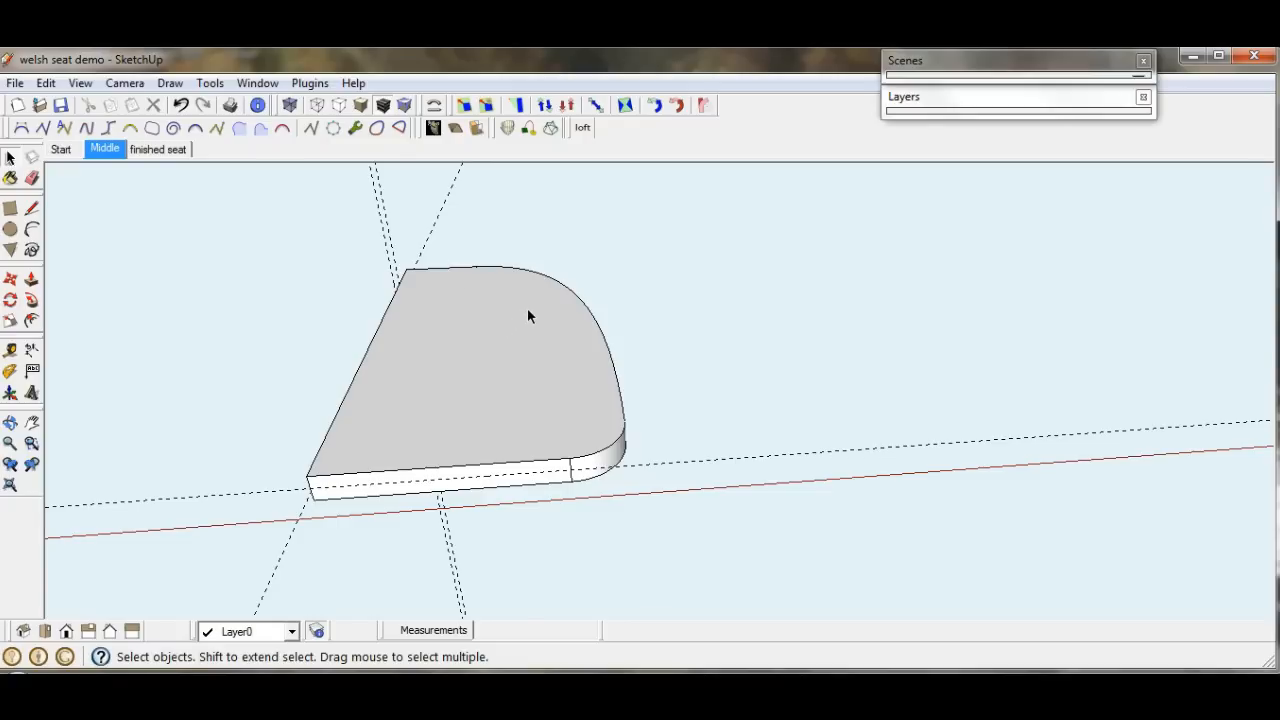
mouse_move(530, 310)
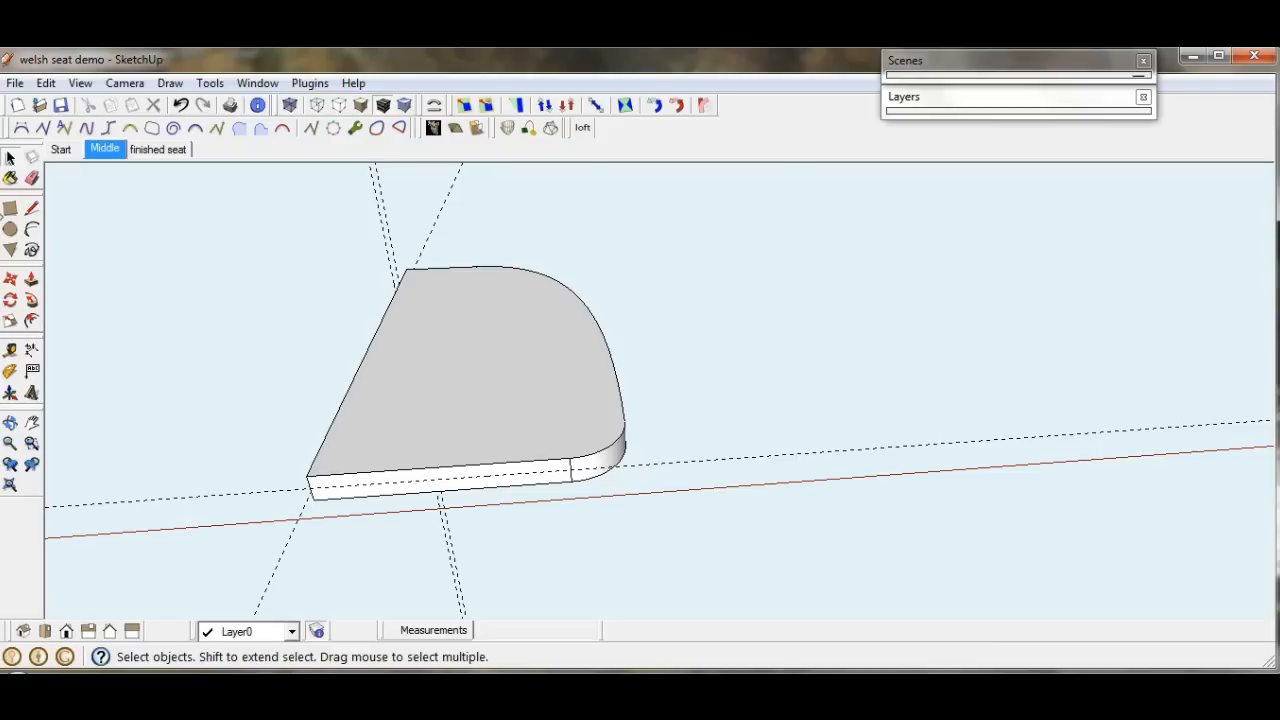
mouse_move(613, 389)
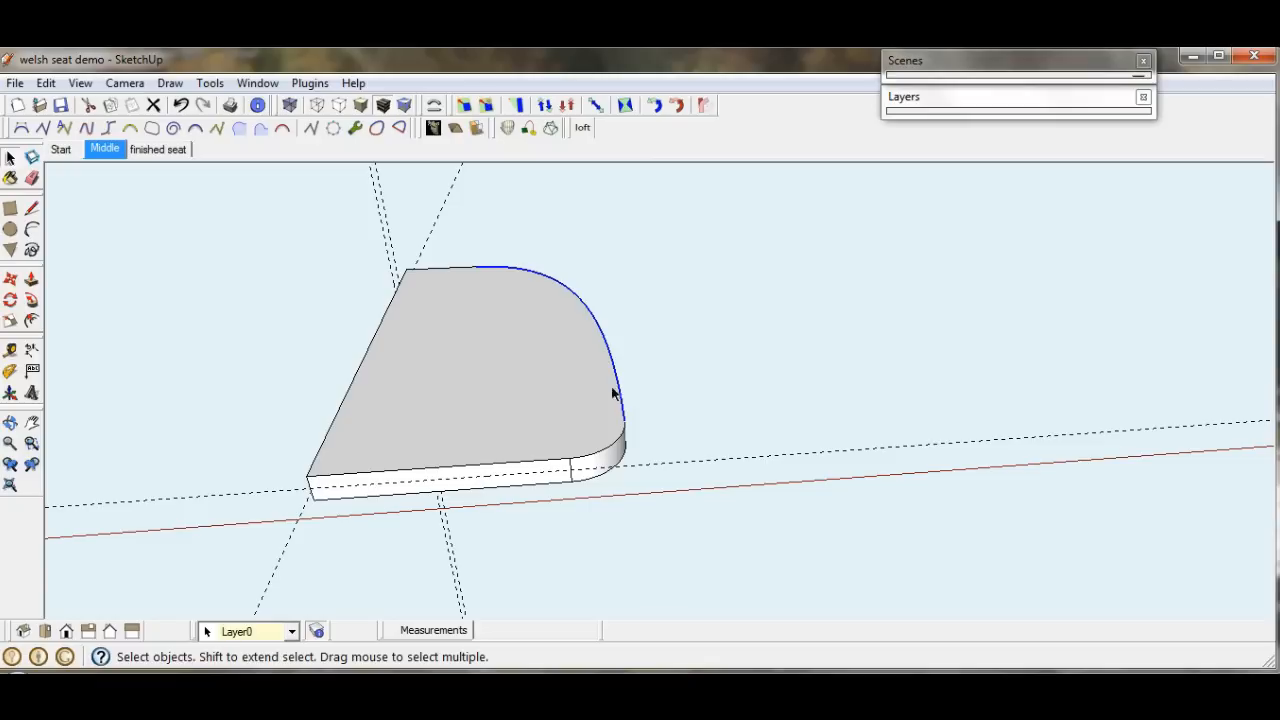
mouse_move(447, 271)
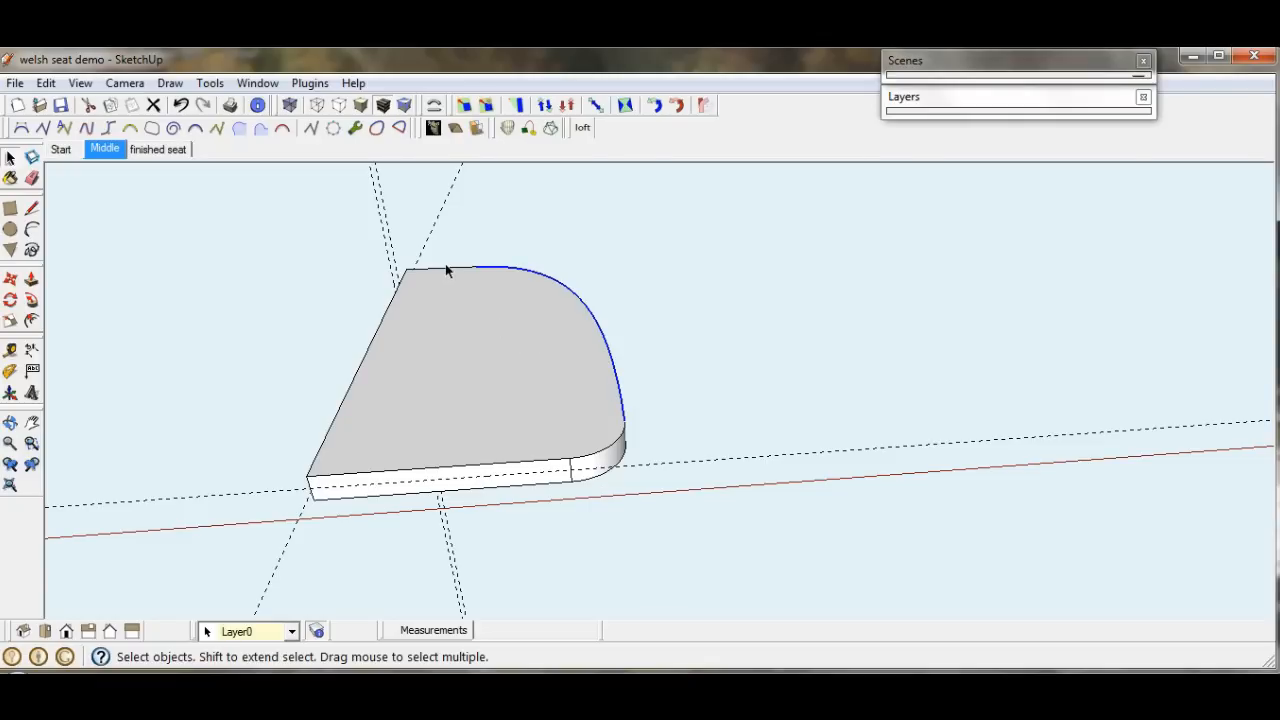
mouse_move(450, 274)
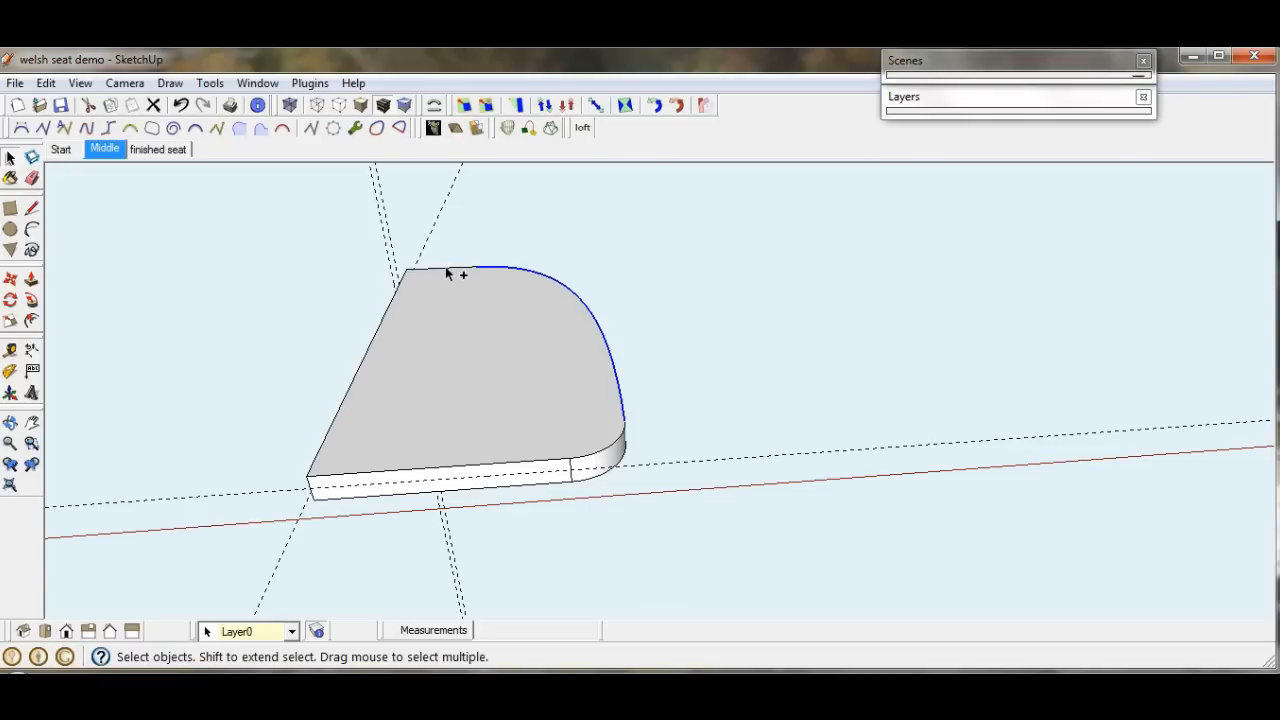
mouse_move(265, 350)
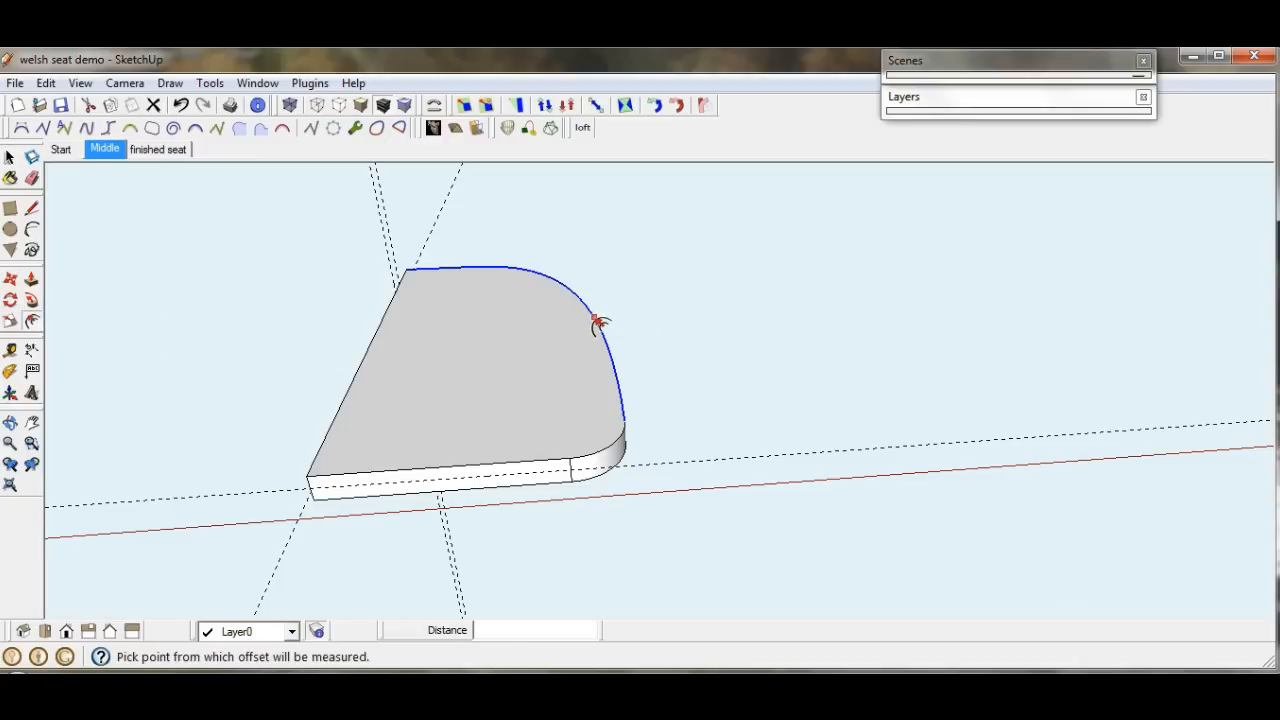
Offset the curved top edge inward by 2 and join its end to the front edge with a line
click(597, 320)
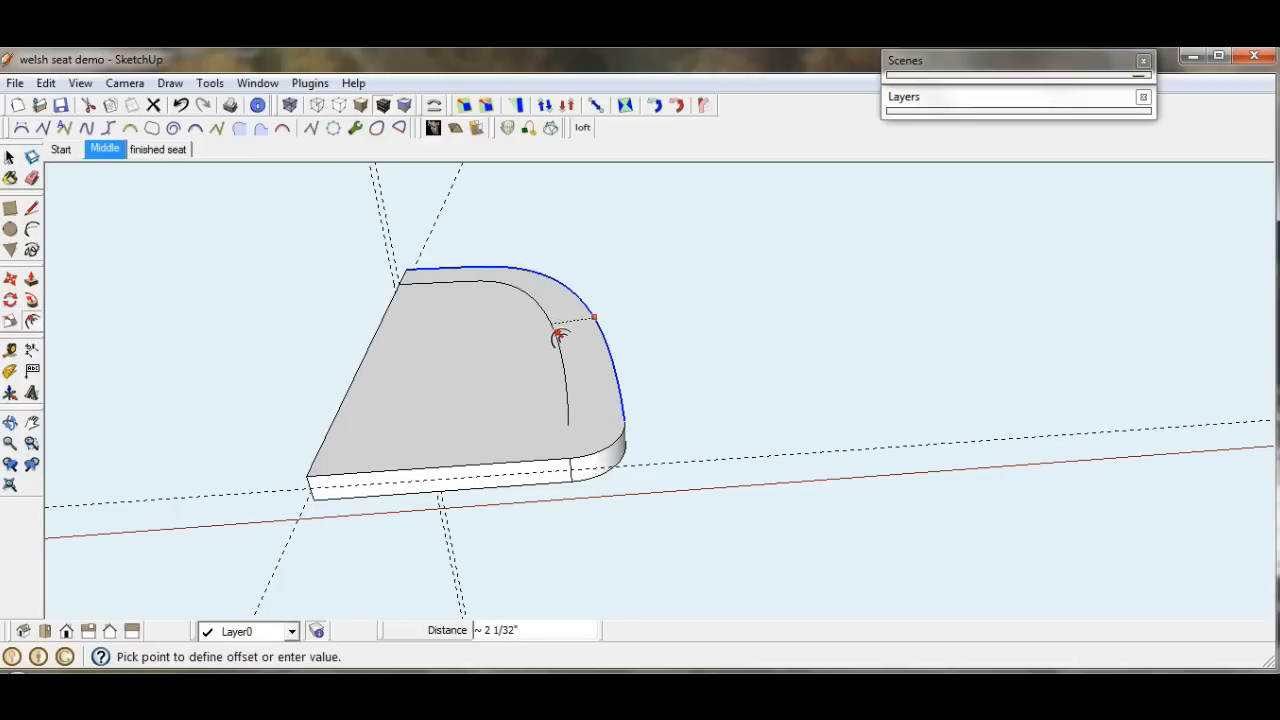
text(2)
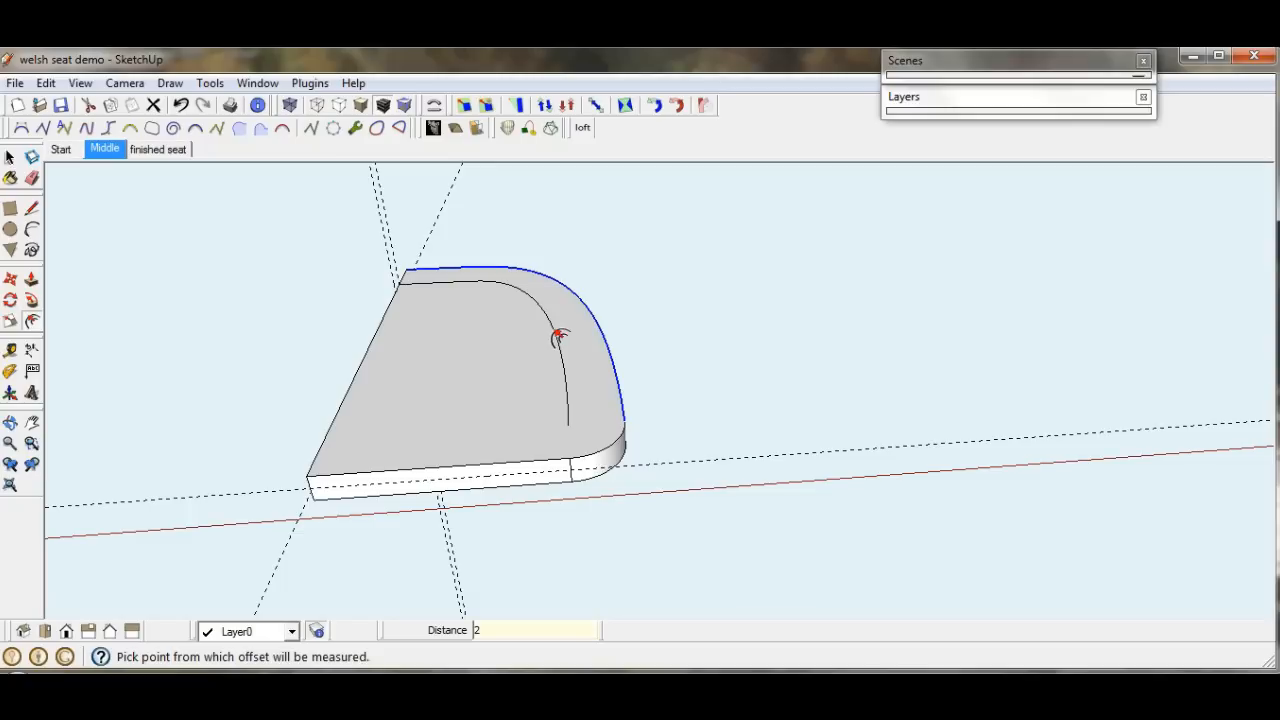
mouse_move(748, 350)
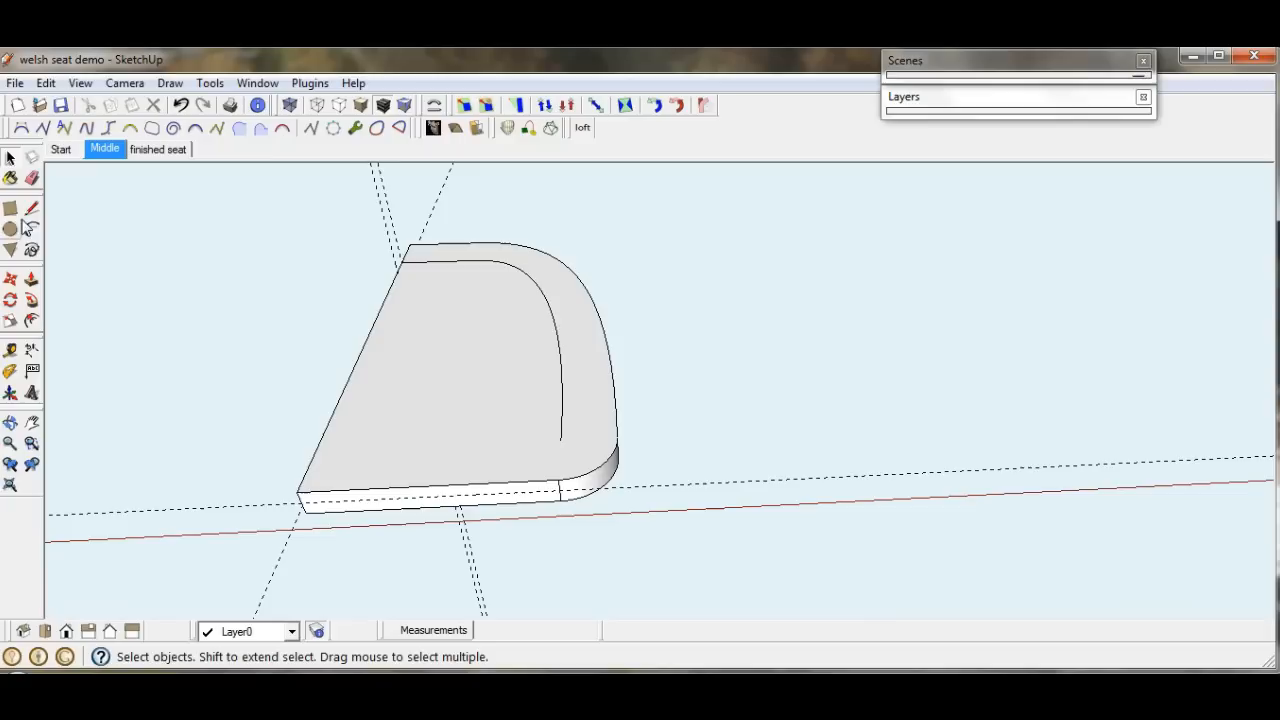
click(32, 208)
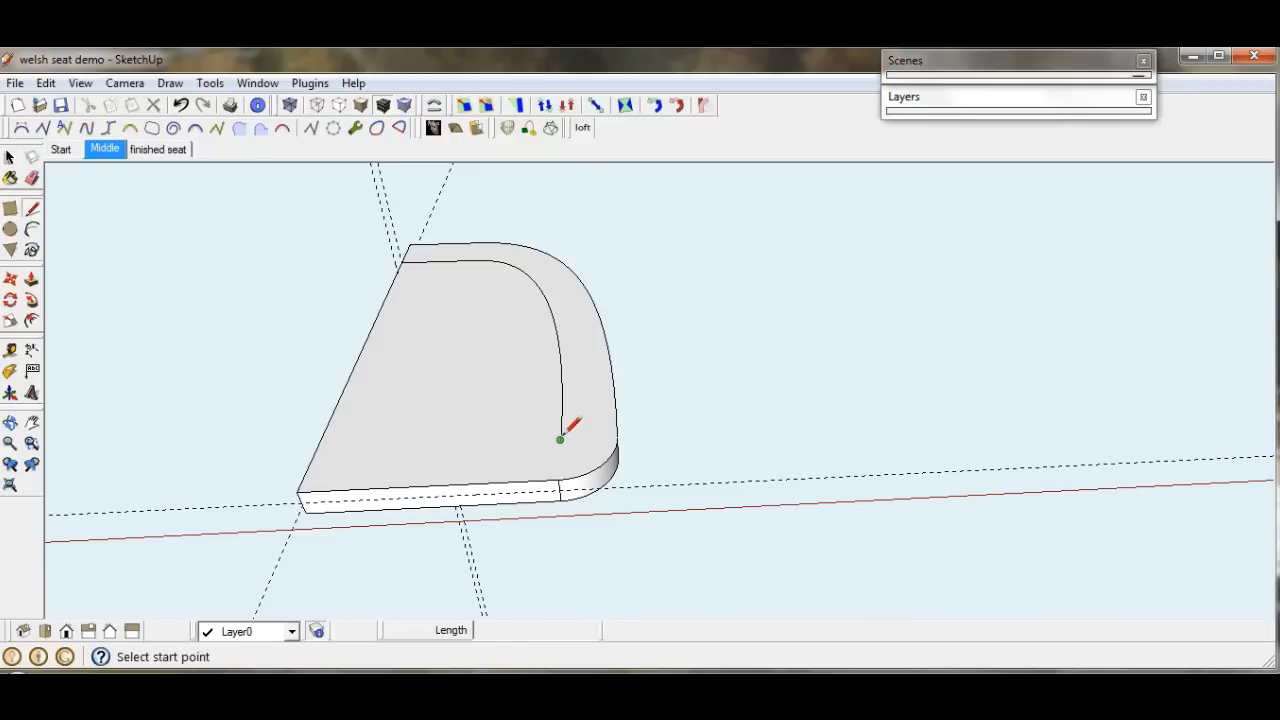
click(560, 440)
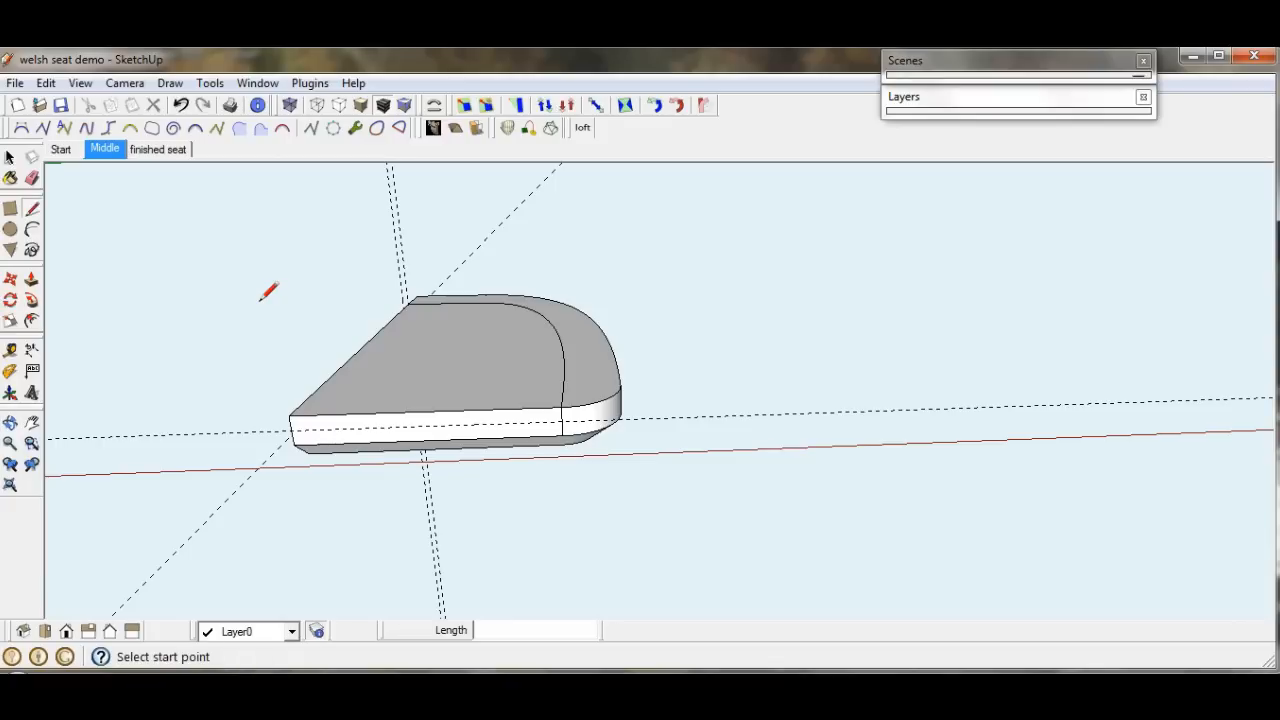
mouse_move(296, 300)
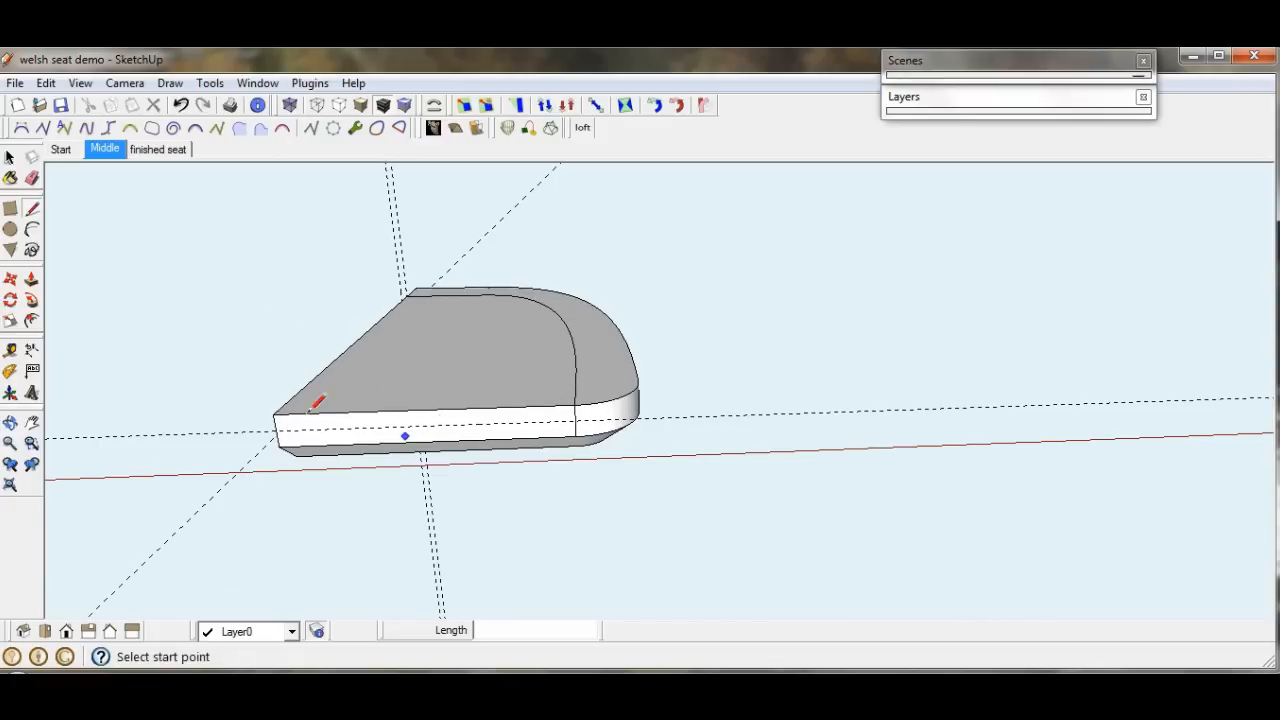
mouse_move(145, 240)
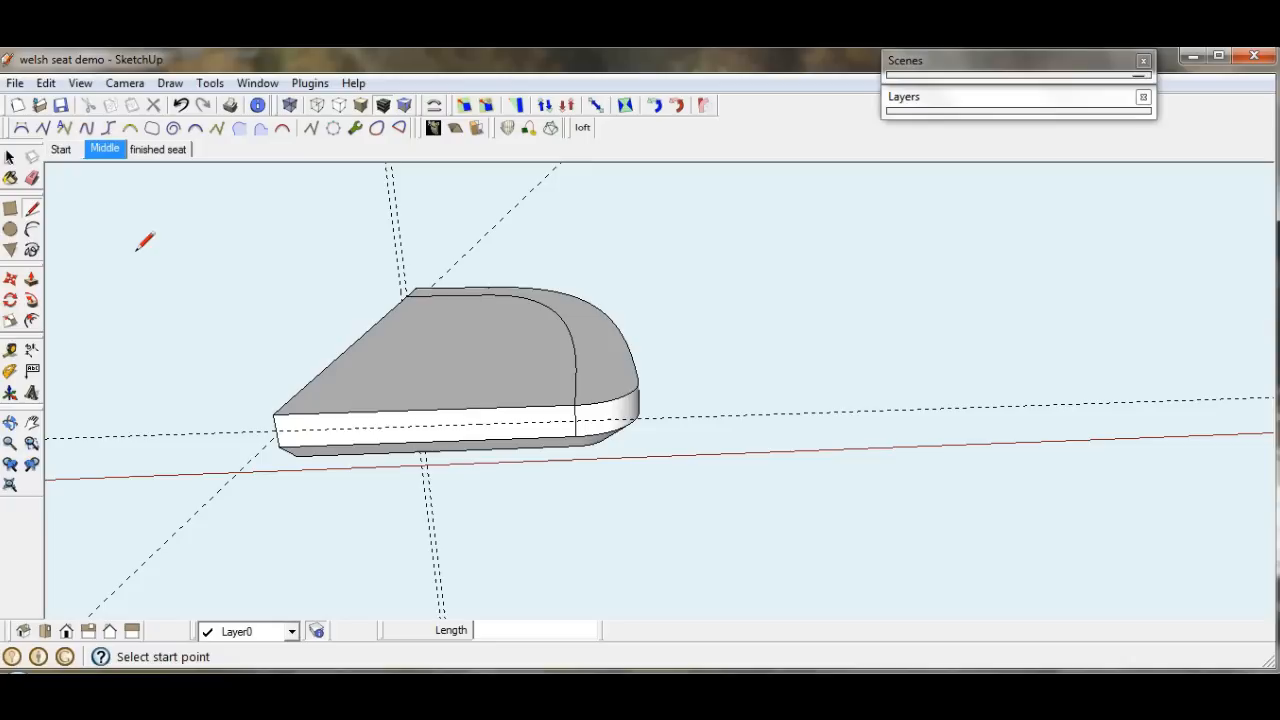
click(31, 229)
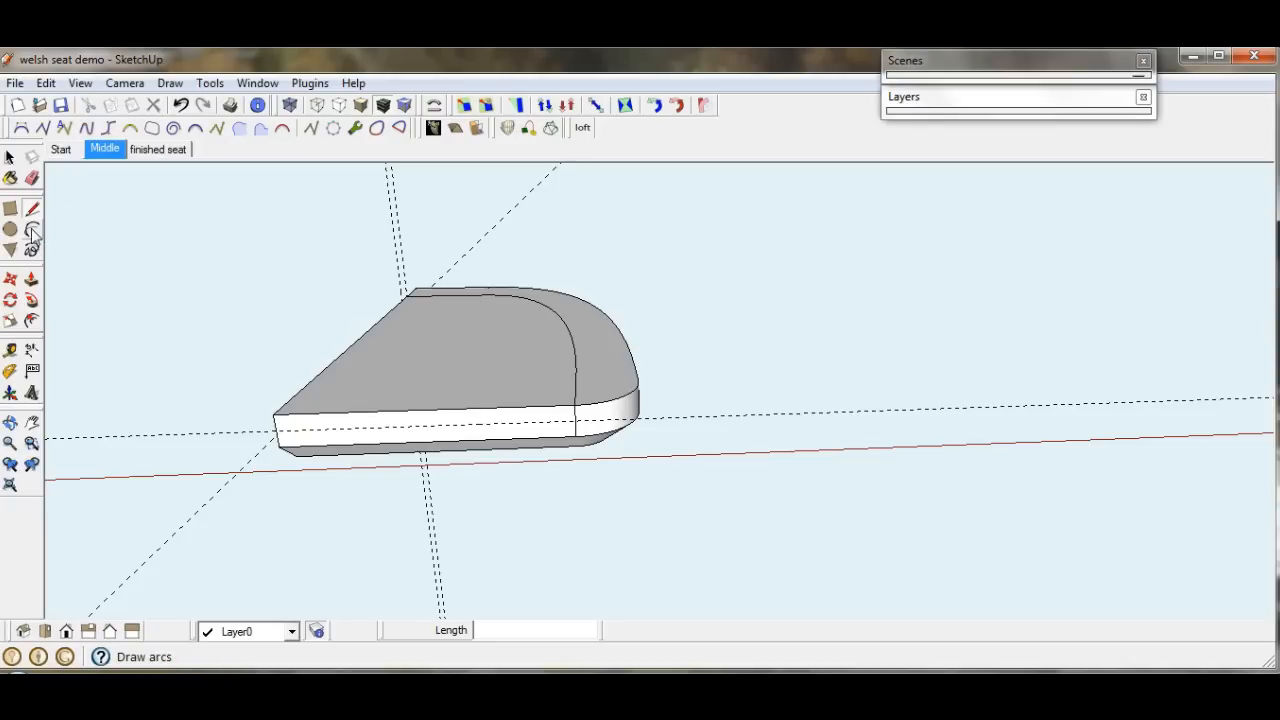
Draw a shallow arc along the seat's front face from the left front corner
click(32, 230)
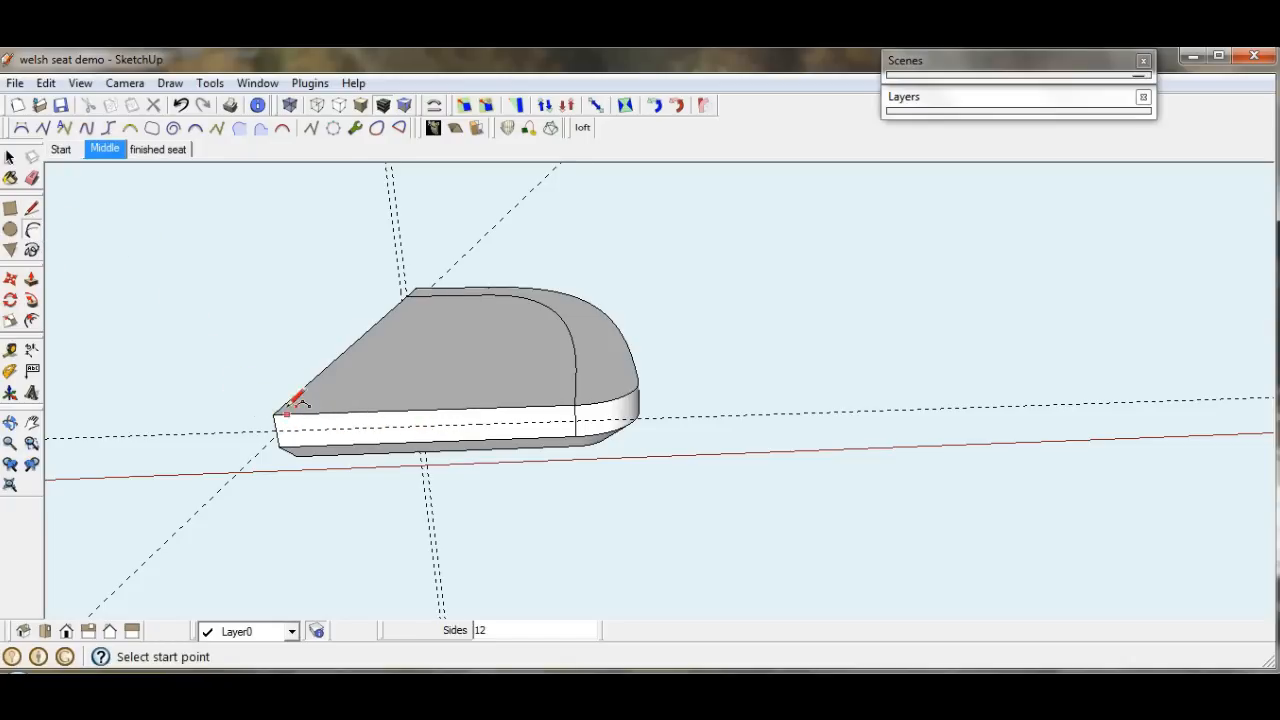
click(293, 405)
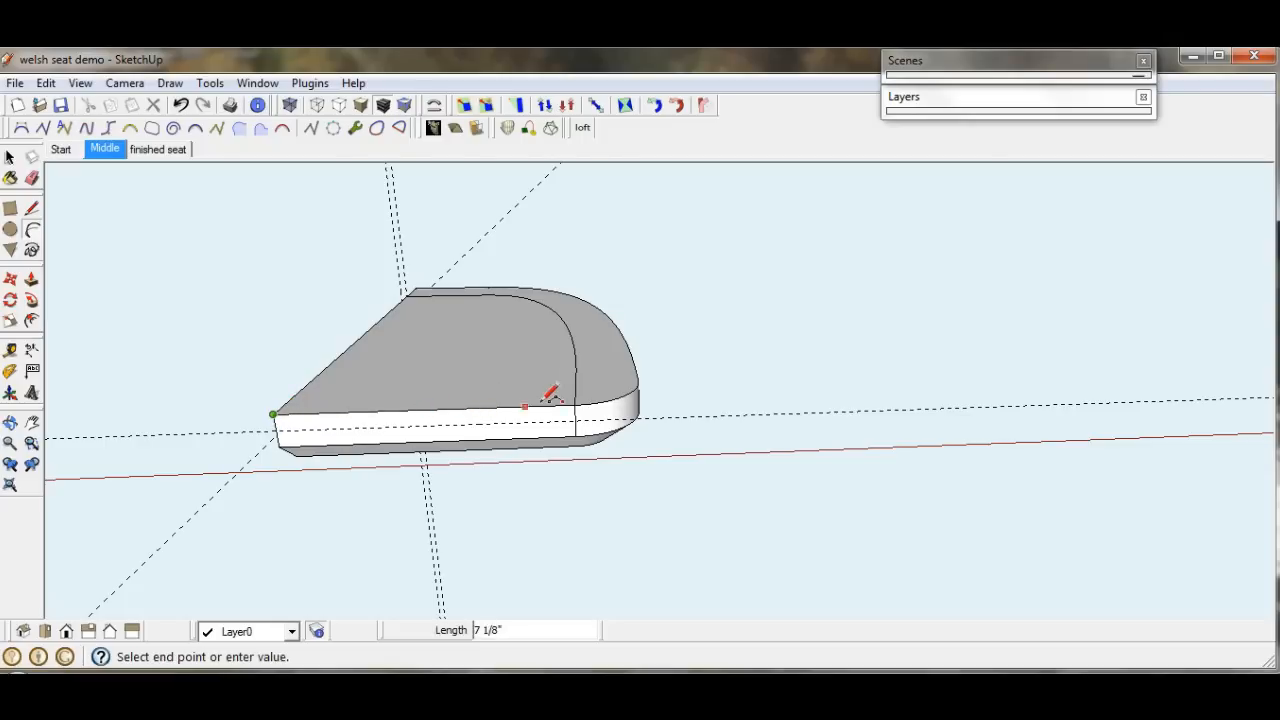
click(552, 397)
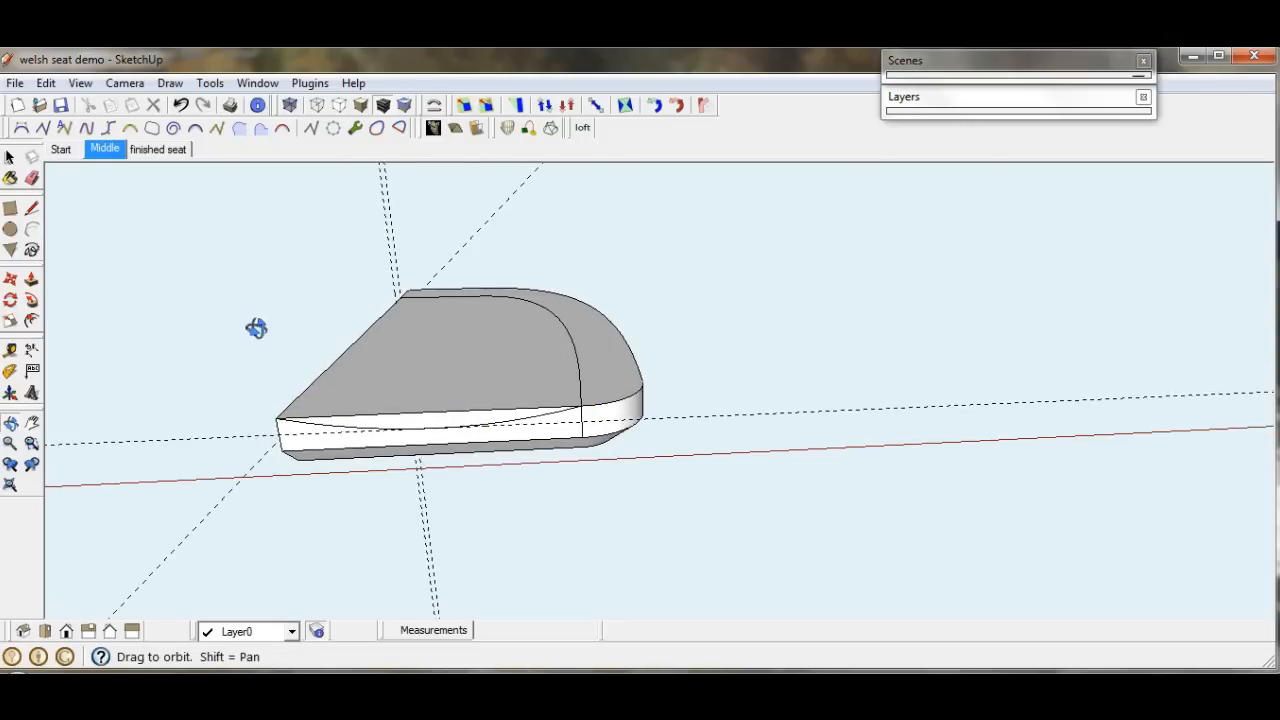
From a side view, draw a short arc with a 3/16" bulge dropping from the top edge
drag(257, 328, 667, 270)
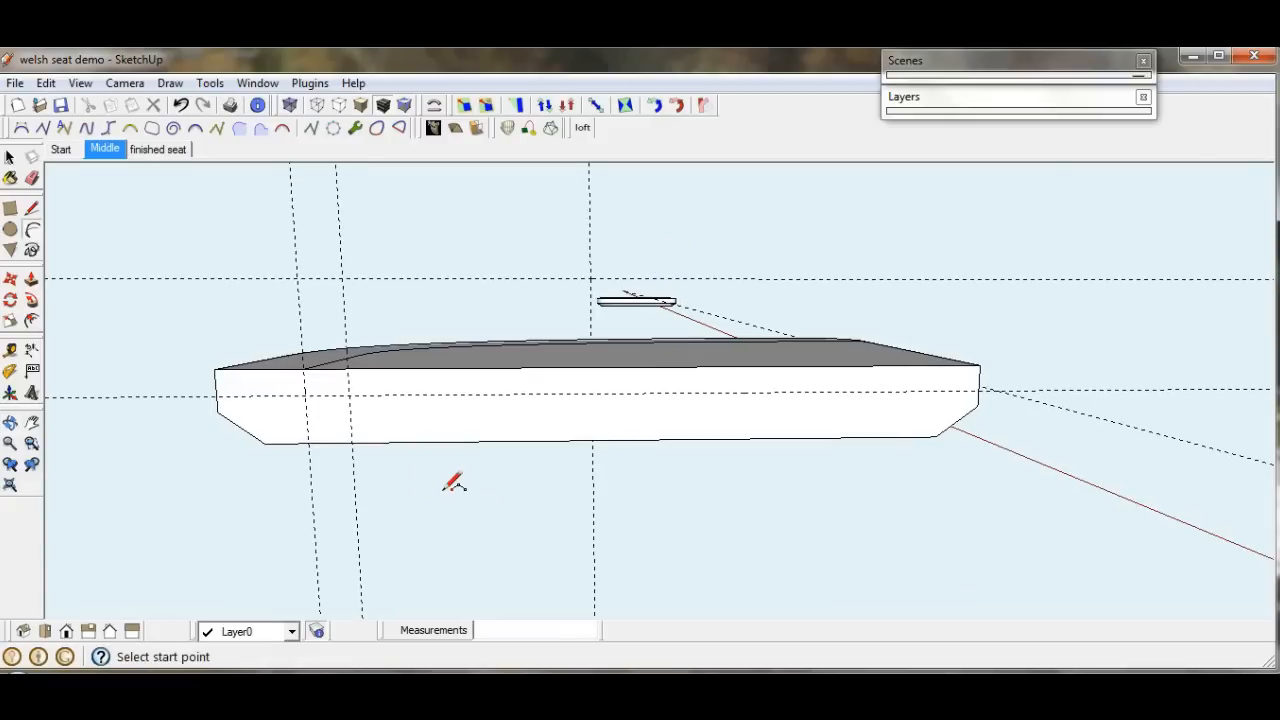
mouse_move(308, 365)
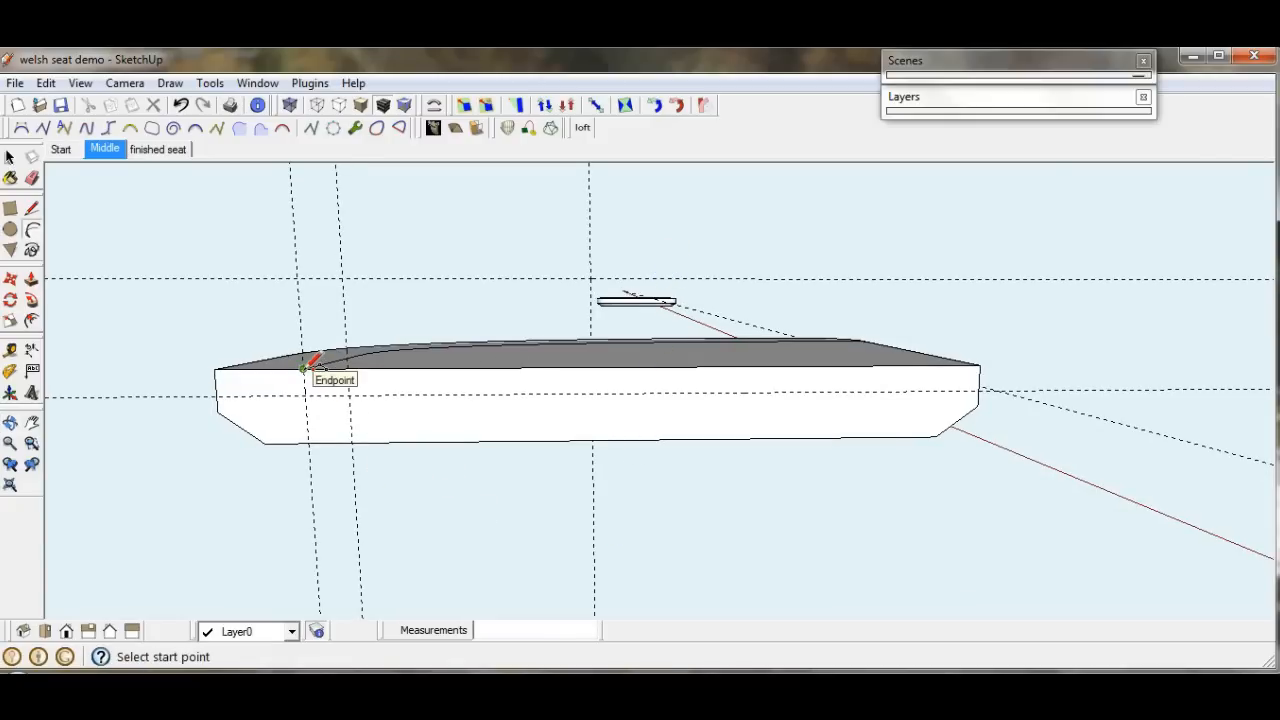
click(303, 370)
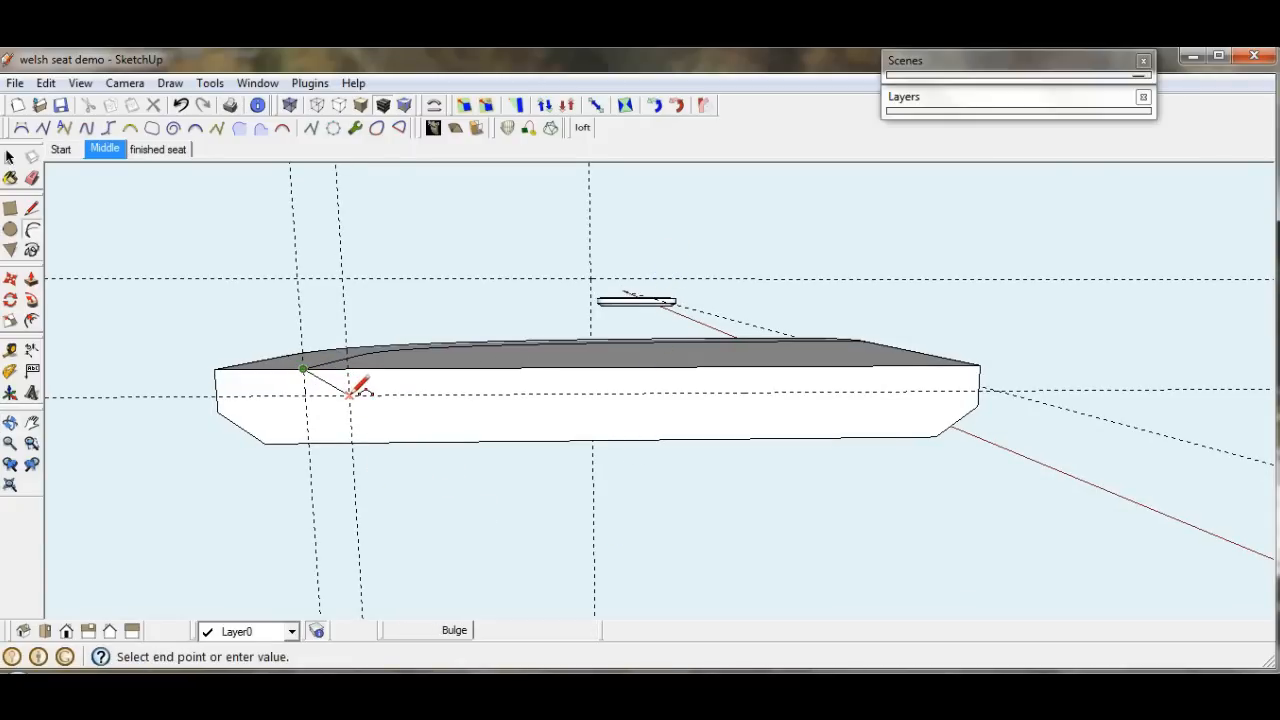
click(315, 400)
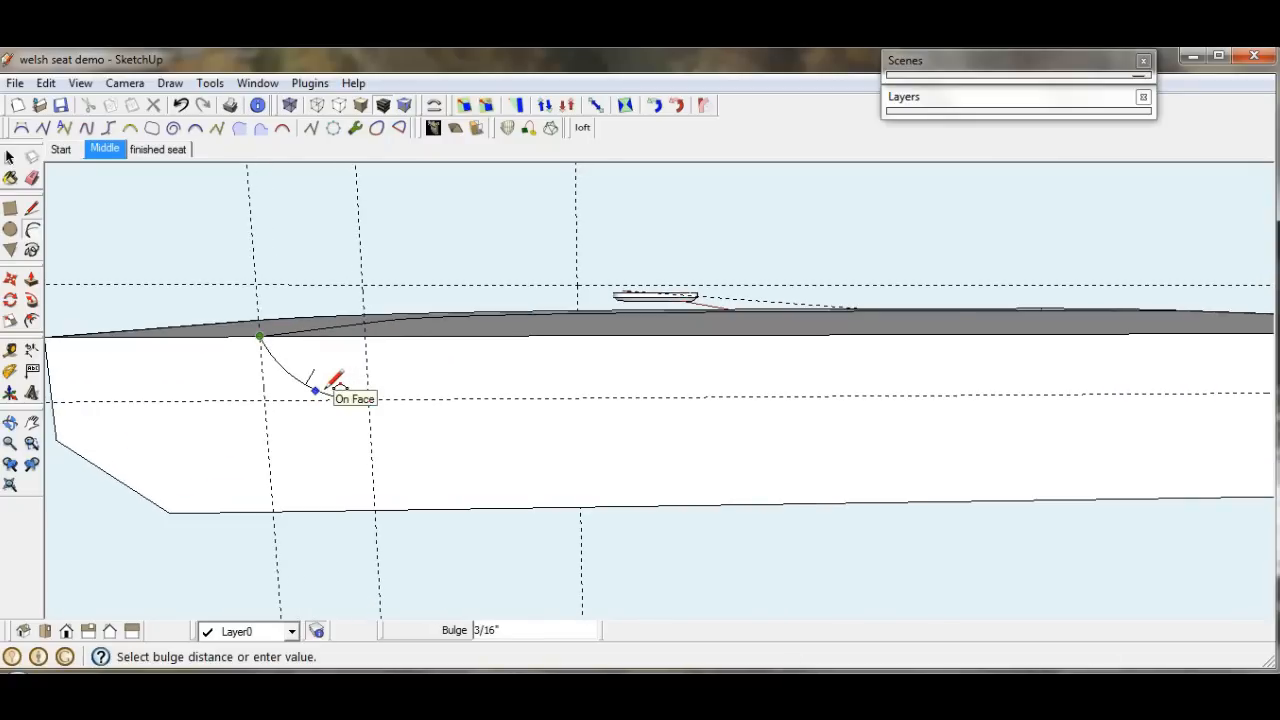
click(315, 390)
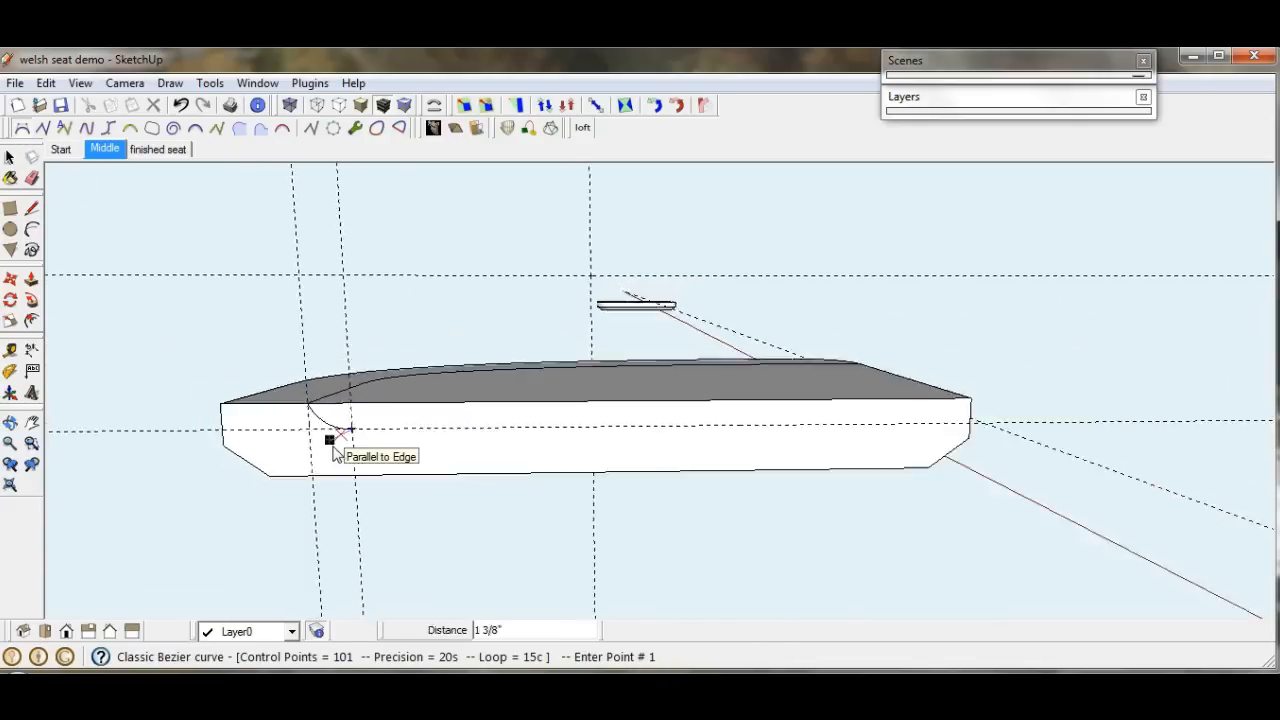
mouse_move(970, 410)
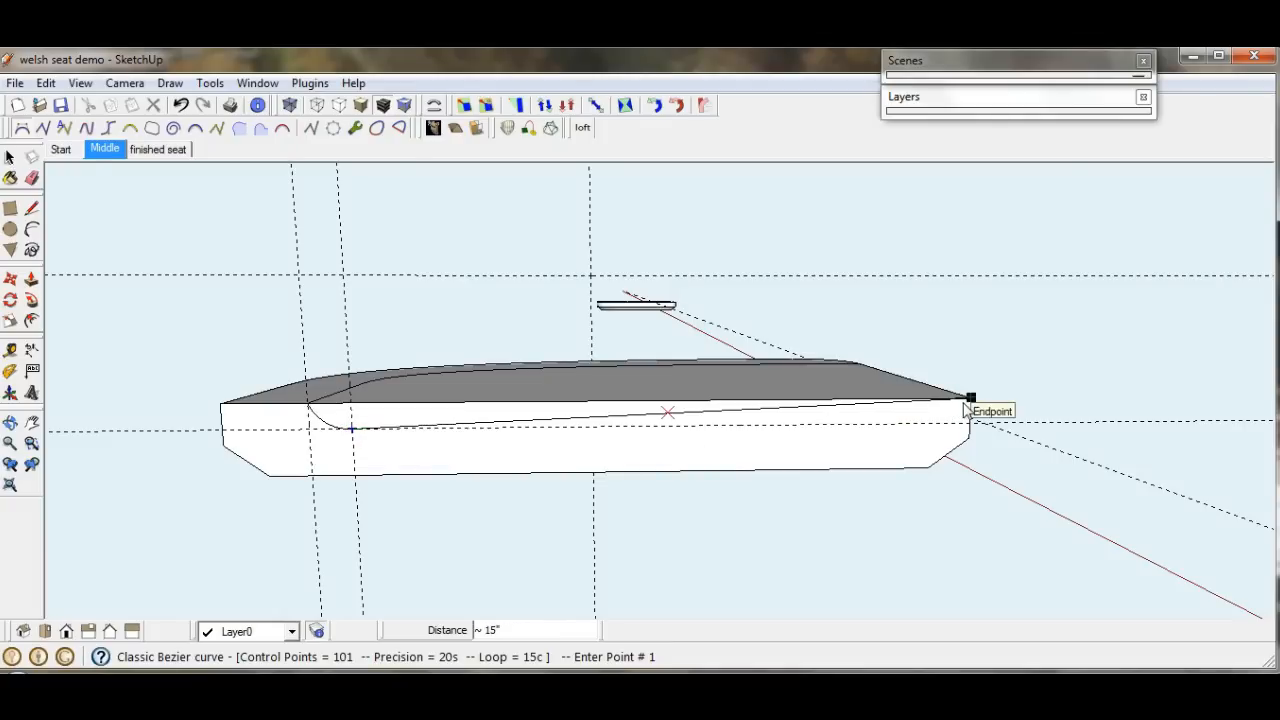
Draw a Bezier curve from the short arc's end to the far top corner, tangent along the front face
click(968, 410)
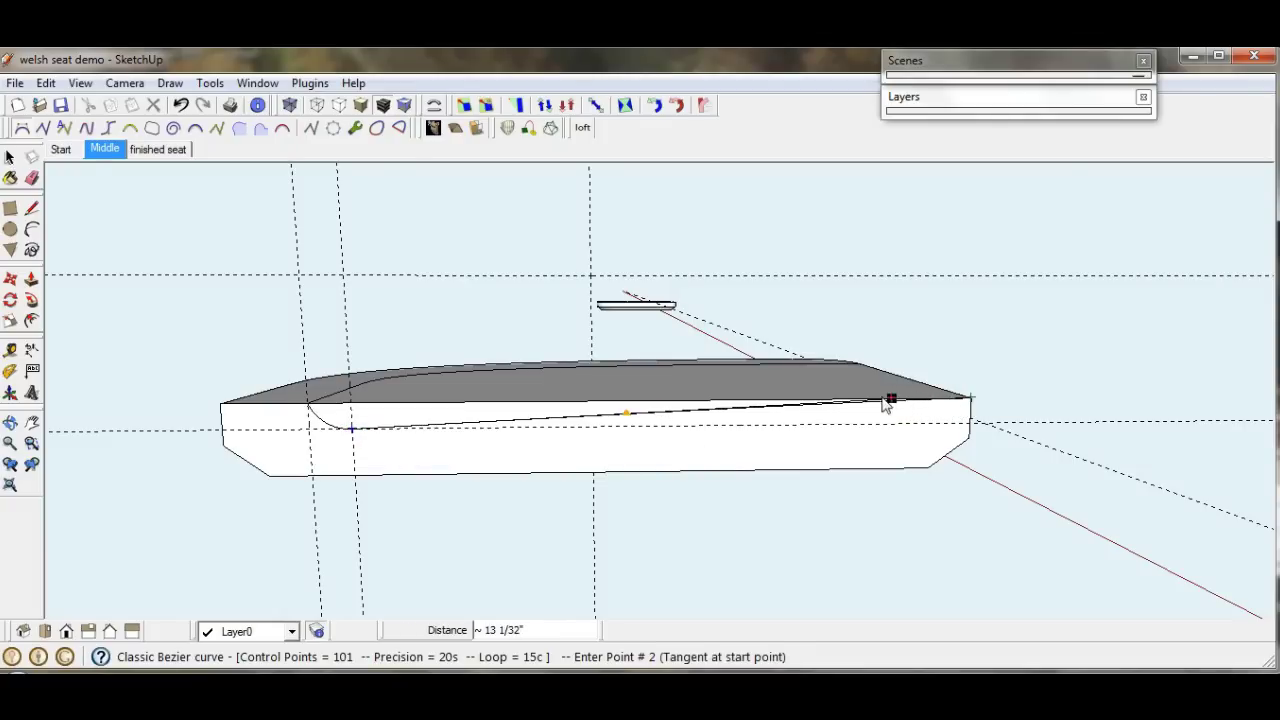
mouse_move(658, 422)
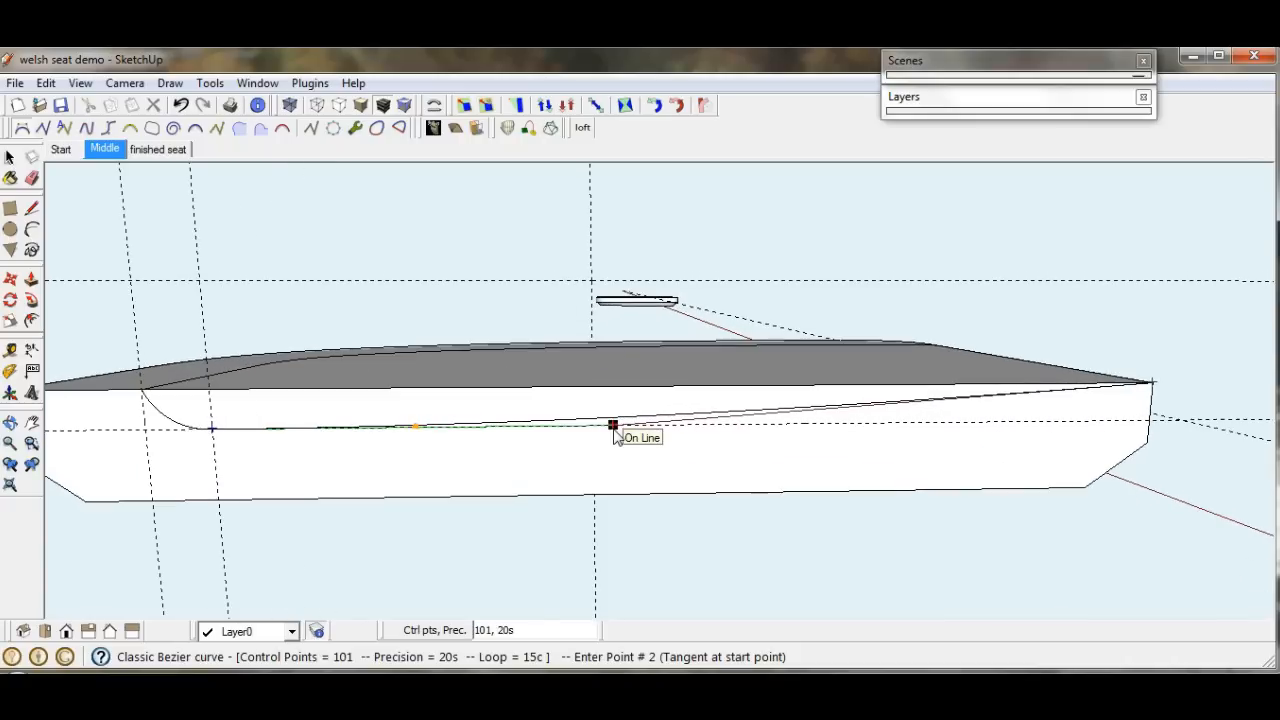
click(613, 424)
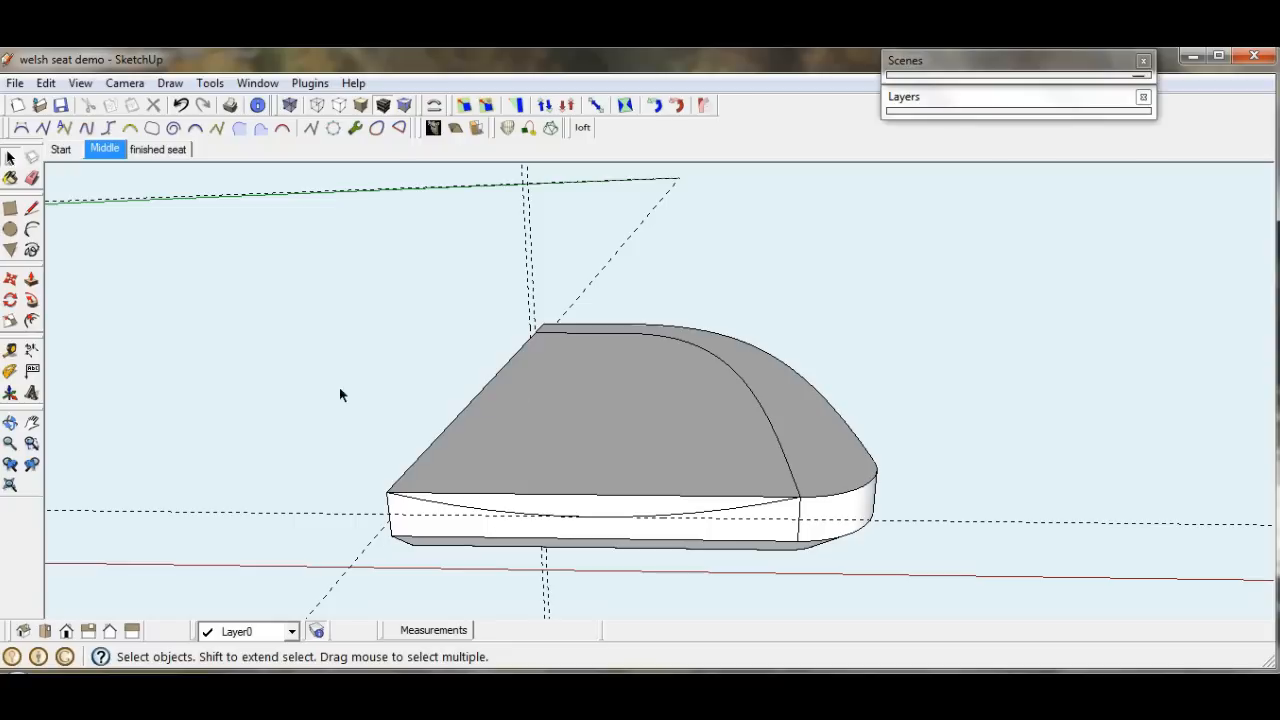
mouse_move(338, 305)
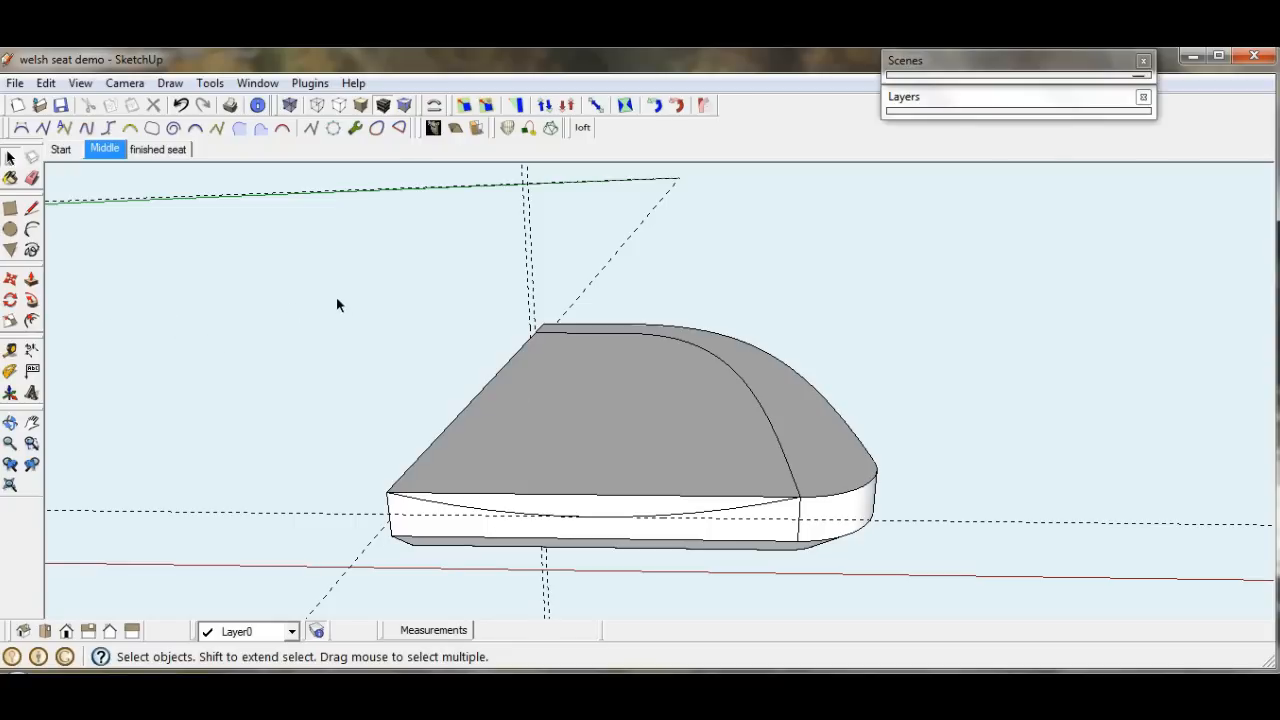
mouse_move(343, 332)
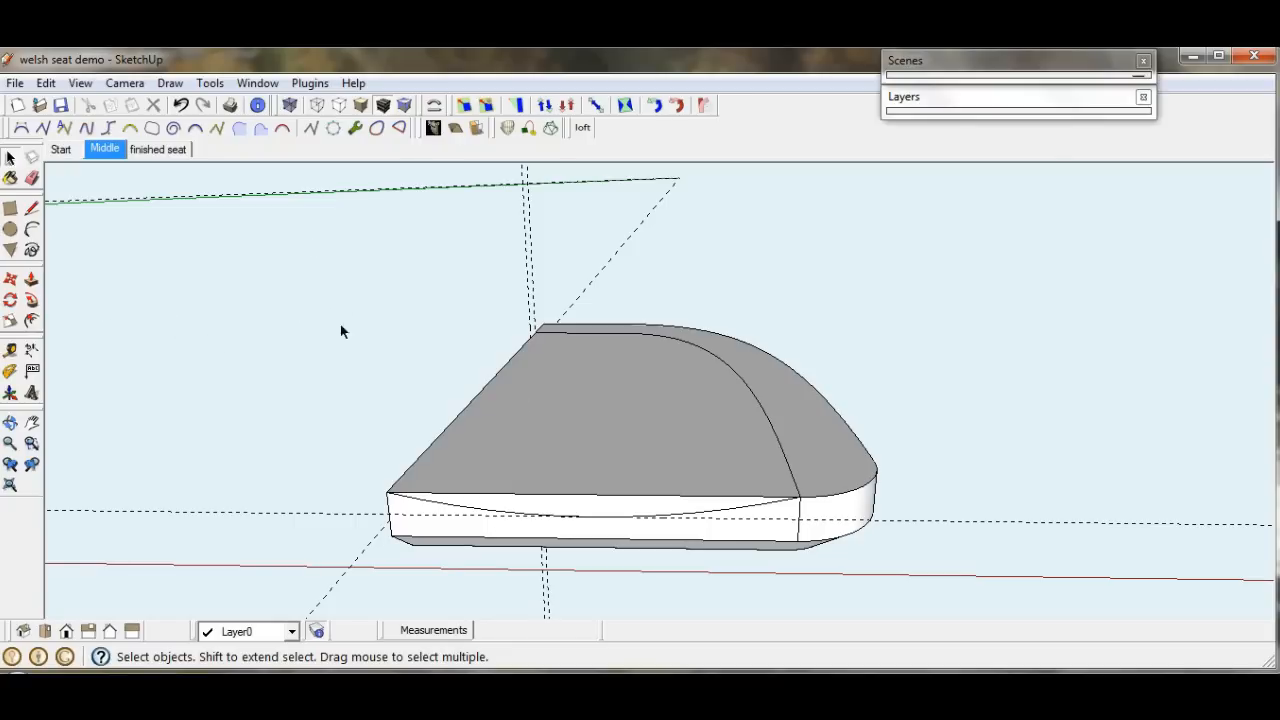
mouse_move(266, 302)
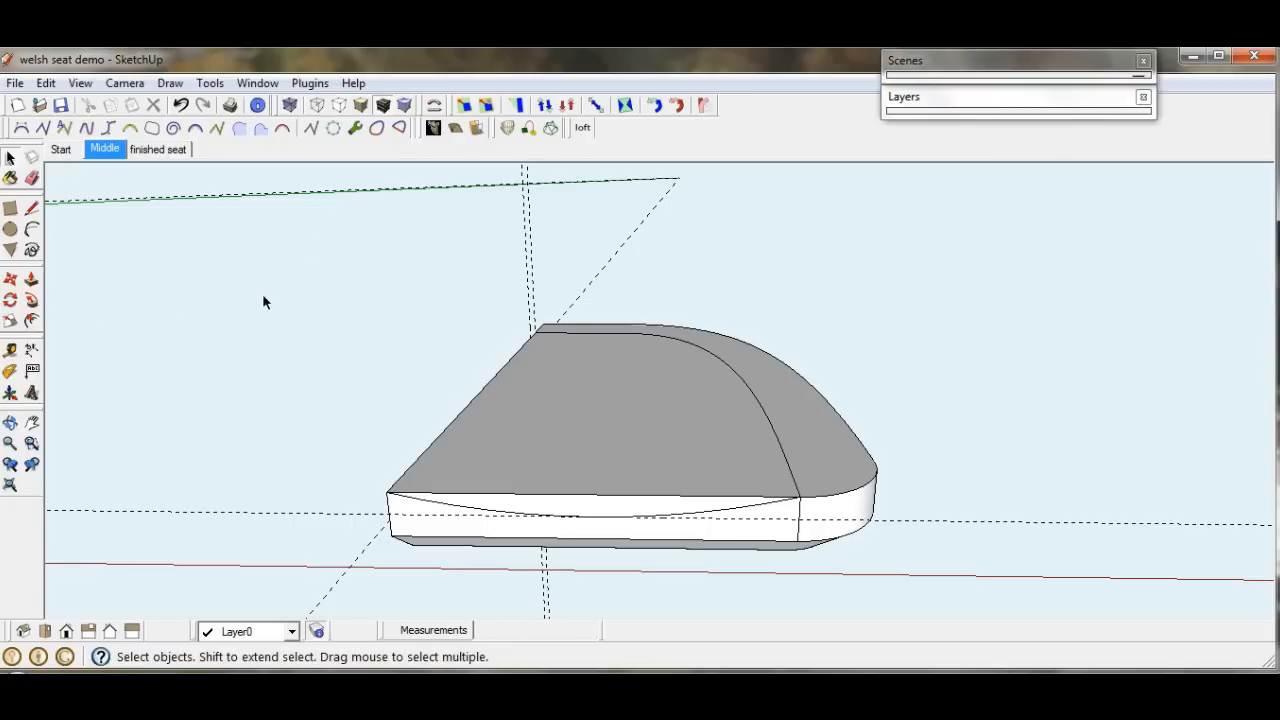
mouse_move(167, 280)
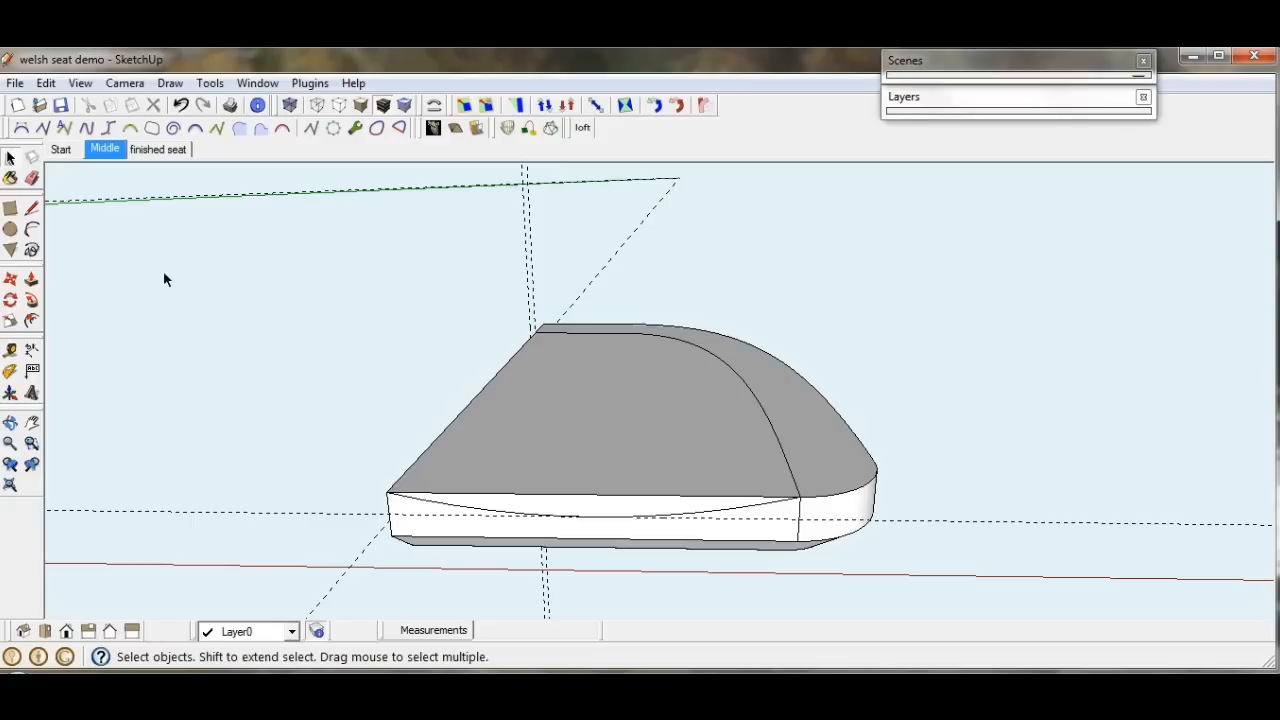
Erase the top faces inside the border to open the dished hollow
click(10, 178)
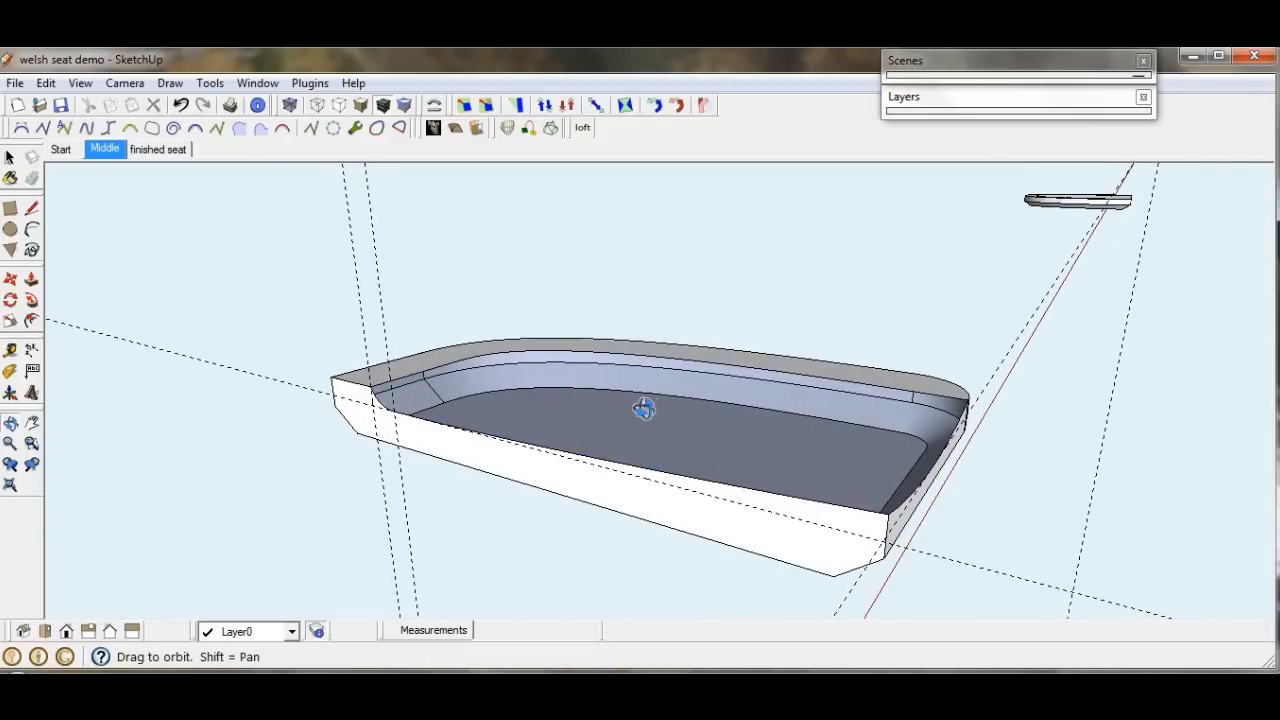
drag(645, 408, 358, 413)
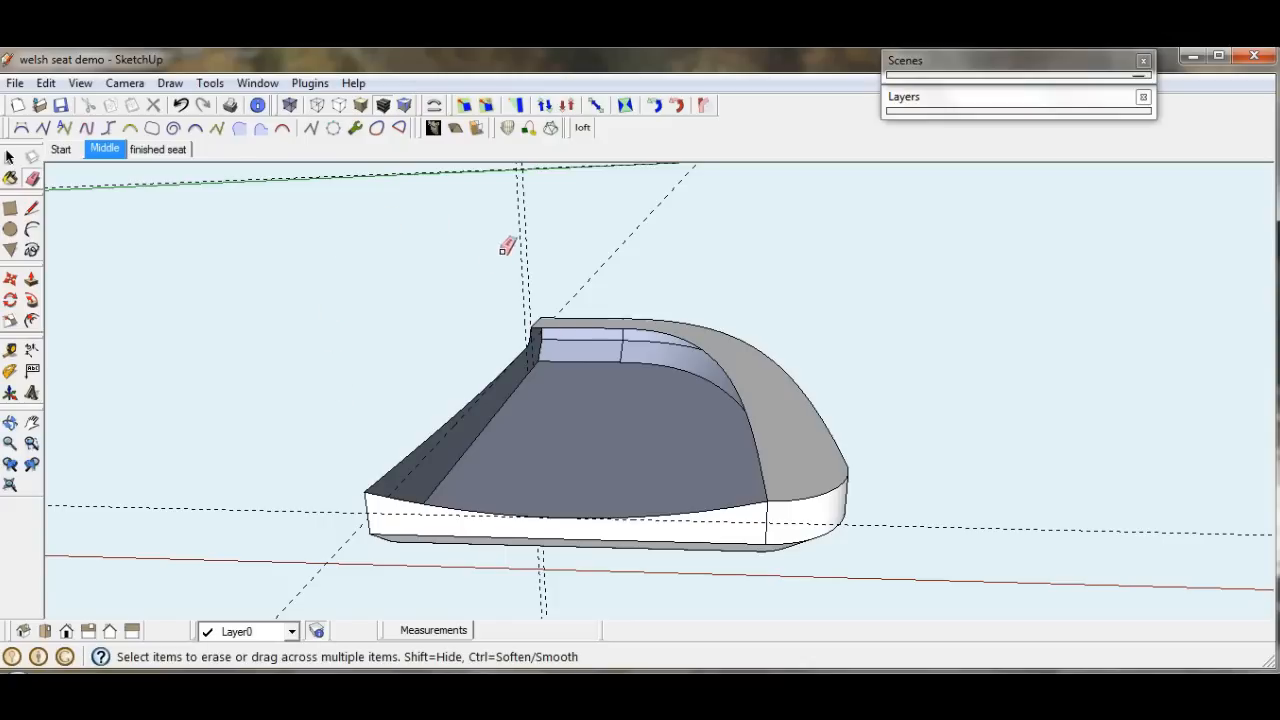
mouse_move(528, 130)
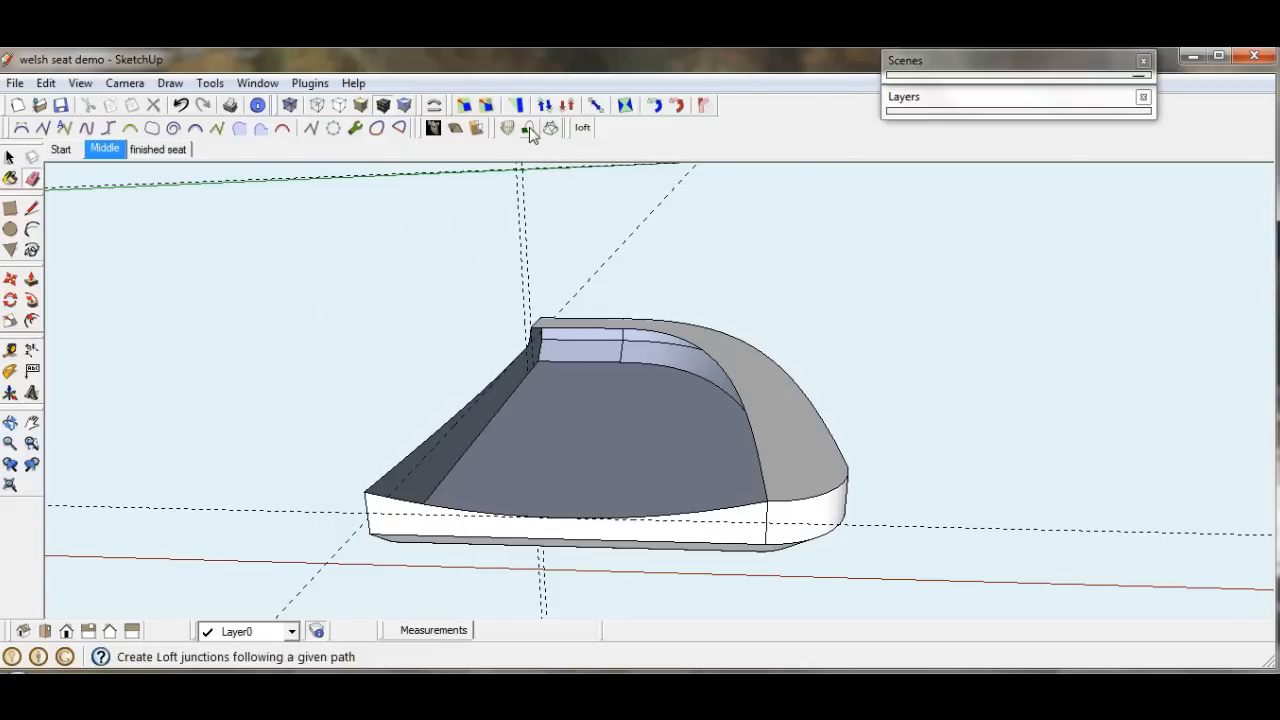
mouse_move(550, 128)
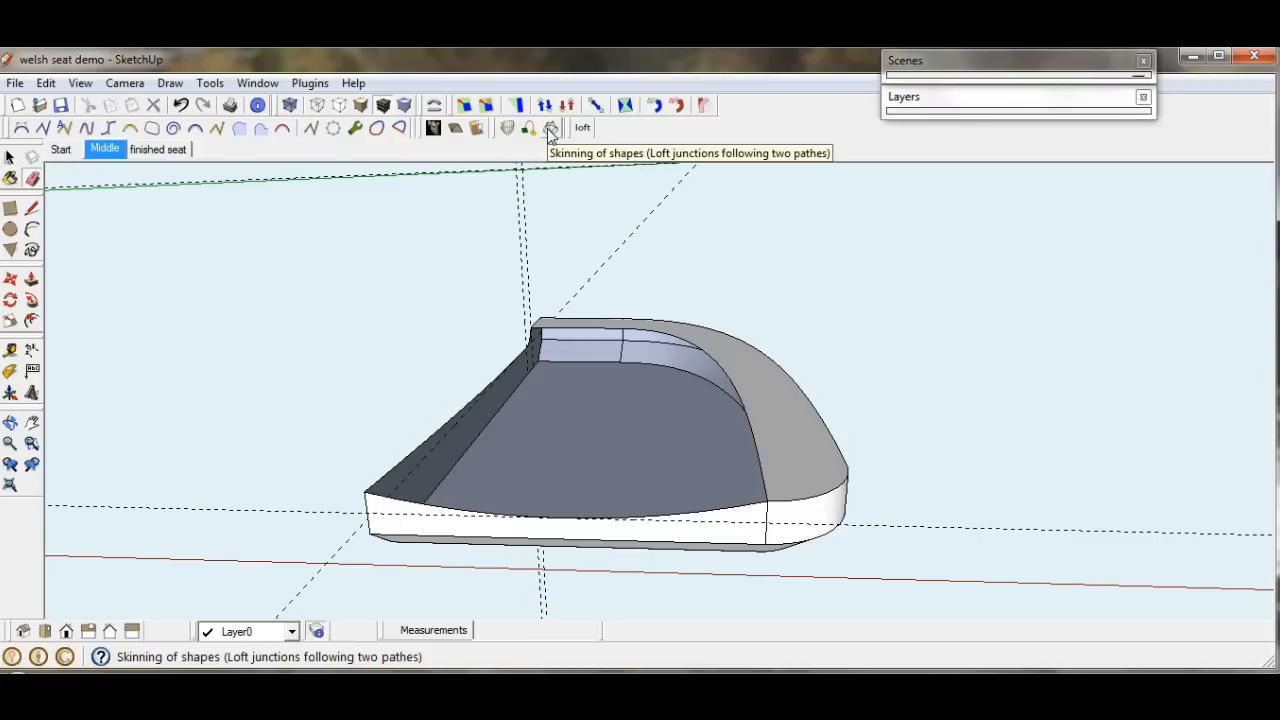
Skin the hollow with Curviloft's Loft along two paths, using the border and outline edges
click(550, 128)
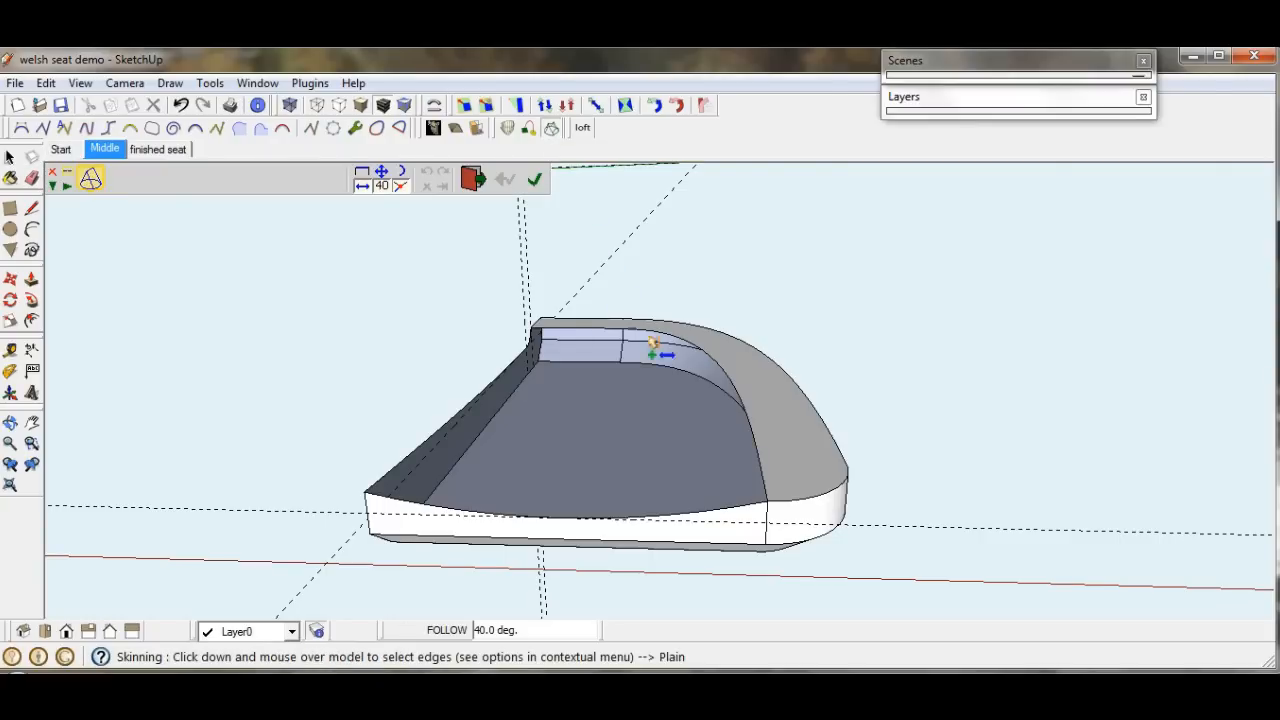
mouse_move(742, 412)
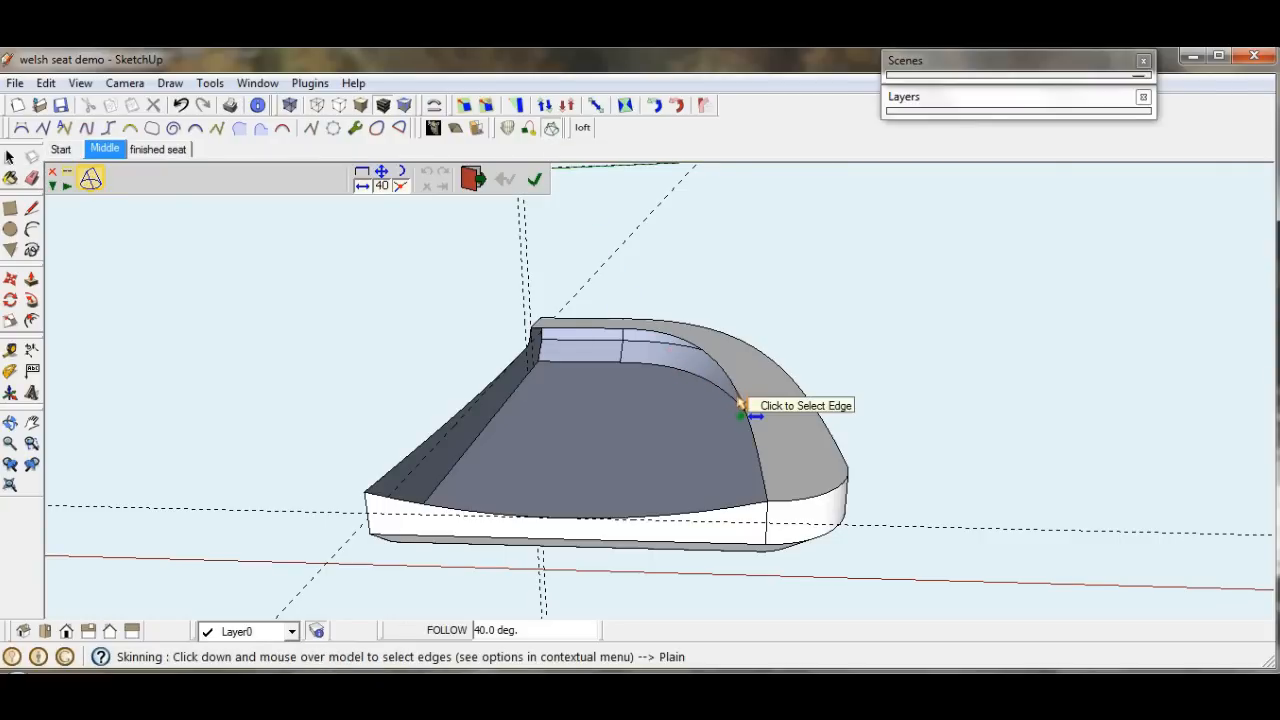
click(745, 415)
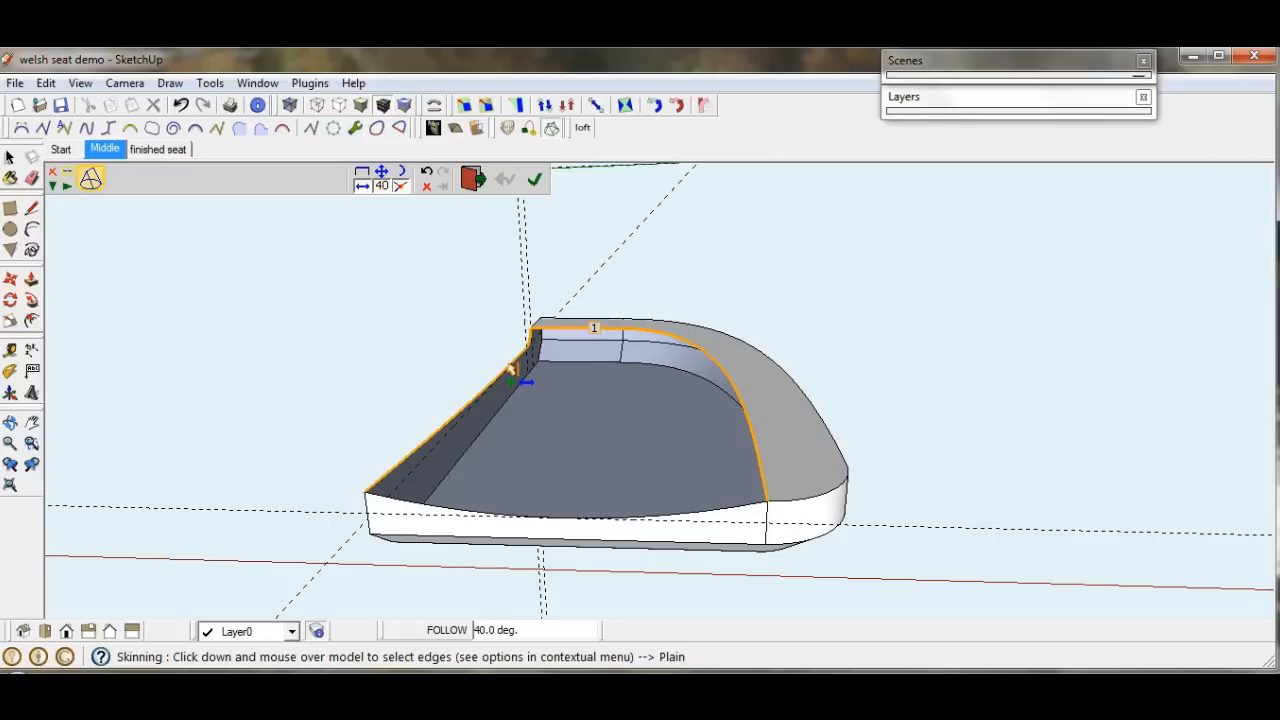
mouse_move(575, 535)
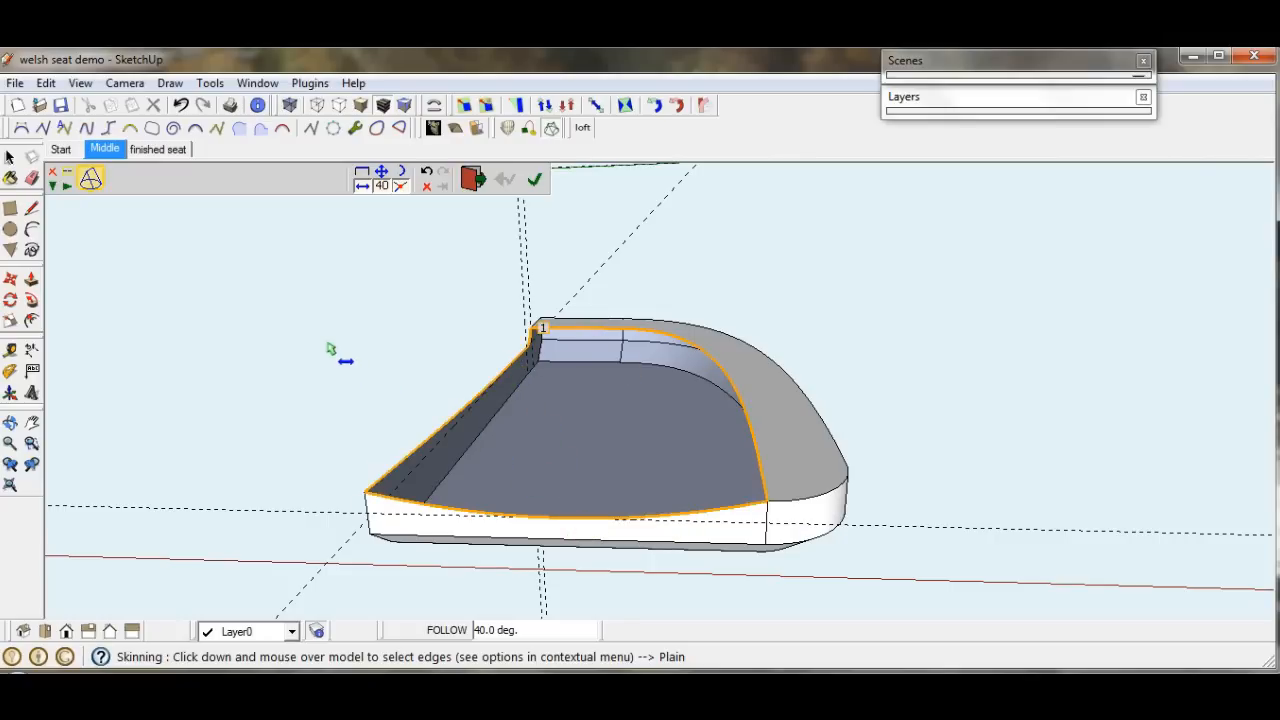
mouse_move(332, 348)
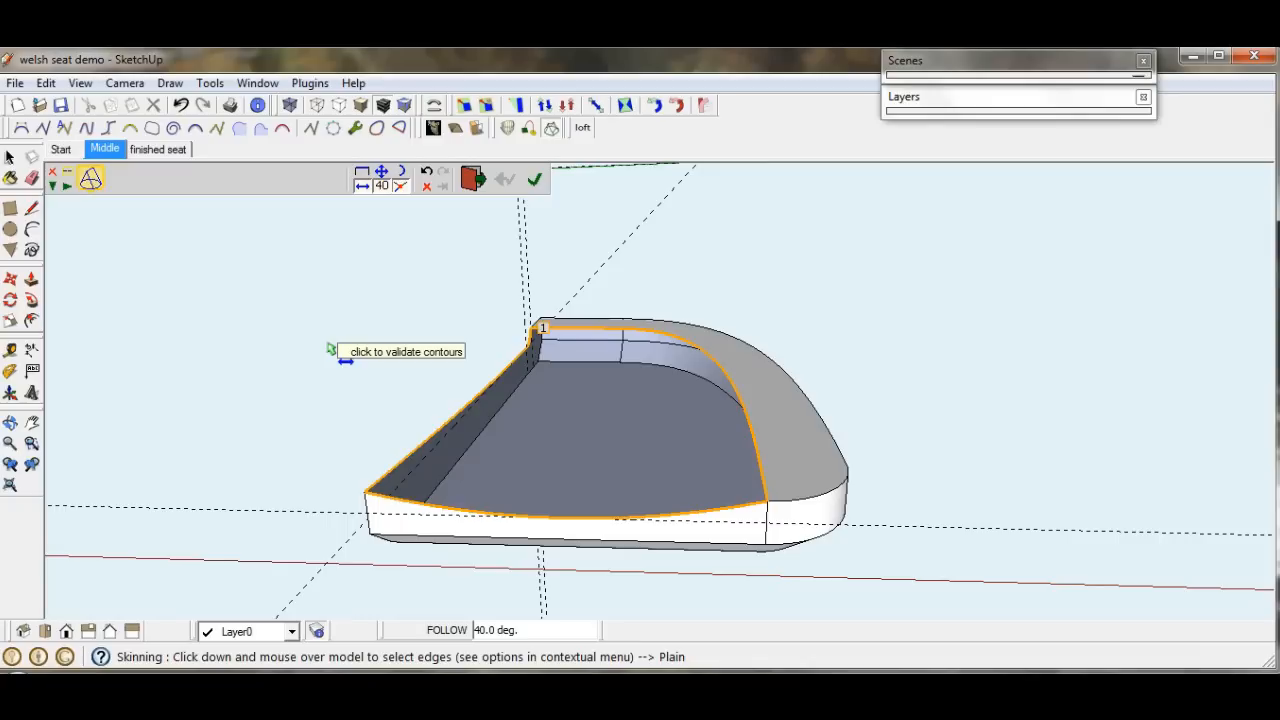
click(540, 327)
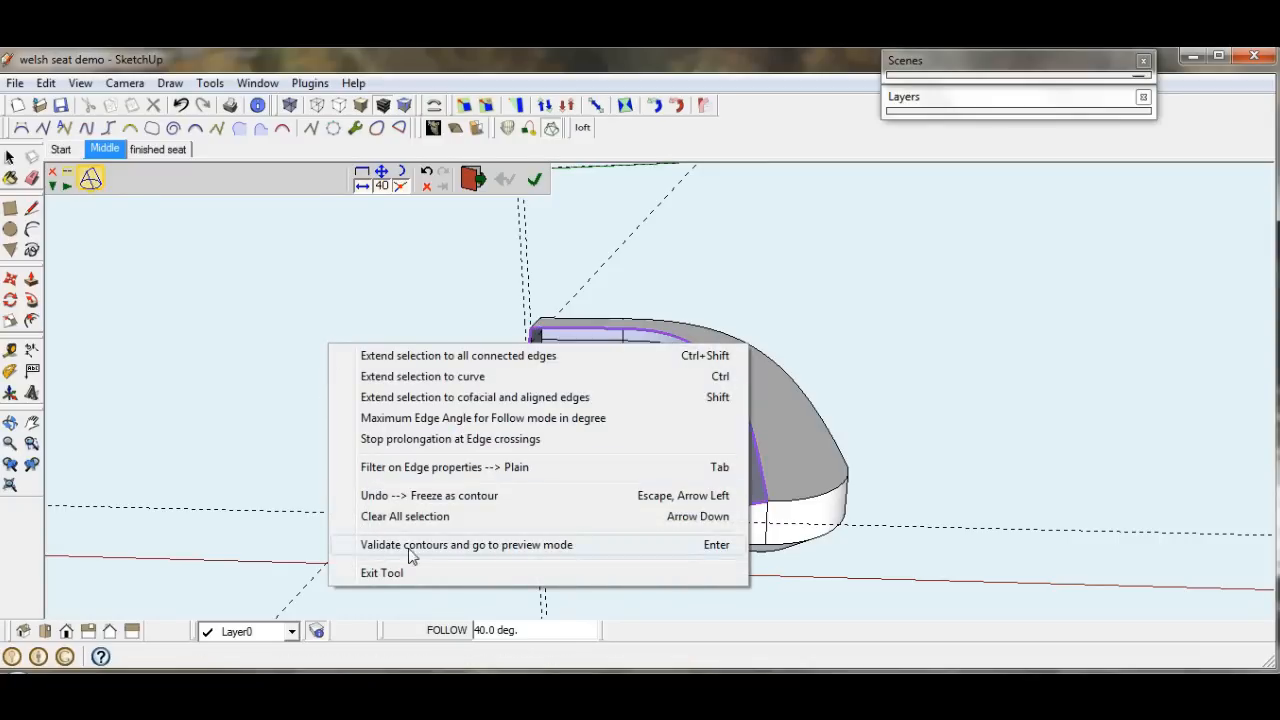
click(466, 544)
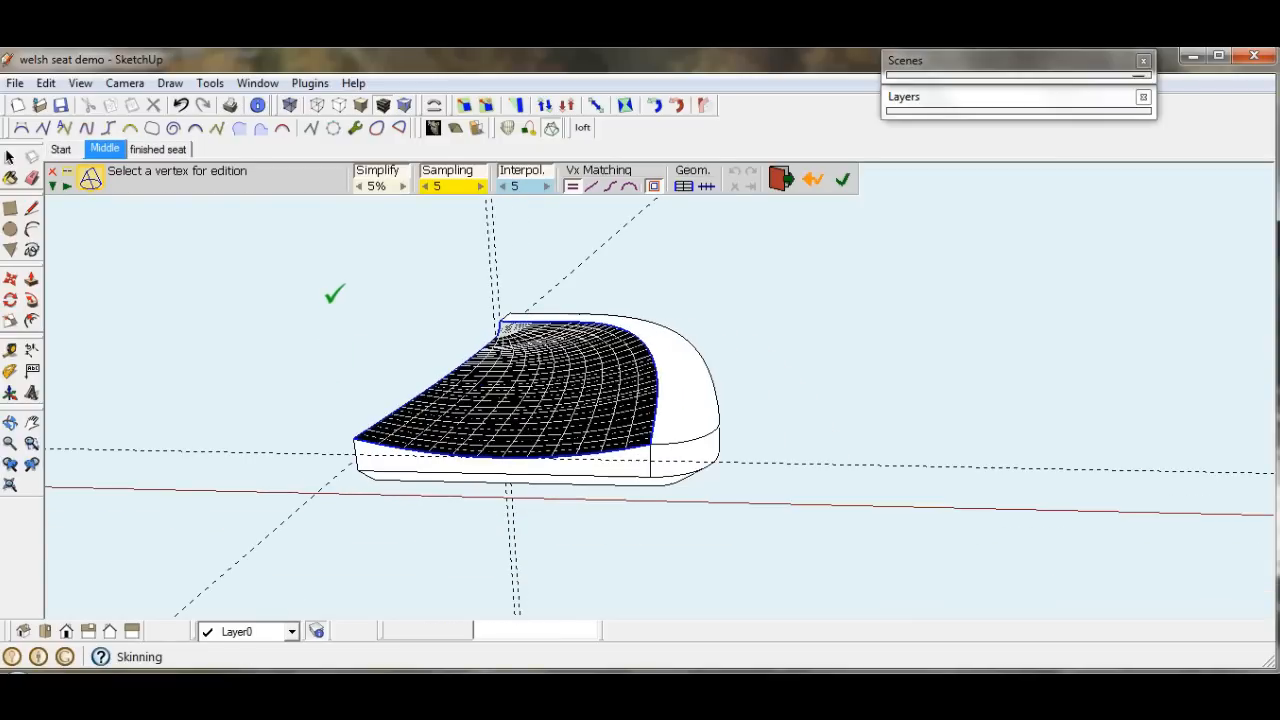
click(843, 179)
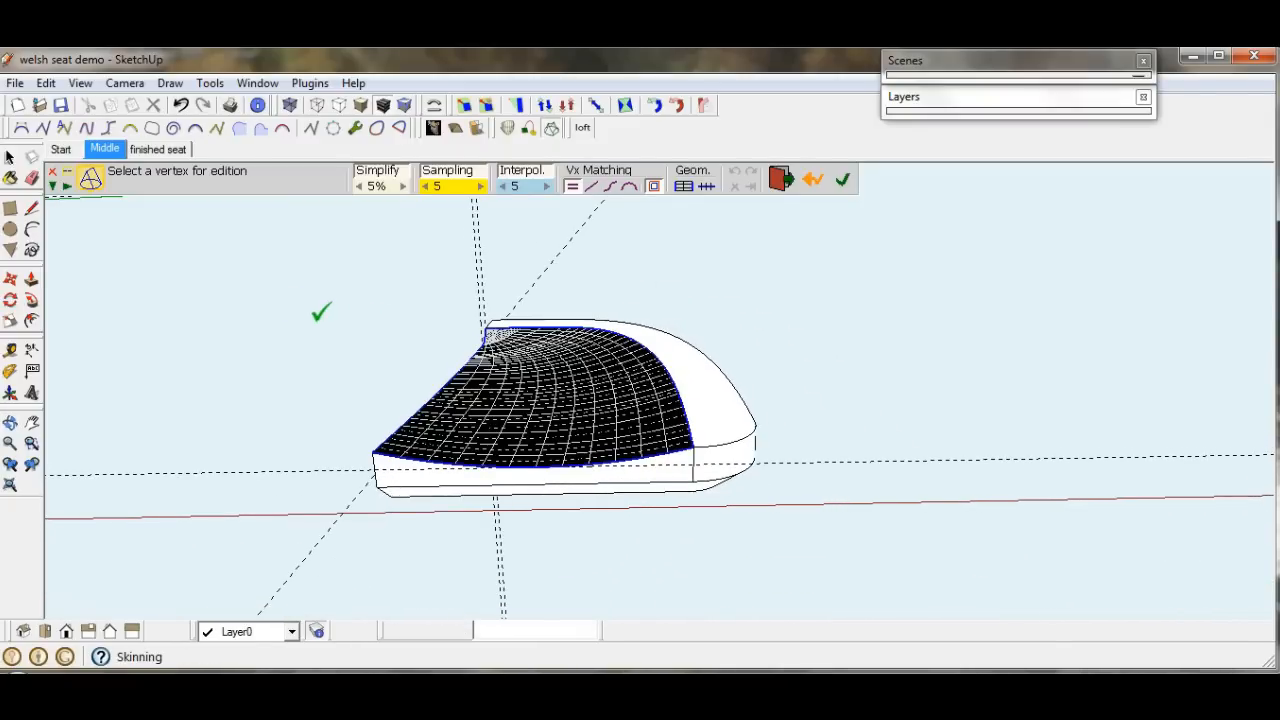
click(843, 179)
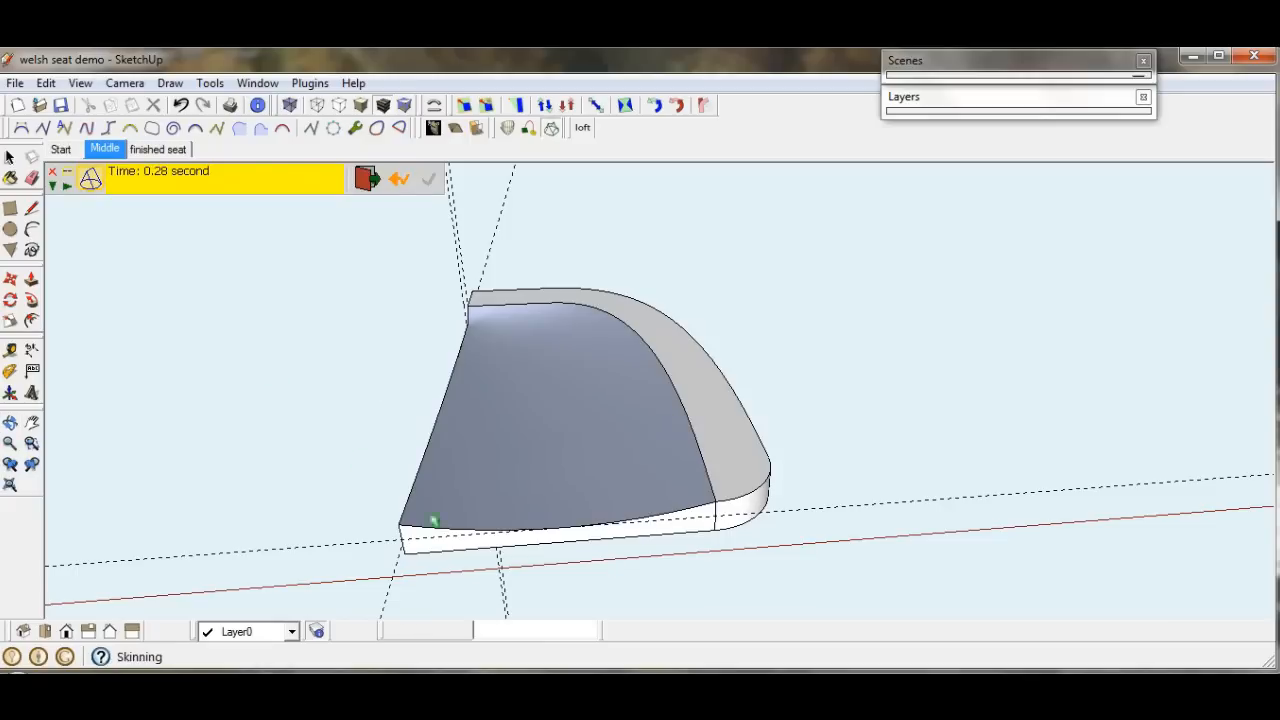
click(428, 179)
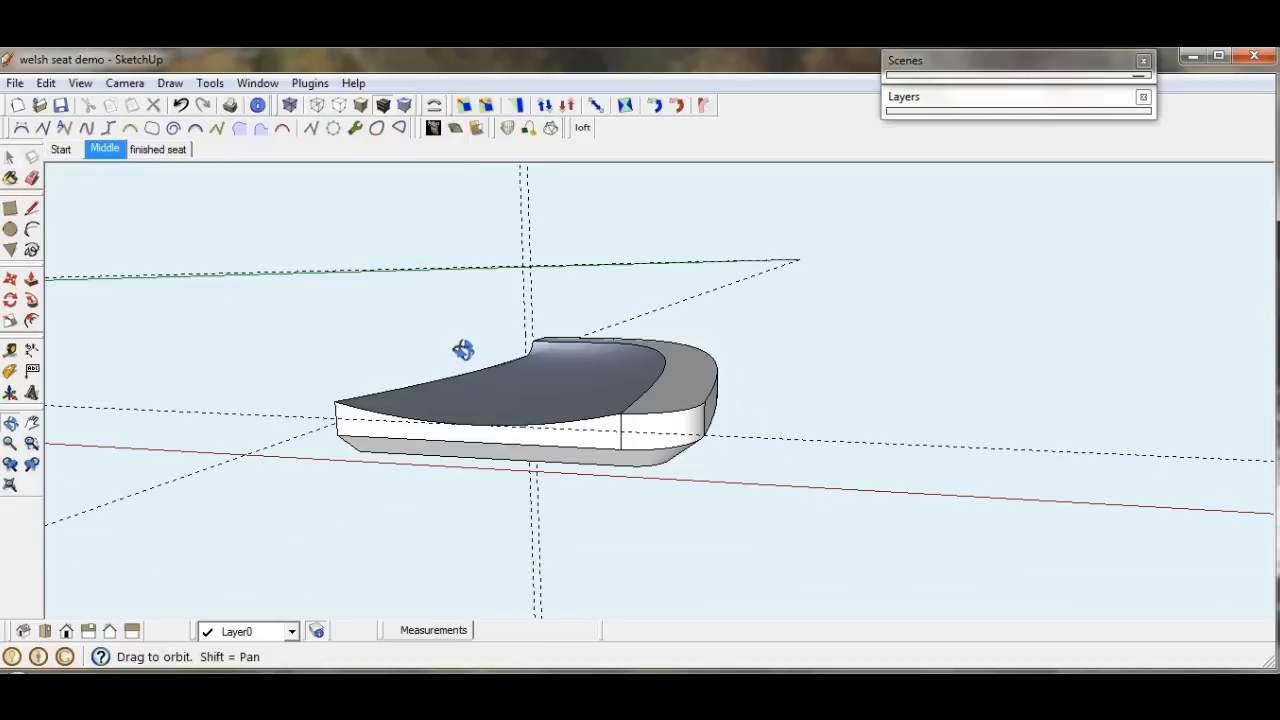
Explode the skinned surface, reverse its faces, and hide the dimensions layer
drag(463, 349, 565, 427)
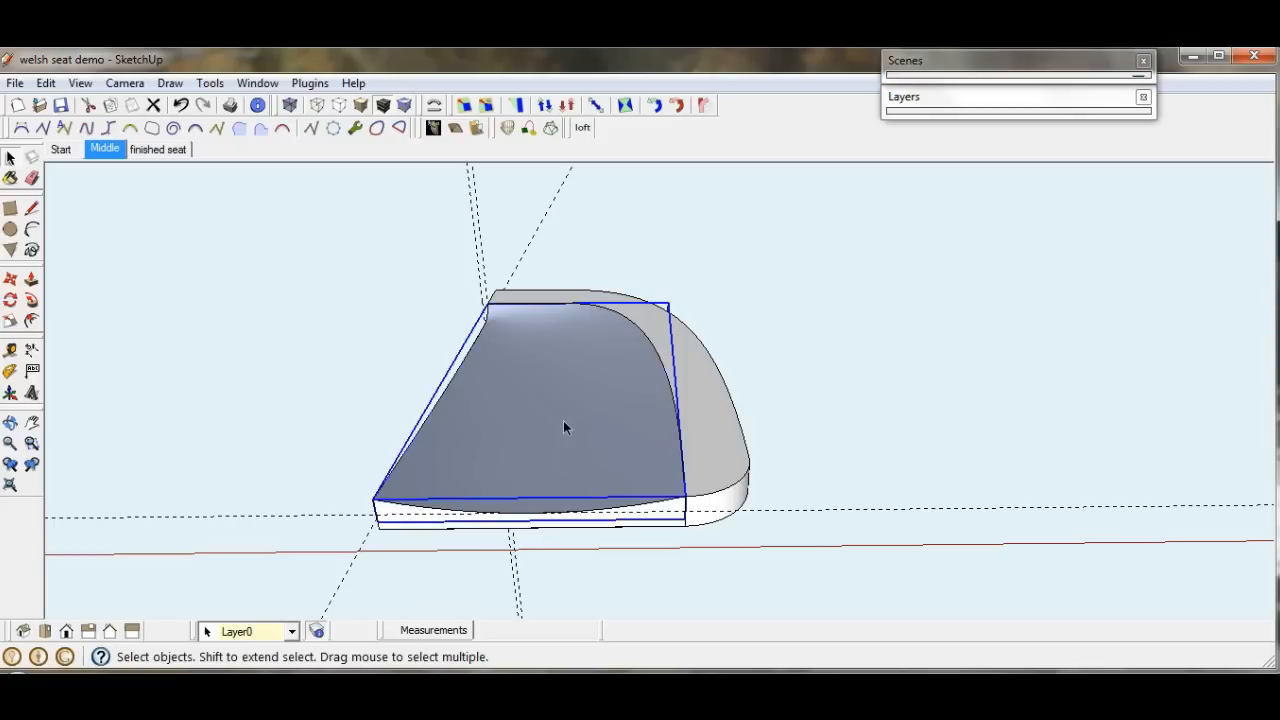
mouse_move(547, 387)
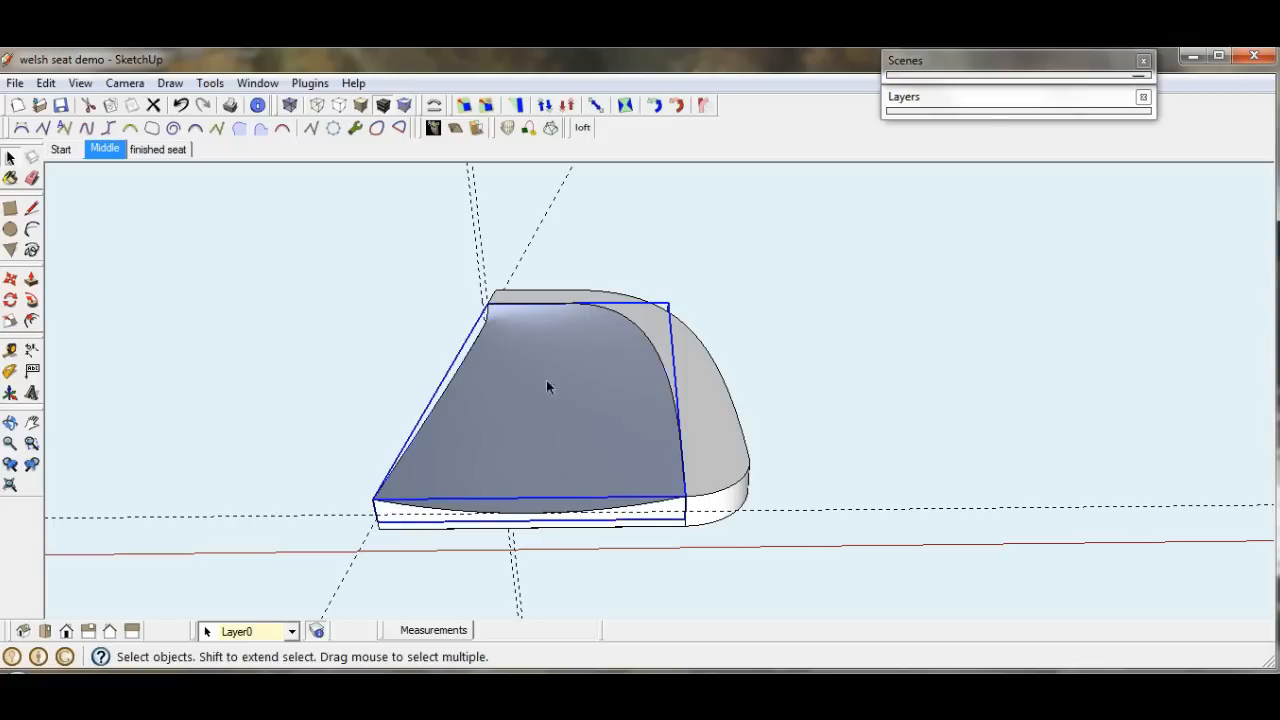
right_click(547, 387)
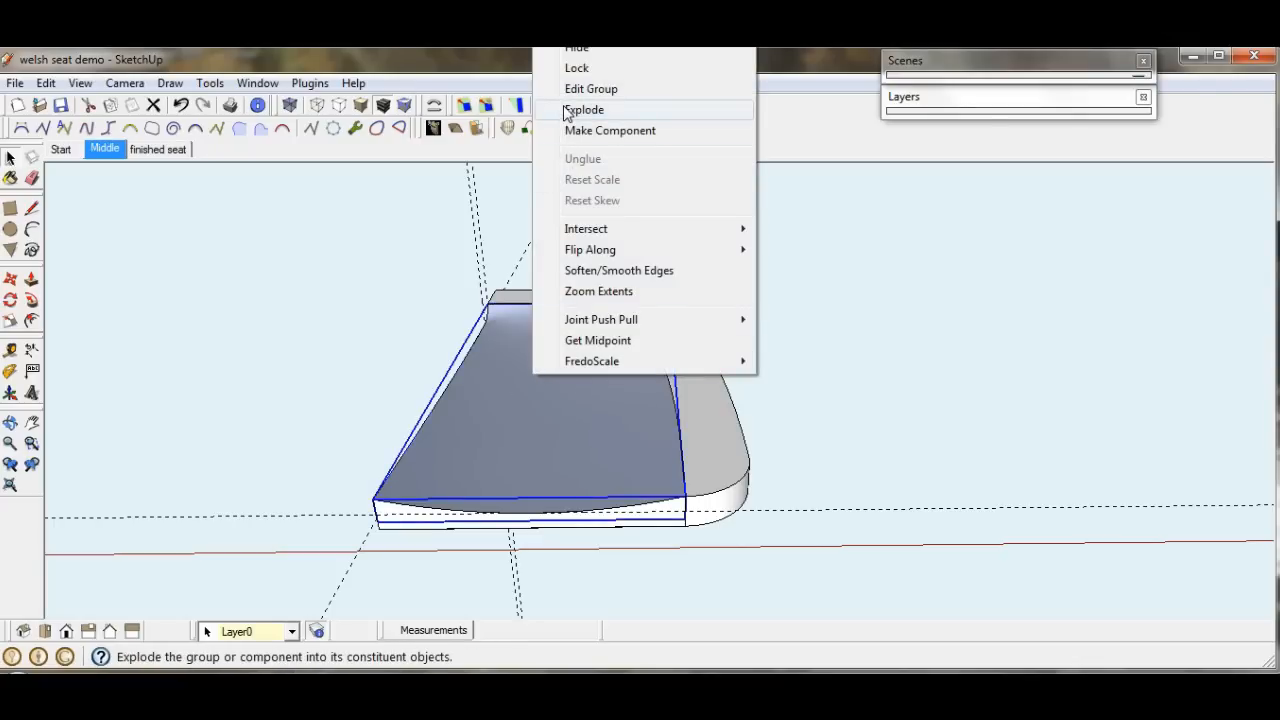
click(584, 109)
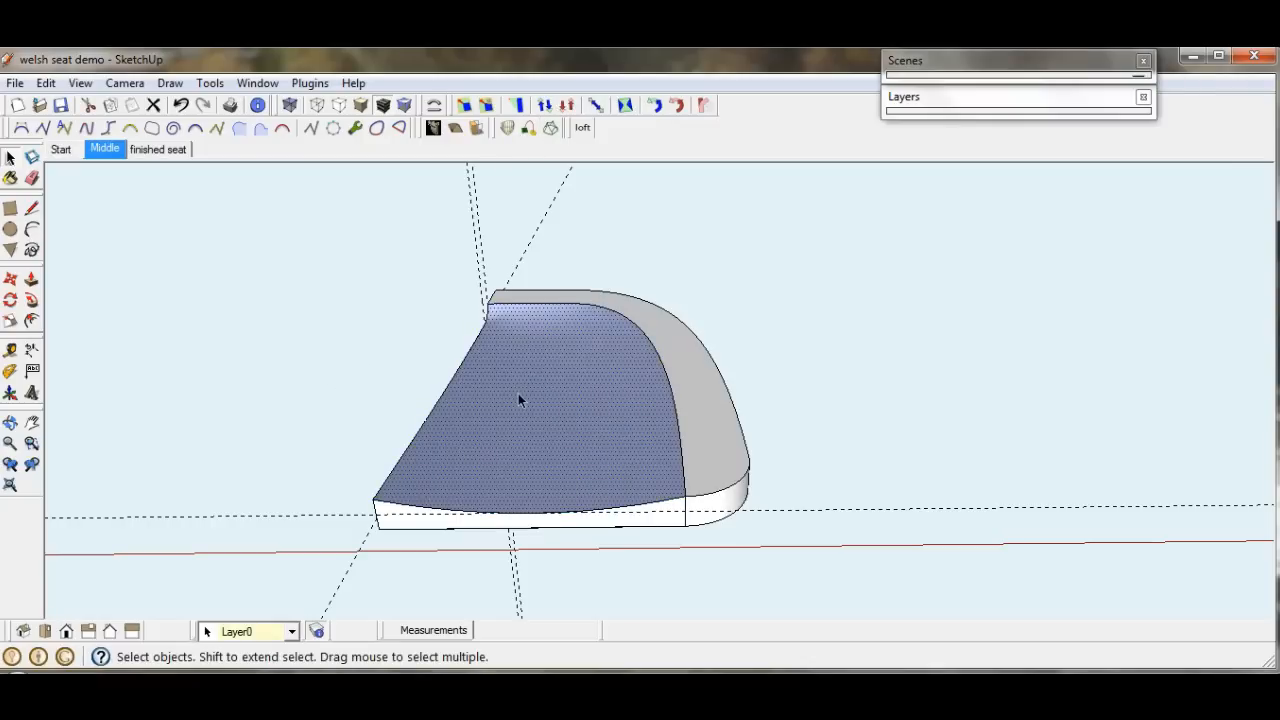
right_click(520, 400)
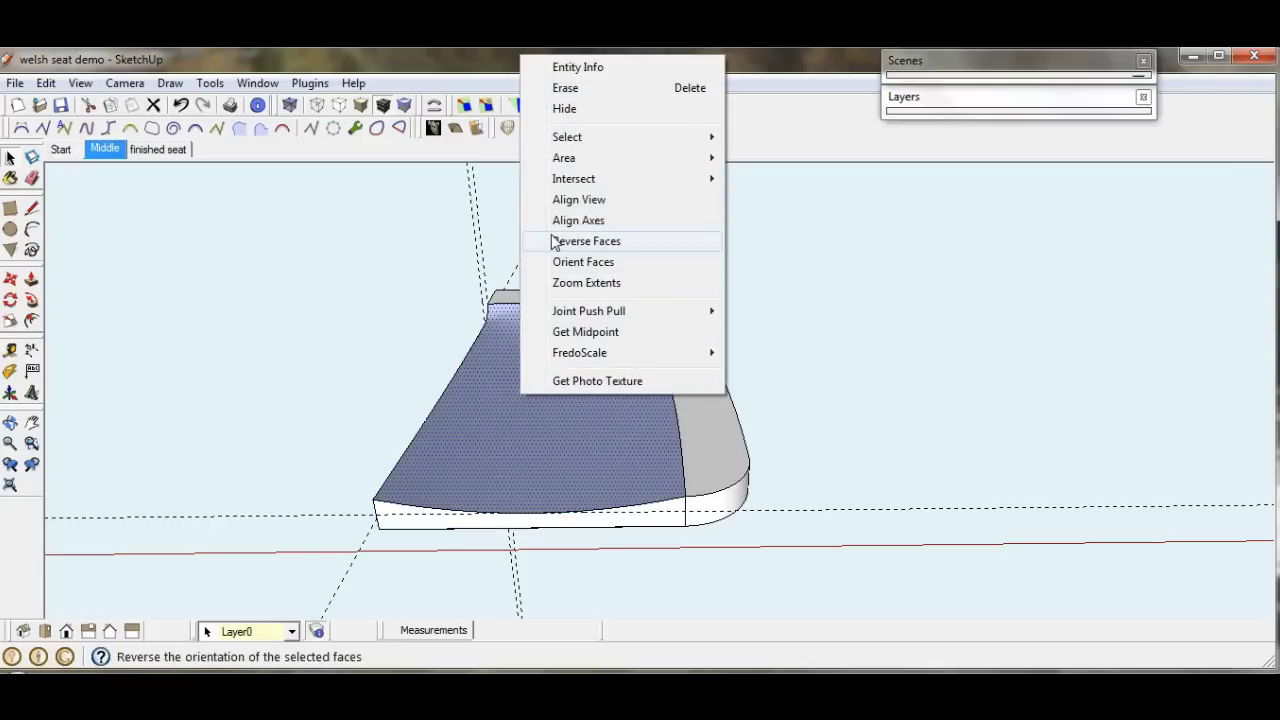
click(588, 241)
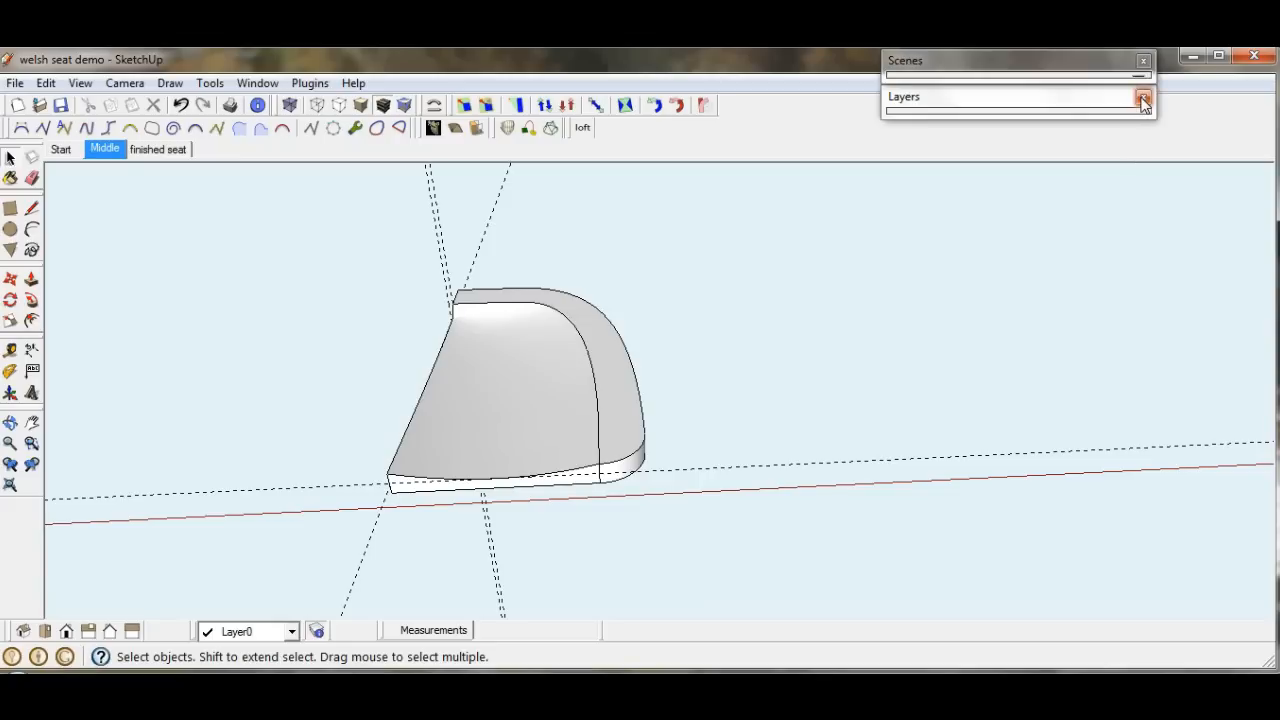
click(1143, 96)
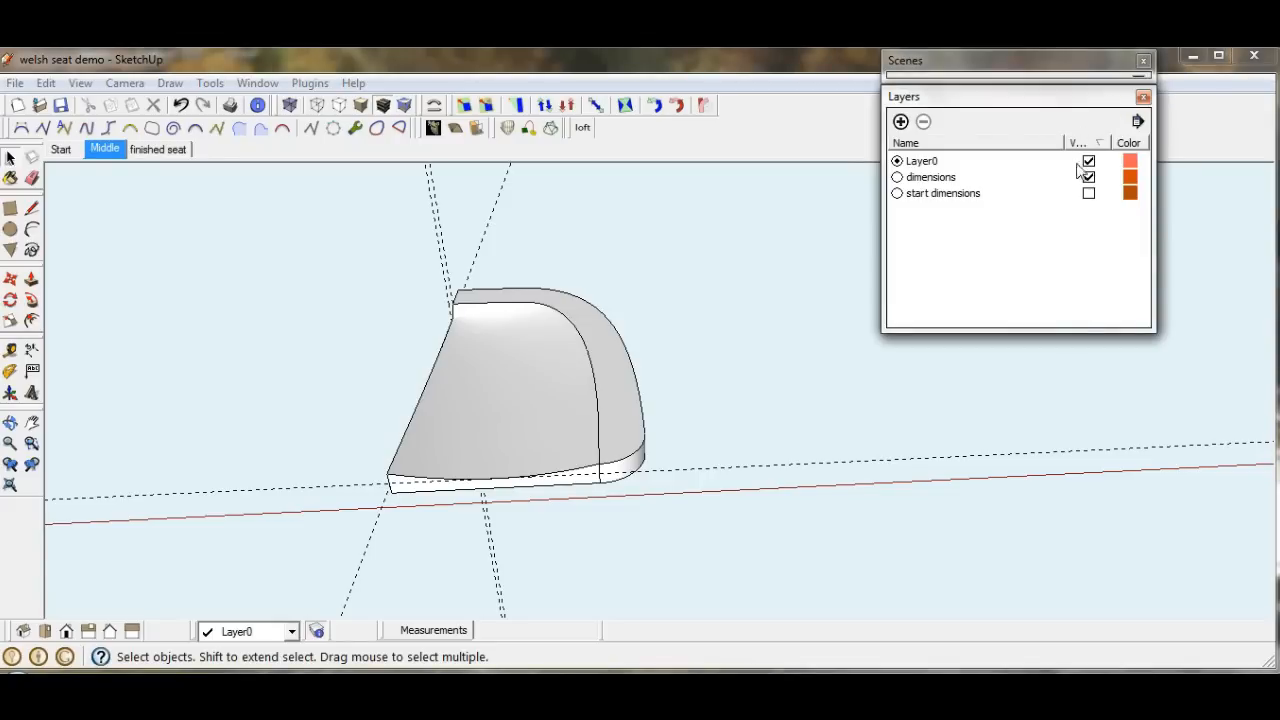
click(1088, 177)
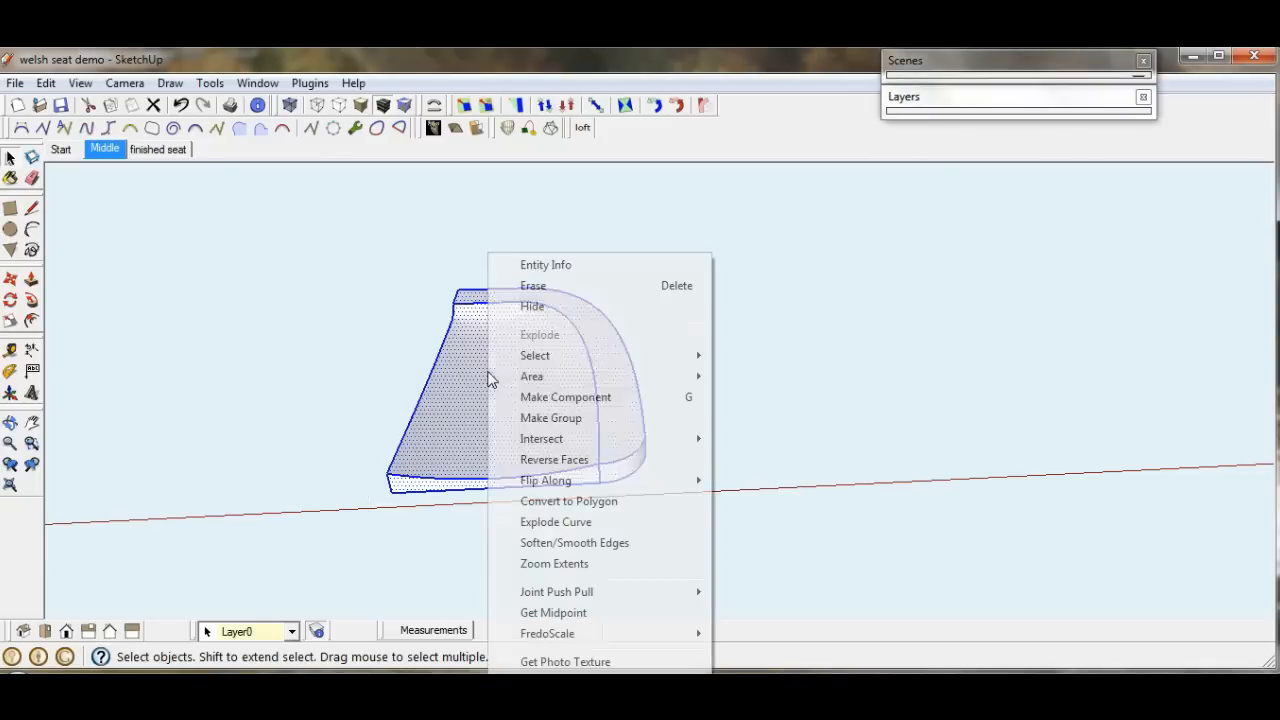
Make the half seat a component named 'half seat'
click(565, 397)
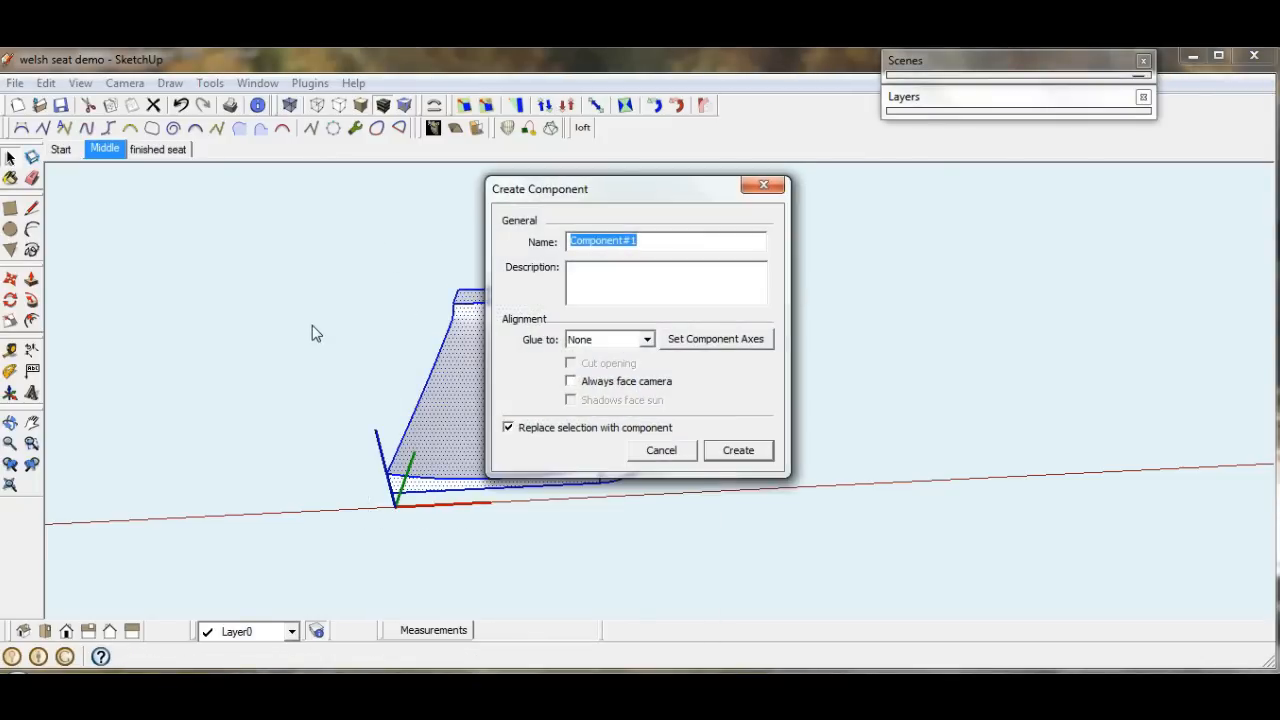
text(h)
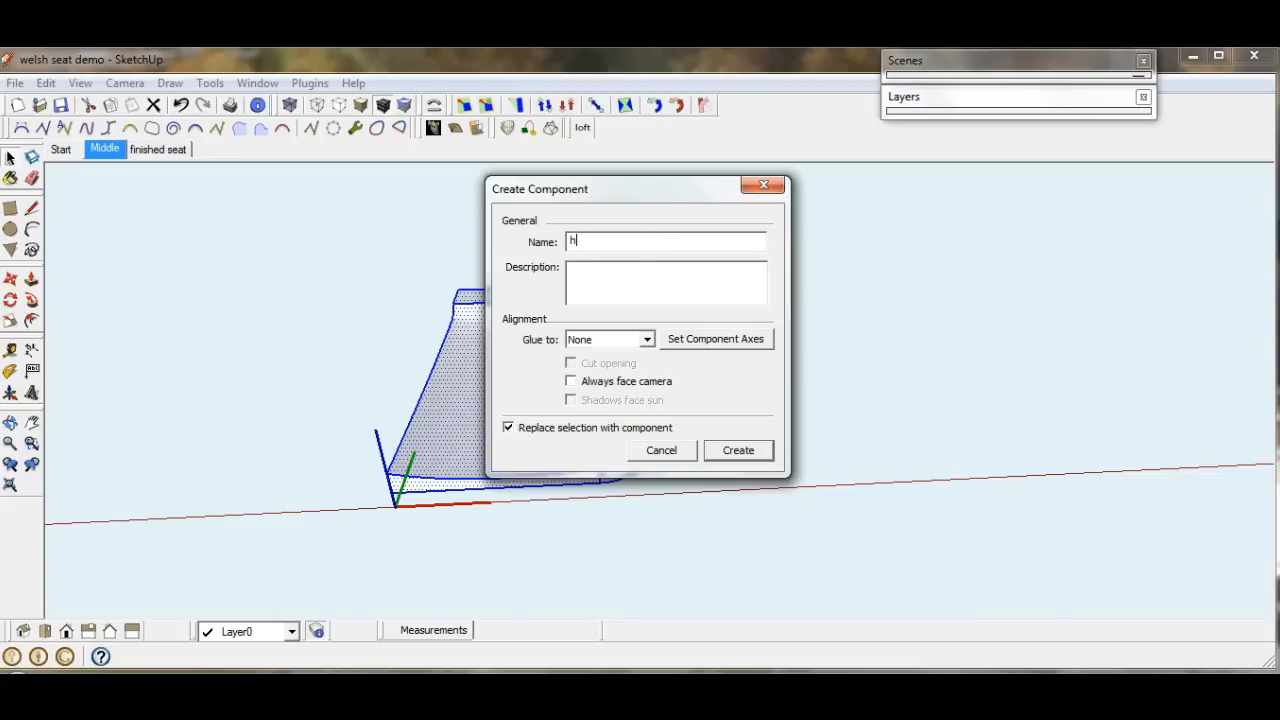
text(alf se)
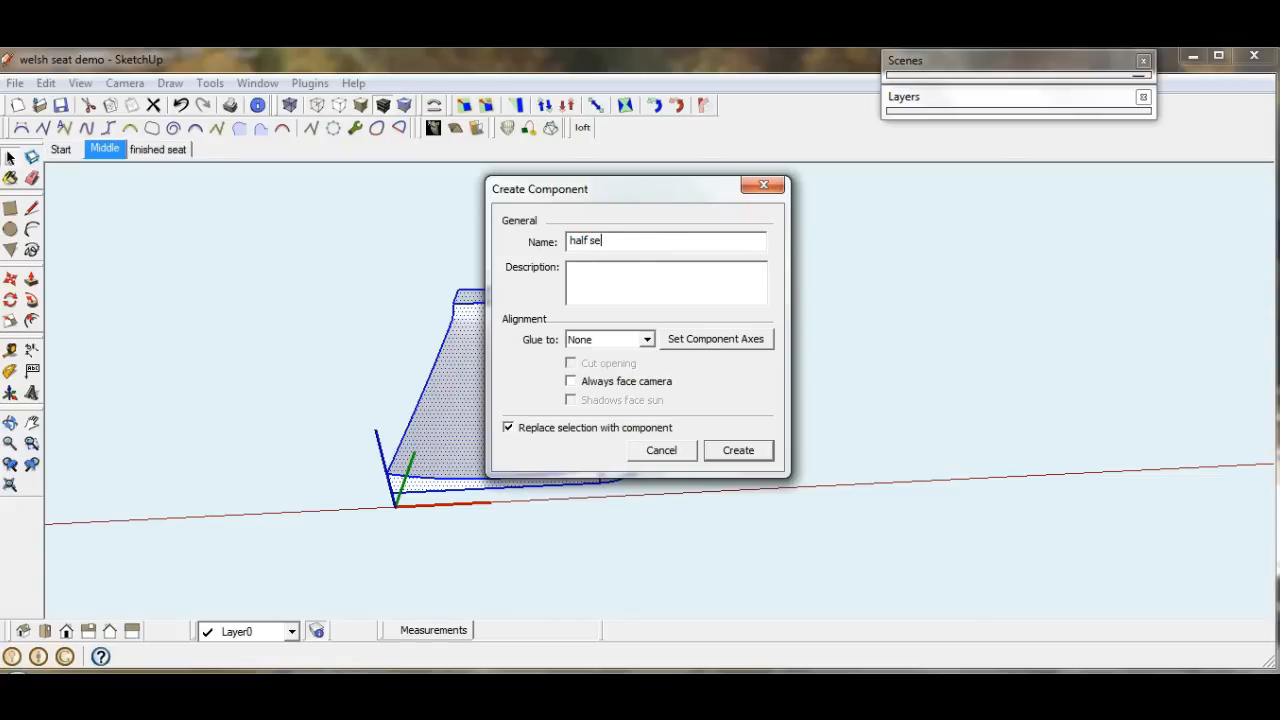
text(at)
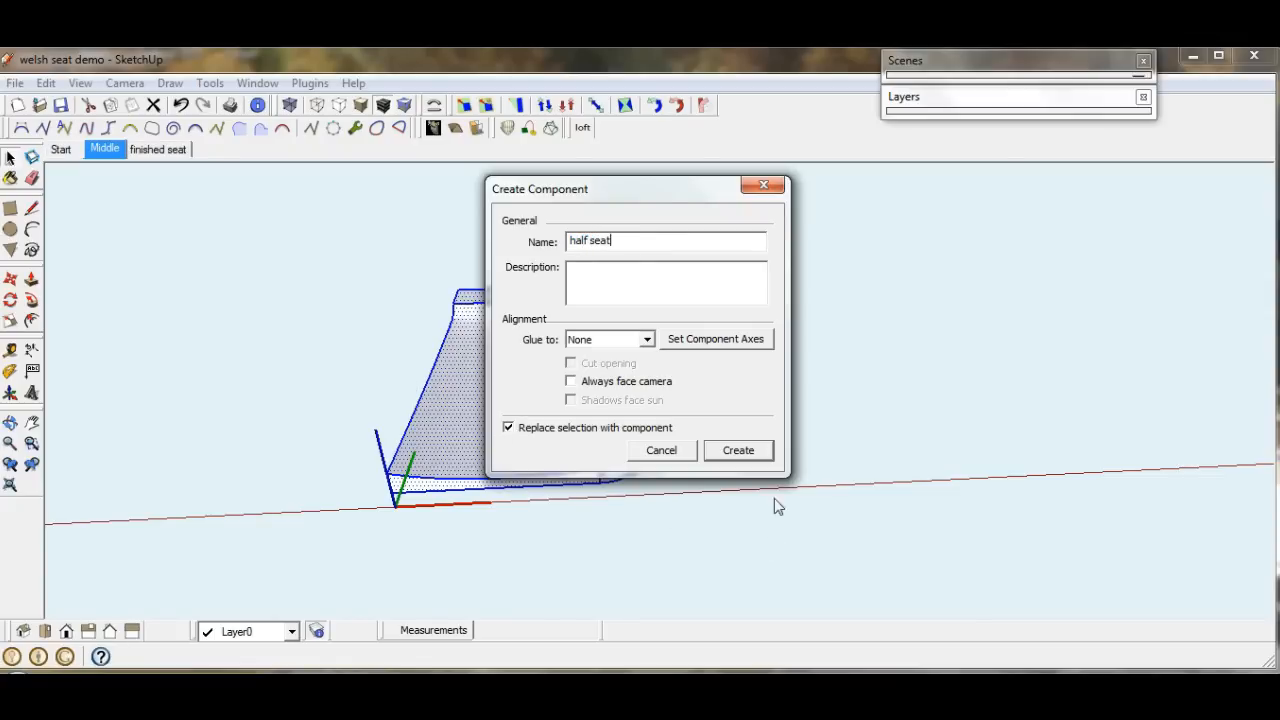
click(738, 450)
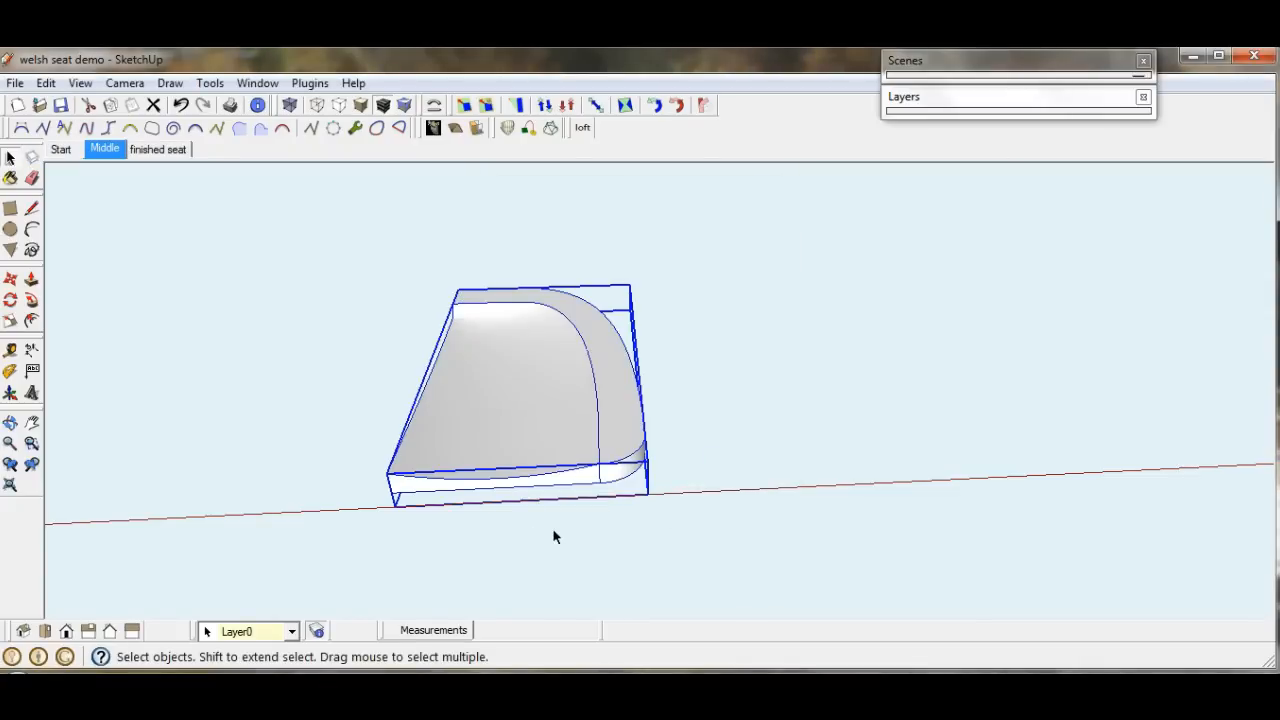
Copy the half seat and flip the copy along its red axis
click(10, 279)
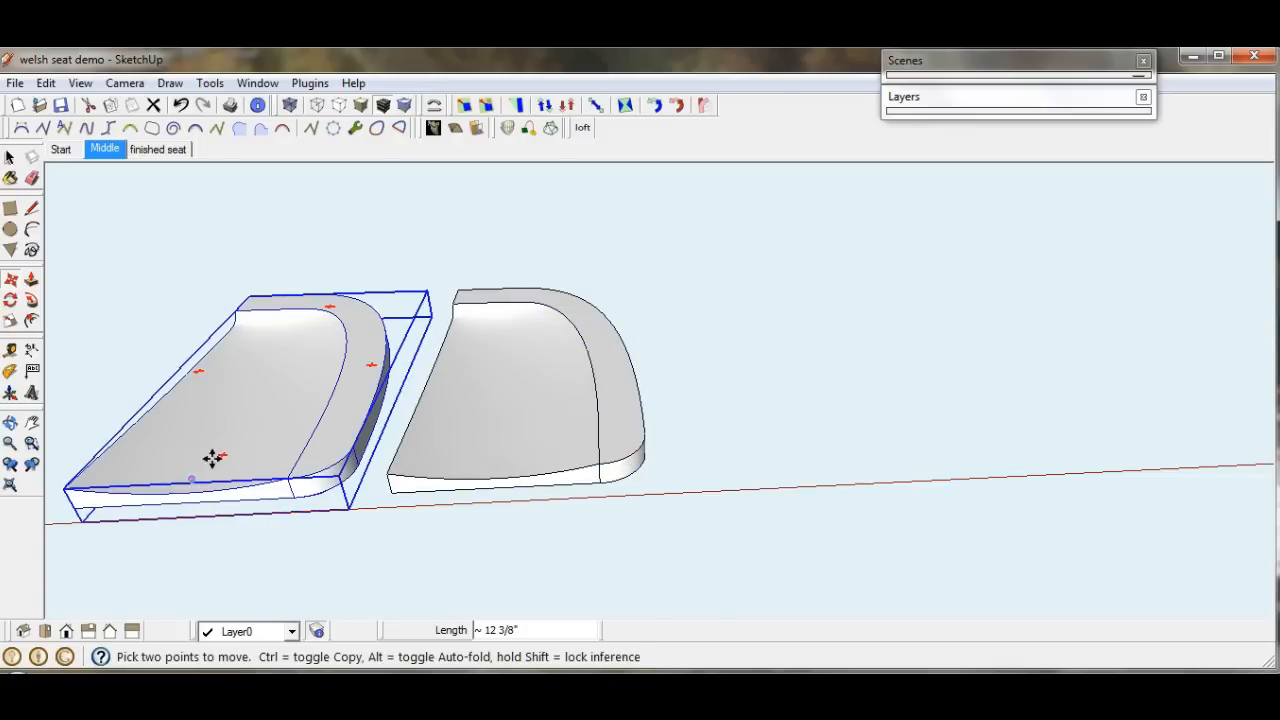
right_click(210, 458)
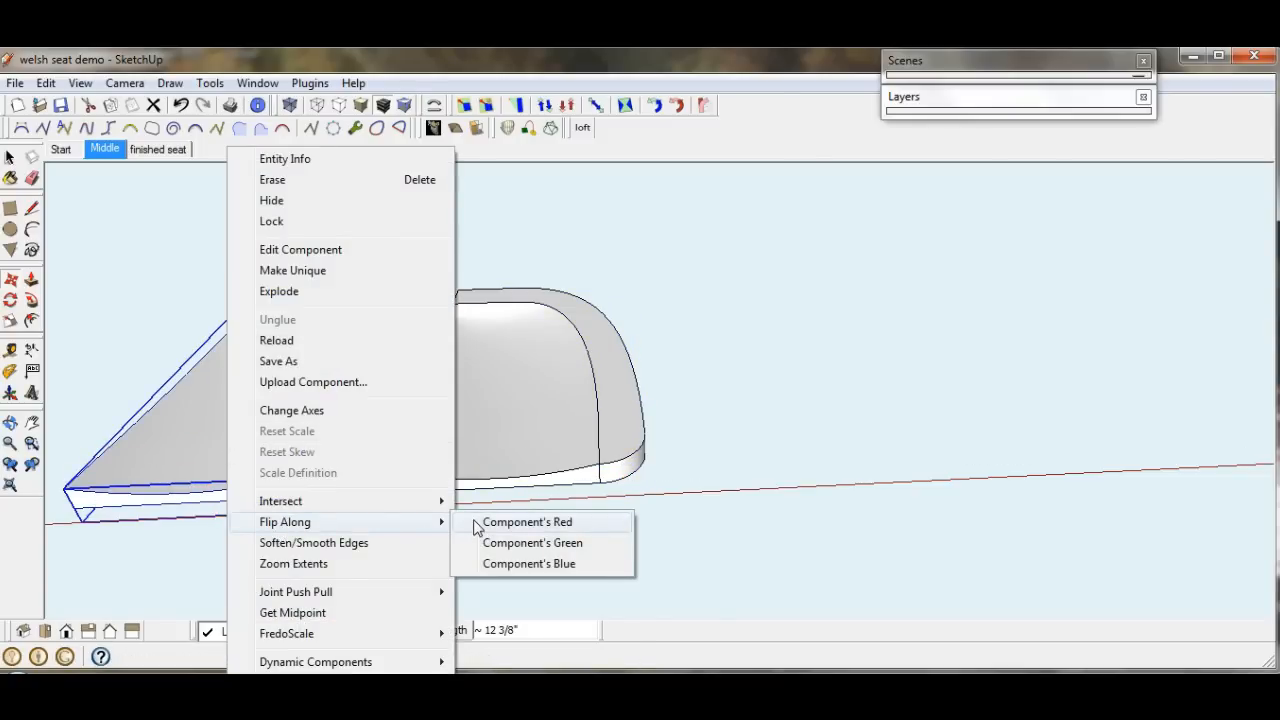
click(527, 521)
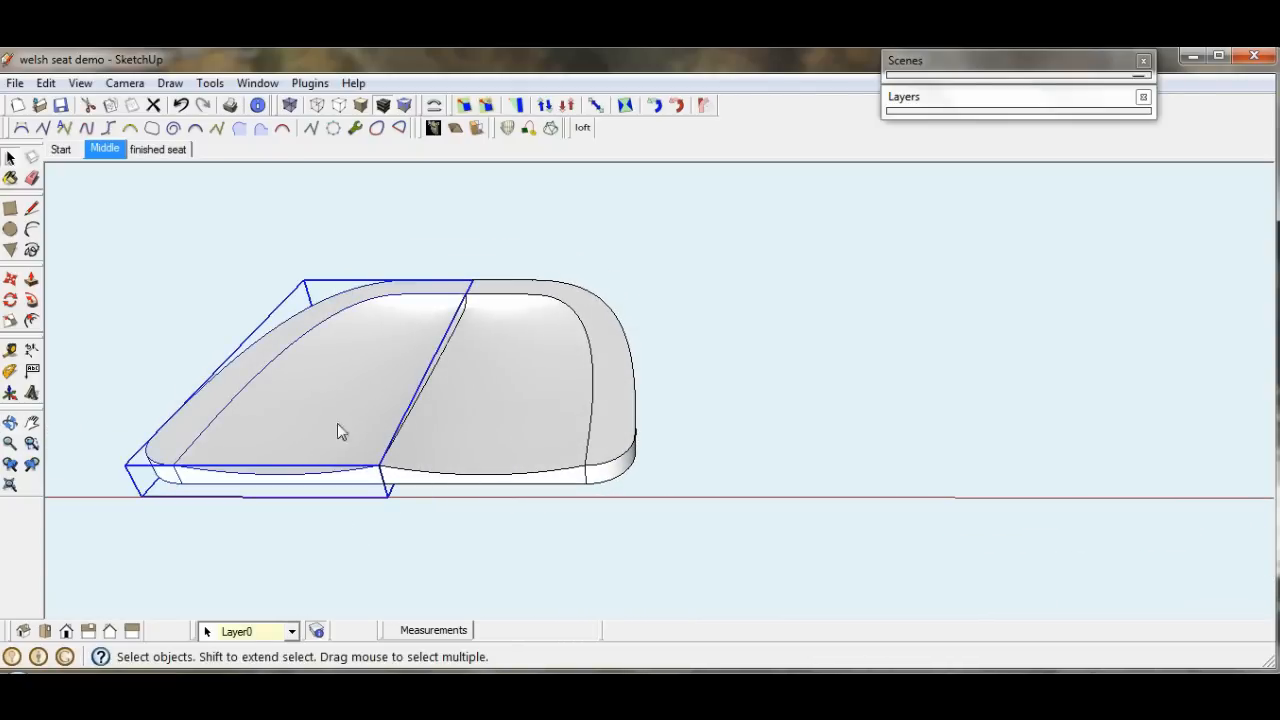
Open the context menu on the joined seat halves
right_click(340, 430)
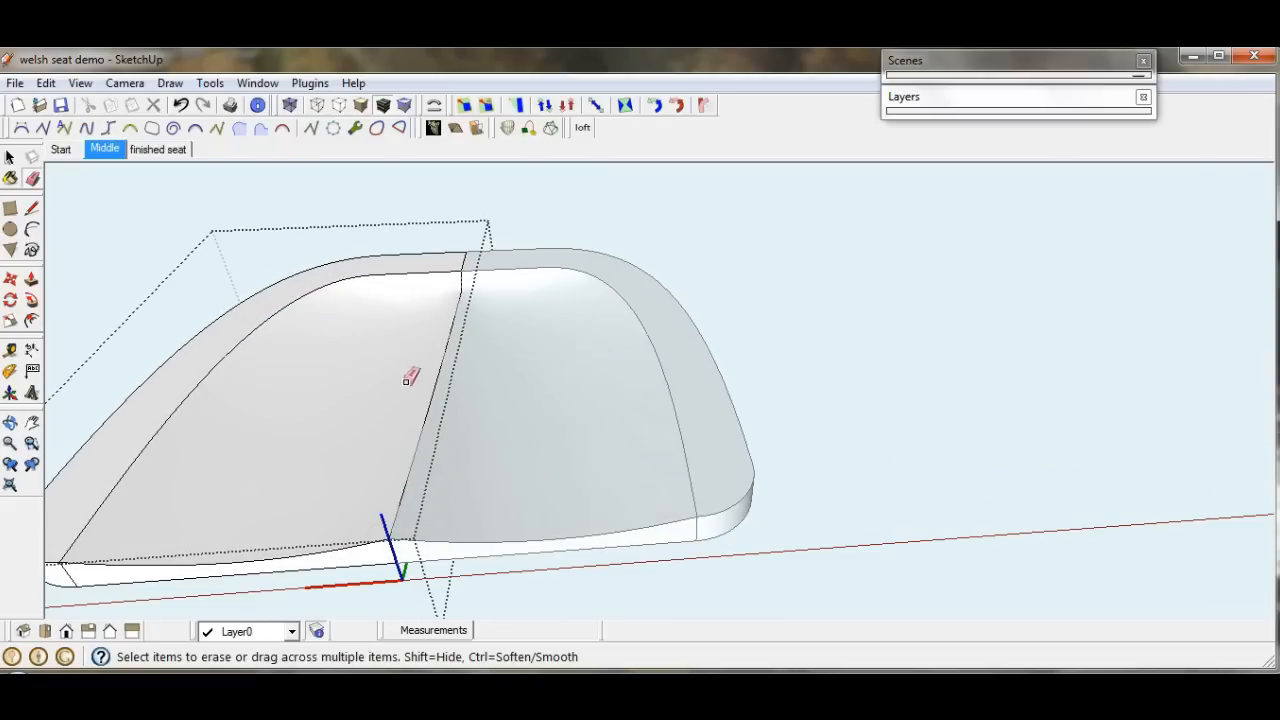
mouse_move(432, 398)
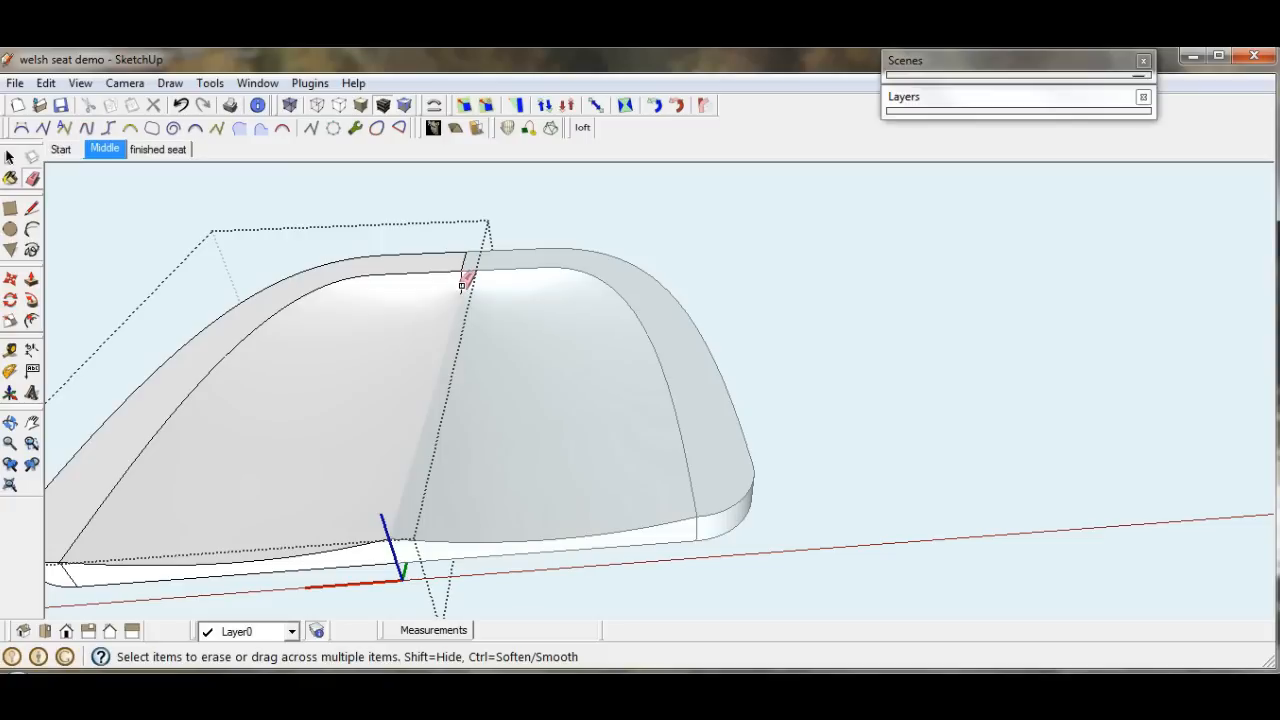
mouse_move(463, 263)
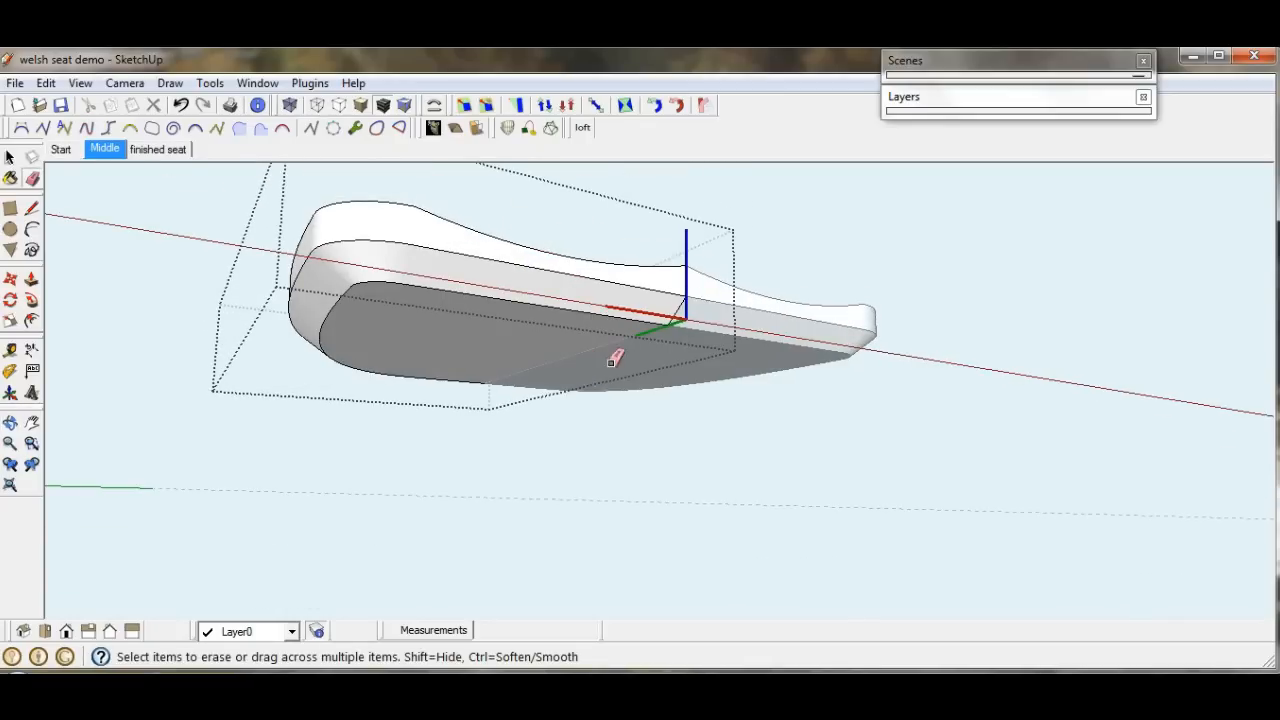
mouse_move(678, 307)
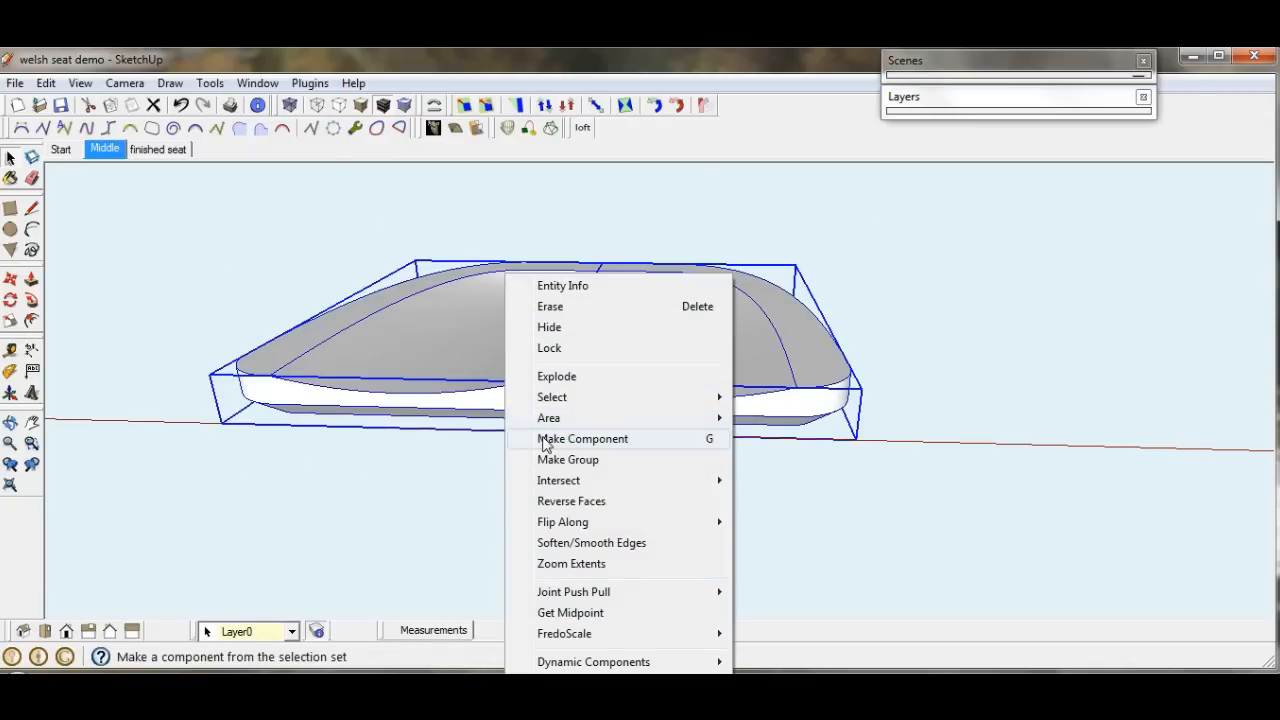
Make both halves one component and start naming it 'sea'
click(582, 438)
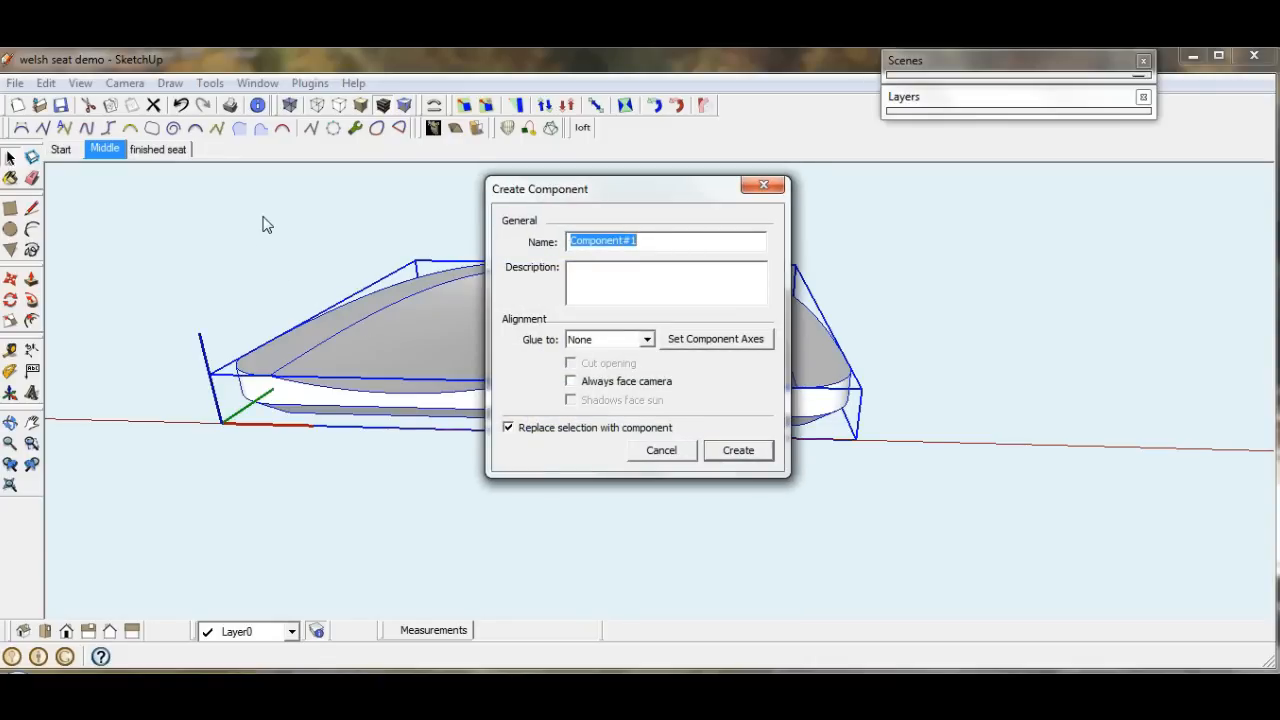
text(sea)
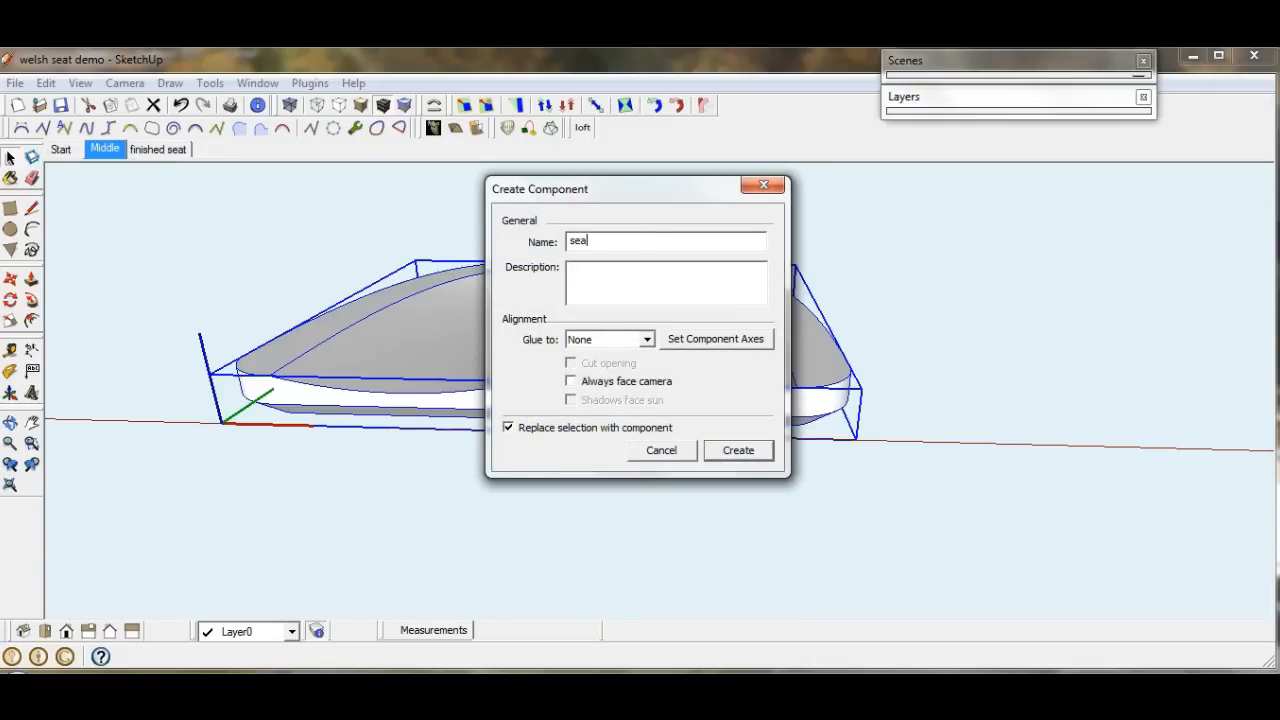